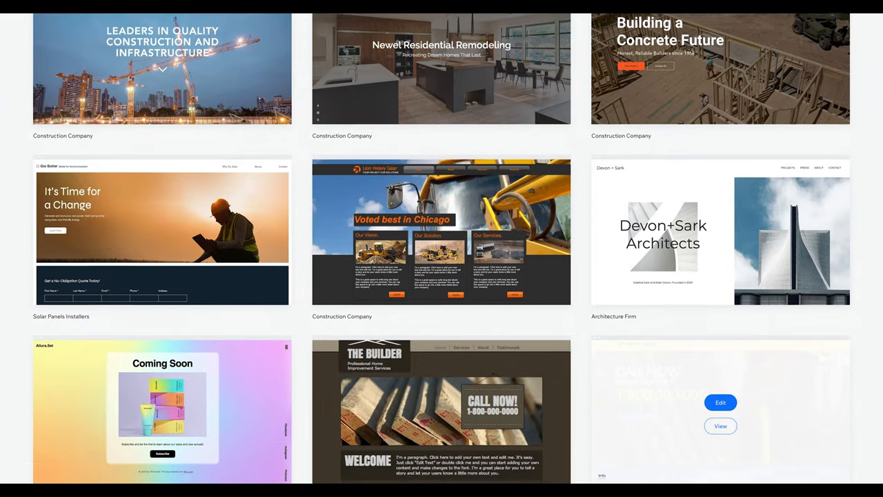
Step: Start the About text AI writer with business type Construction Company and name Lion Construction
{"action": "scroll", "scroll_direction": "down", "scroll_amount": 3}
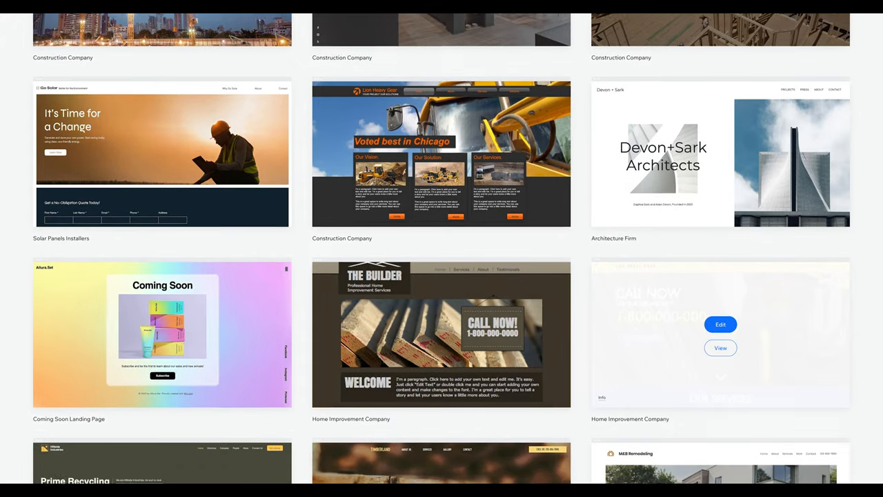
{"action": "scroll", "scroll_direction": "down", "scroll_amount": 3}
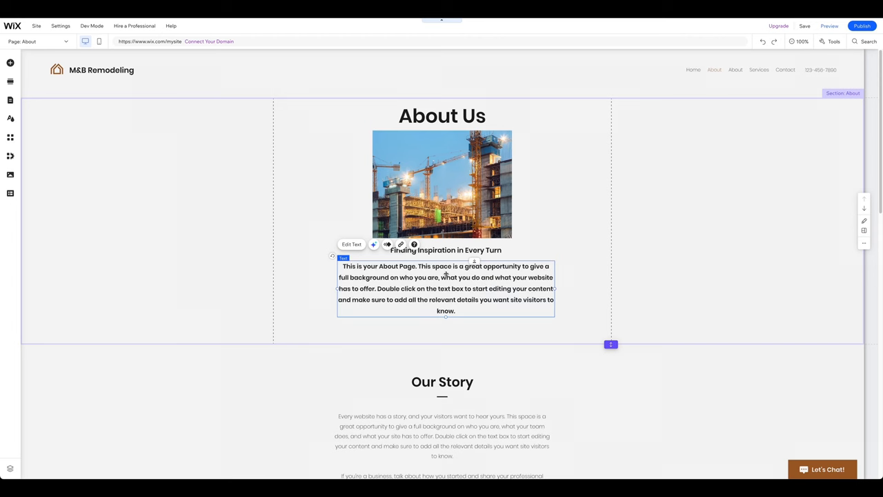
{"action": "left_click", "coordinate": [374, 245]}
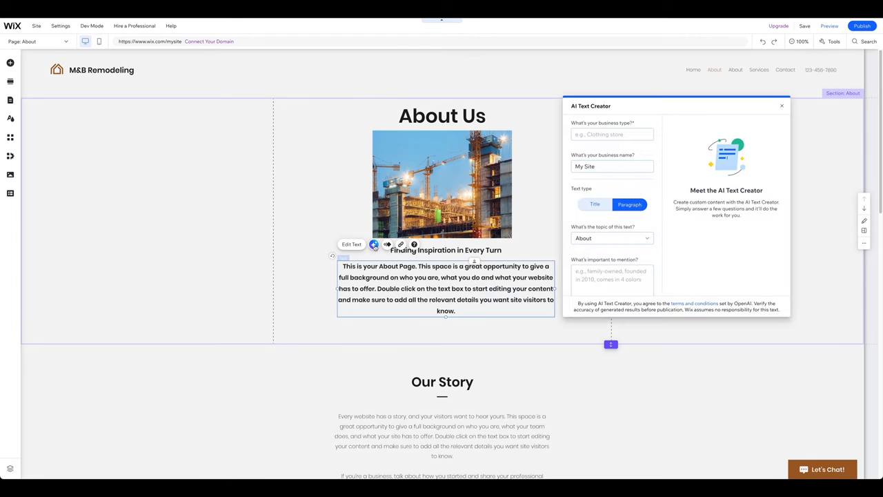
{"action": "type", "text": "Construction Company"}
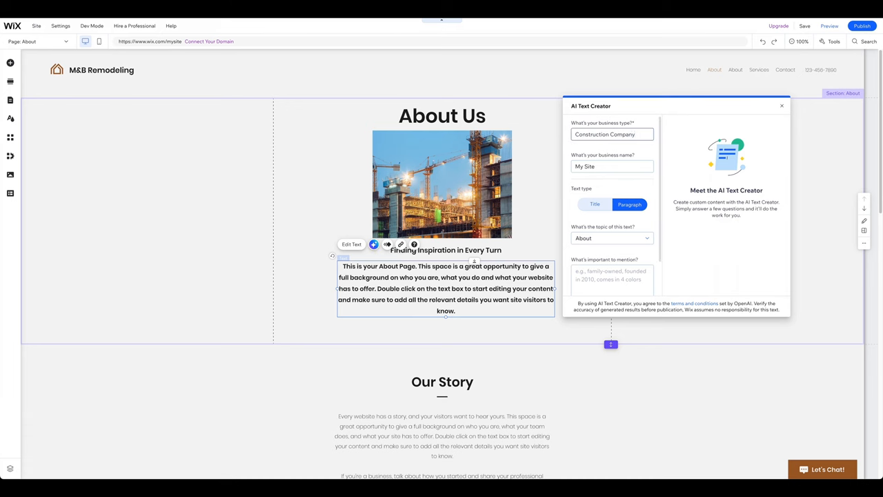
{"action": "type", "text": "Lion Construction"}
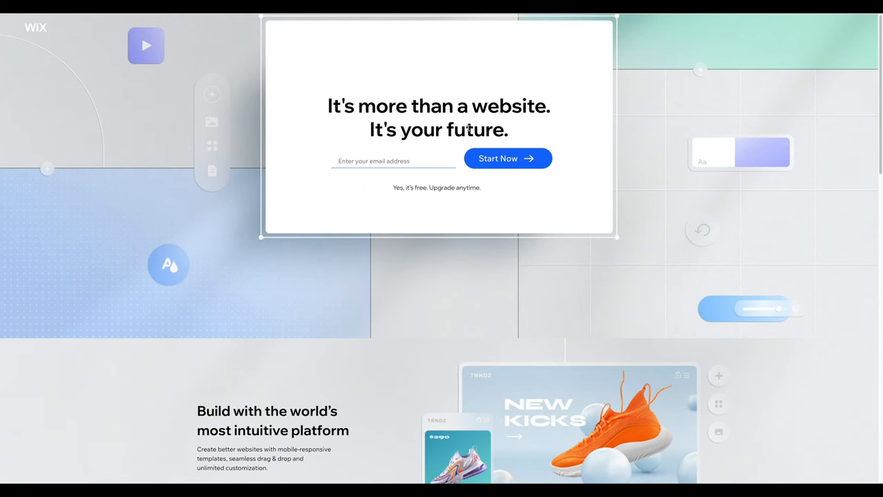
Step: Sign up for a new Wix account with an email address
{"action": "left_click", "coordinate": [394, 160]}
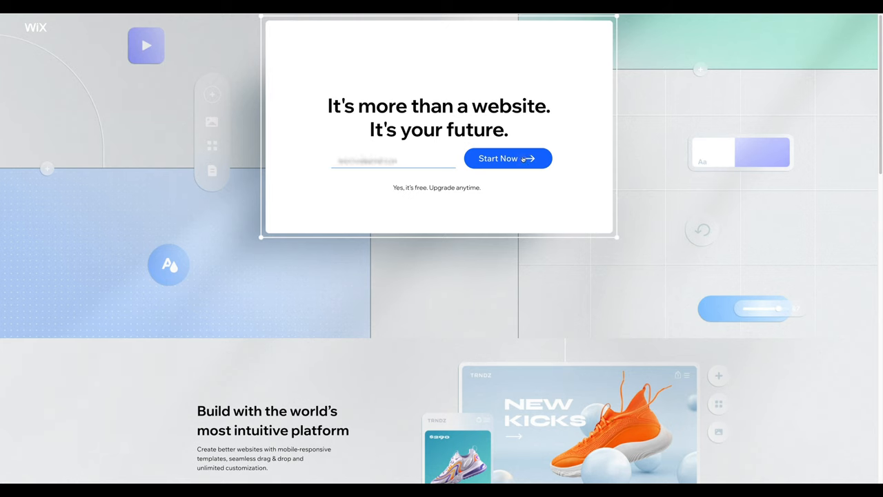
{"action": "left_click", "coordinate": [507, 157]}
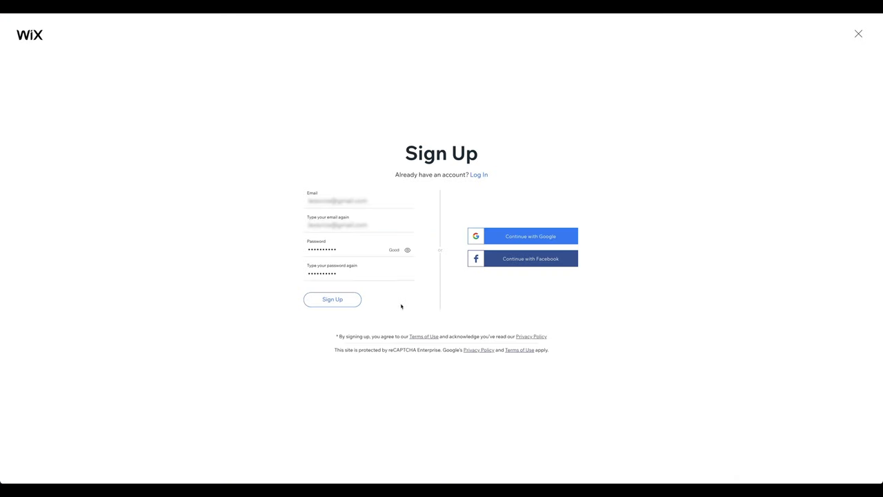
{"action": "mouse_move", "coordinate": [483, 267]}
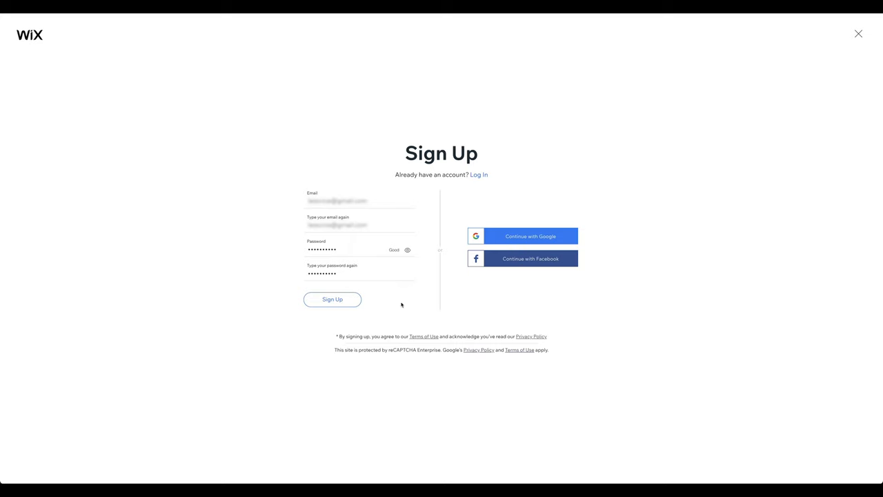
{"action": "left_click", "coordinate": [331, 298]}
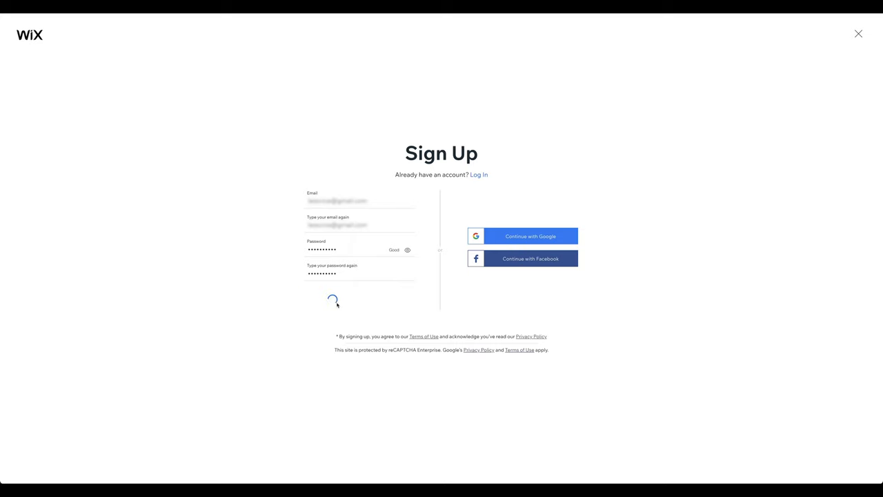
{"action": "left_click", "coordinate": [334, 298]}
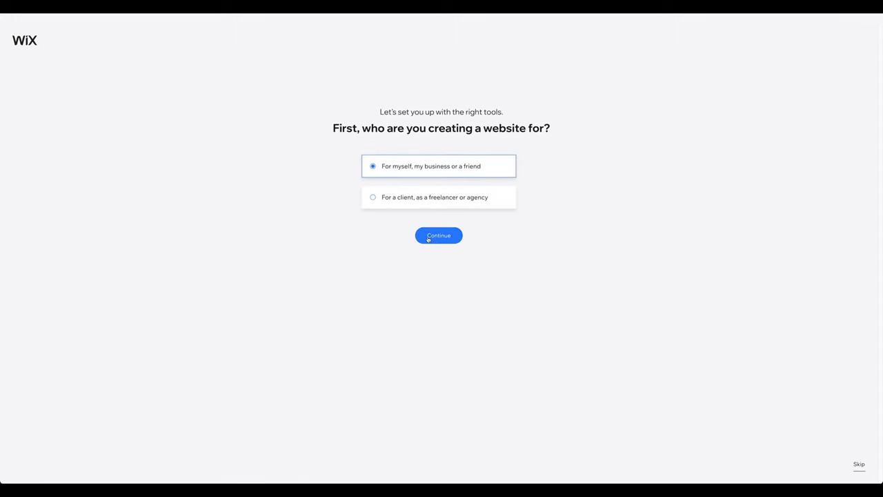
Step: Set the site as for one's own business and choose Construction Company as its type
{"action": "left_click", "coordinate": [439, 235]}
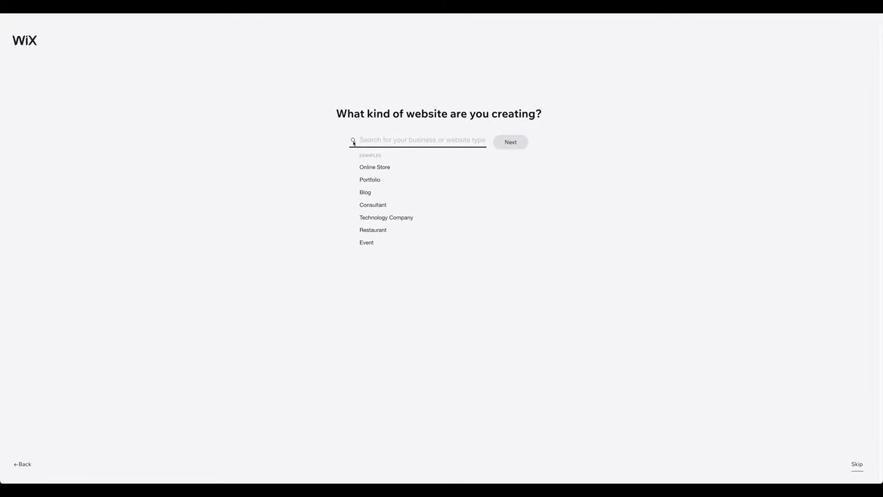
{"action": "type", "text": "con"}
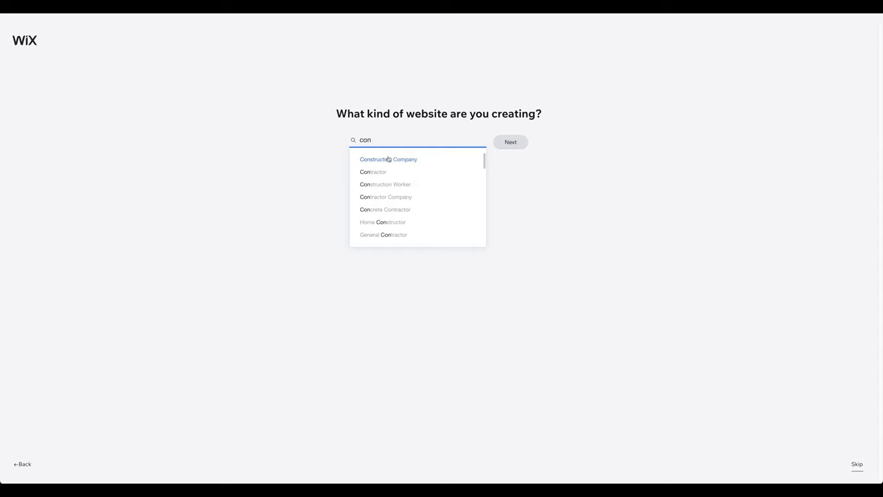
{"action": "left_click", "coordinate": [388, 159]}
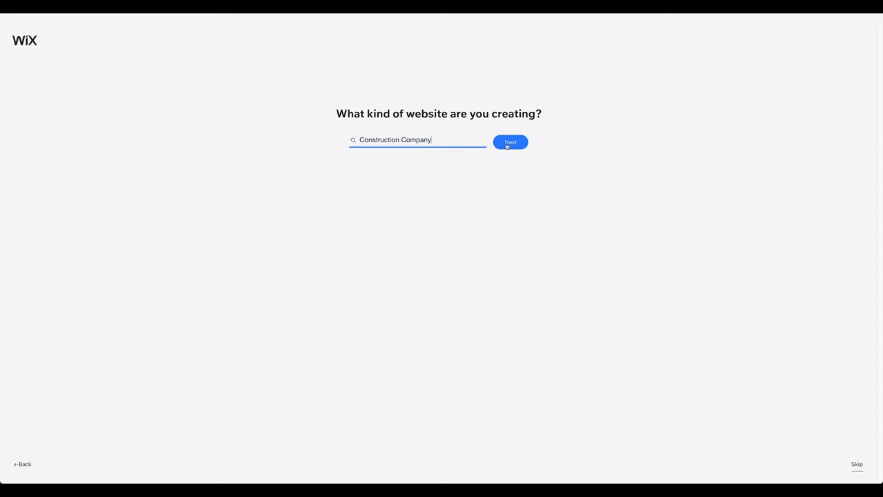
{"action": "left_click", "coordinate": [510, 142]}
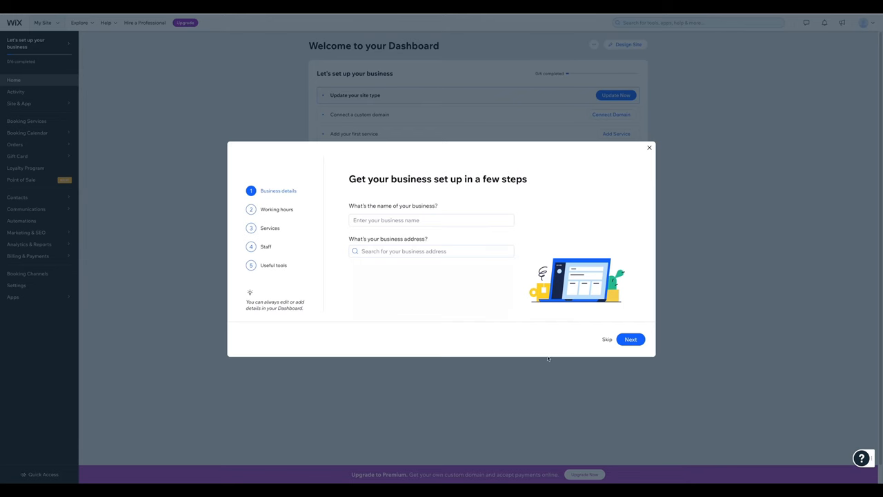
{"action": "mouse_move", "coordinate": [536, 352]}
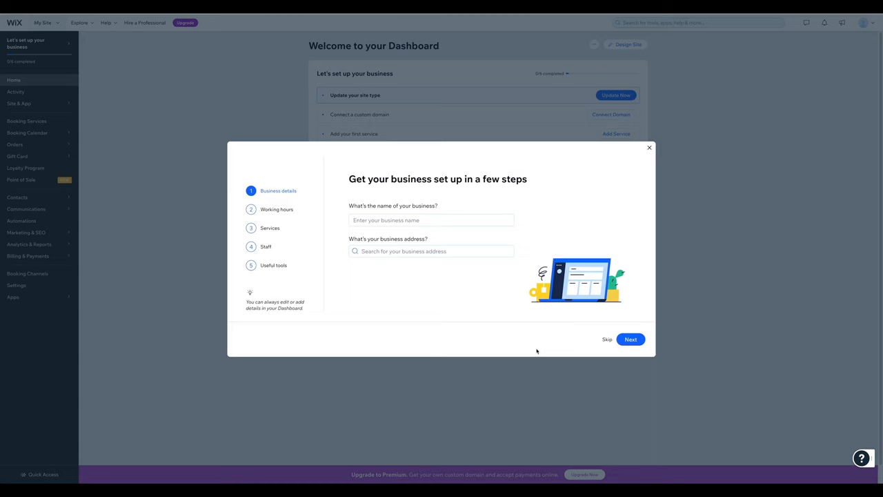
Step: Skip the business details, working hours and tools steps and continue to the dashboard
{"action": "left_click", "coordinate": [629, 339]}
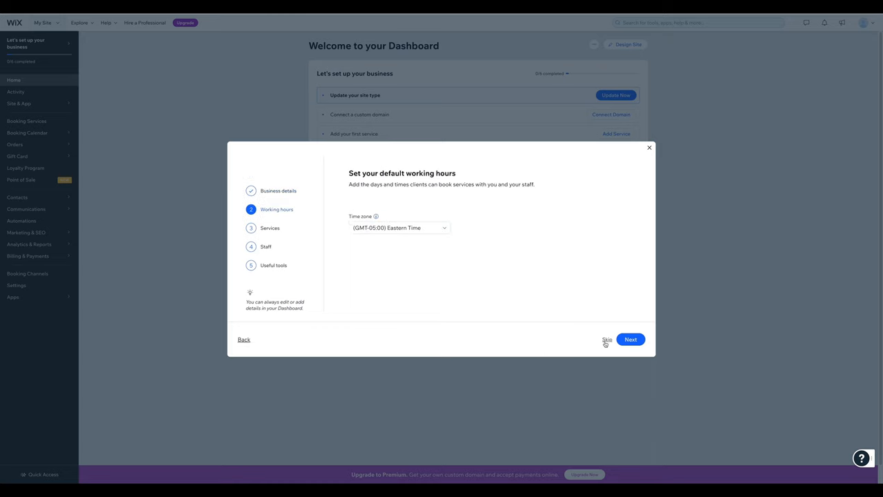
{"action": "left_click", "coordinate": [629, 339]}
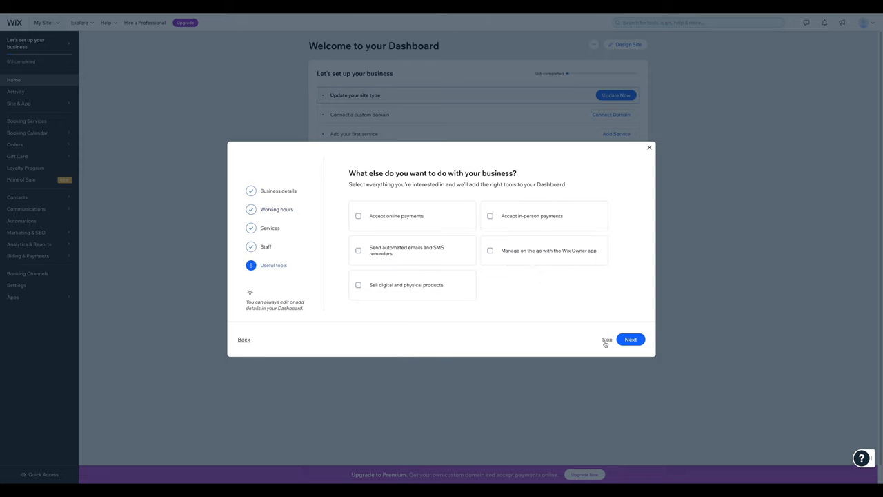
{"action": "left_click", "coordinate": [607, 340]}
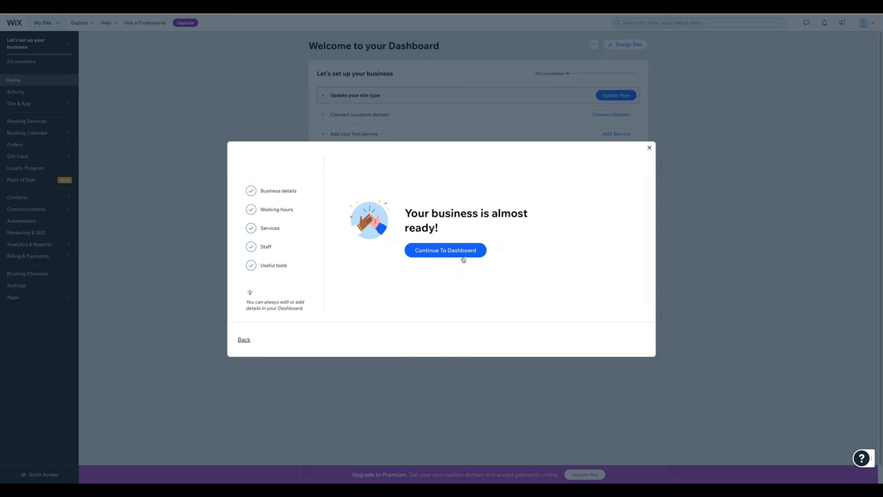
{"action": "left_click", "coordinate": [444, 250]}
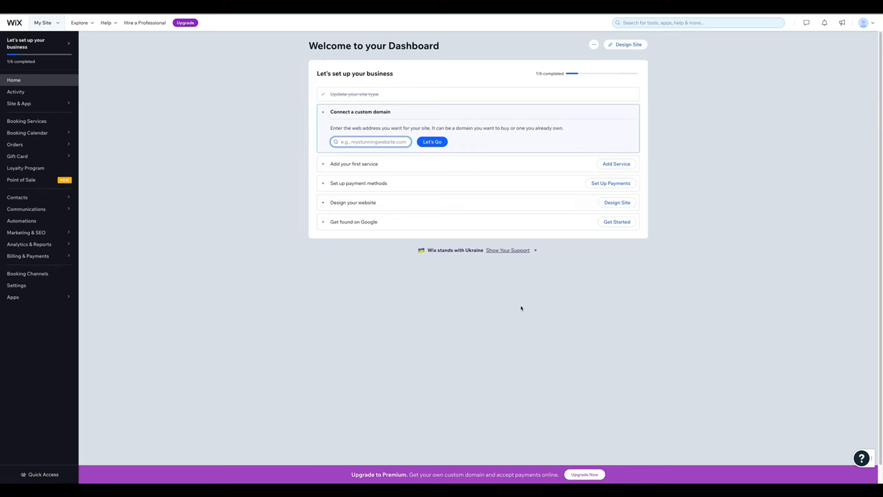
Step: Start designing the site from the dashboard's setup panel
{"action": "left_click", "coordinate": [372, 141]}
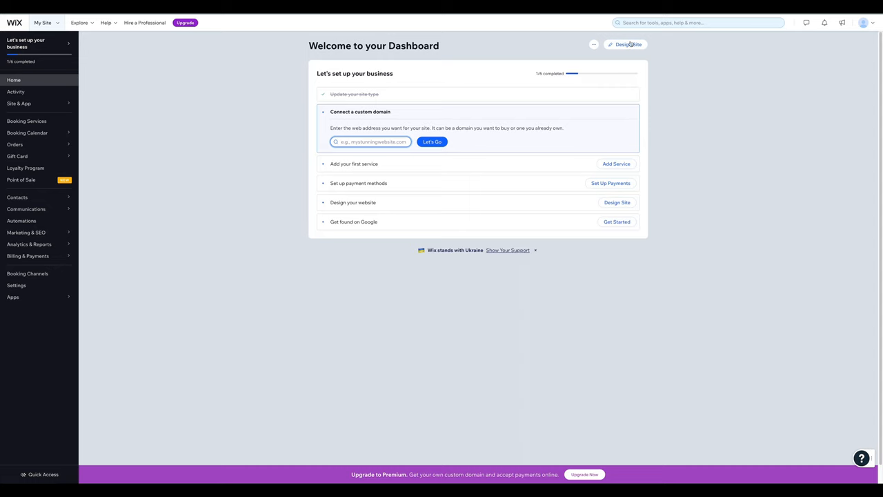
{"action": "left_click", "coordinate": [625, 44]}
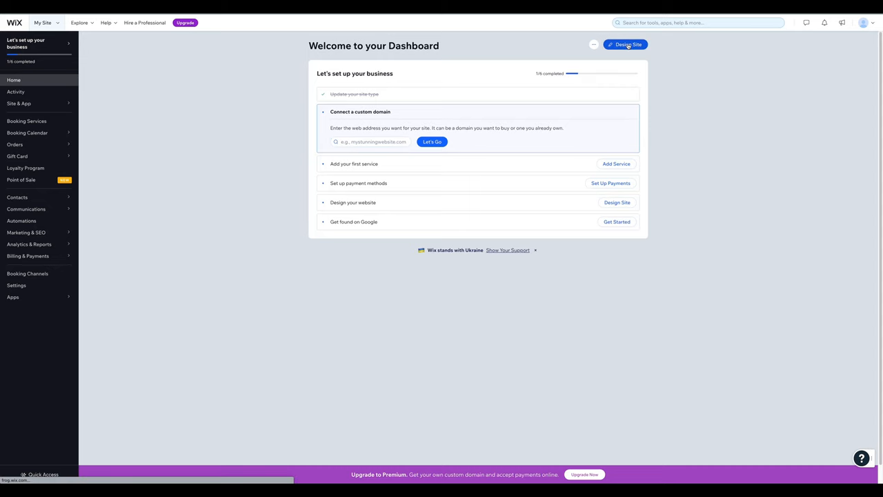
{"action": "left_click", "coordinate": [625, 45]}
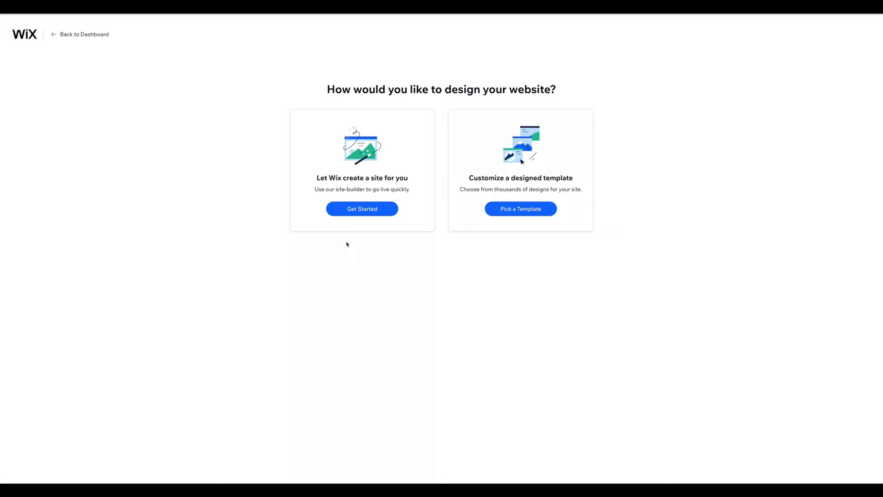
{"action": "mouse_move", "coordinate": [475, 230]}
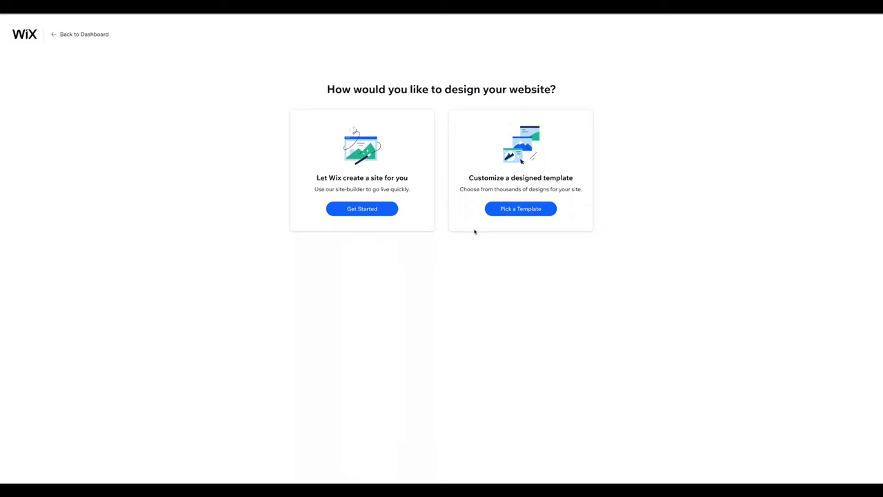
{"action": "mouse_move", "coordinate": [521, 219]}
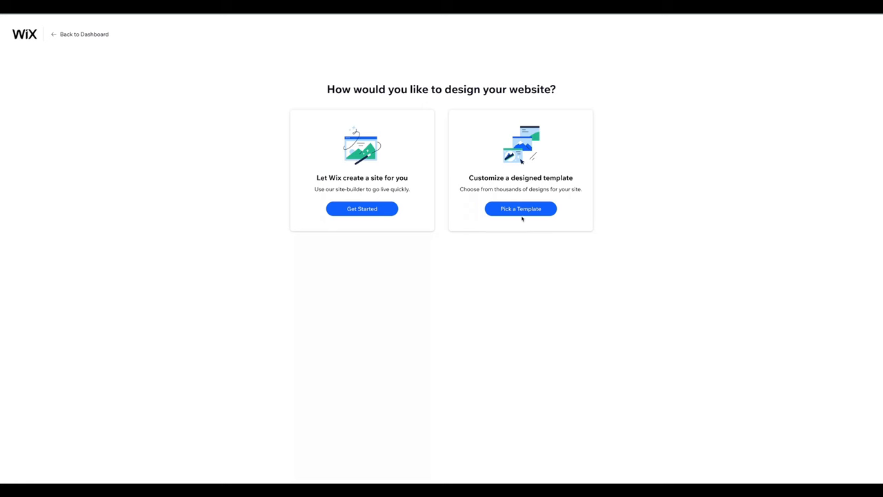
Step: Browse designed templates and preview the Sphere Constructions template
{"action": "left_click", "coordinate": [520, 208]}
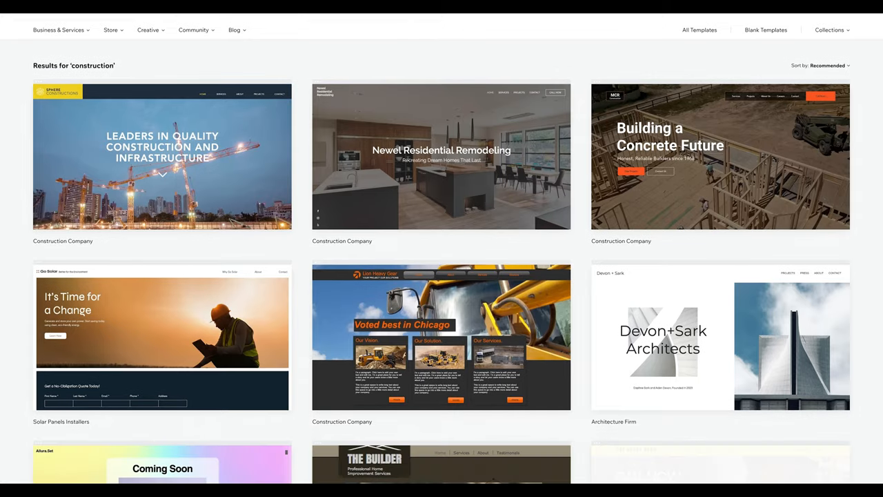
{"action": "scroll", "scroll_direction": "down", "scroll_amount": 3}
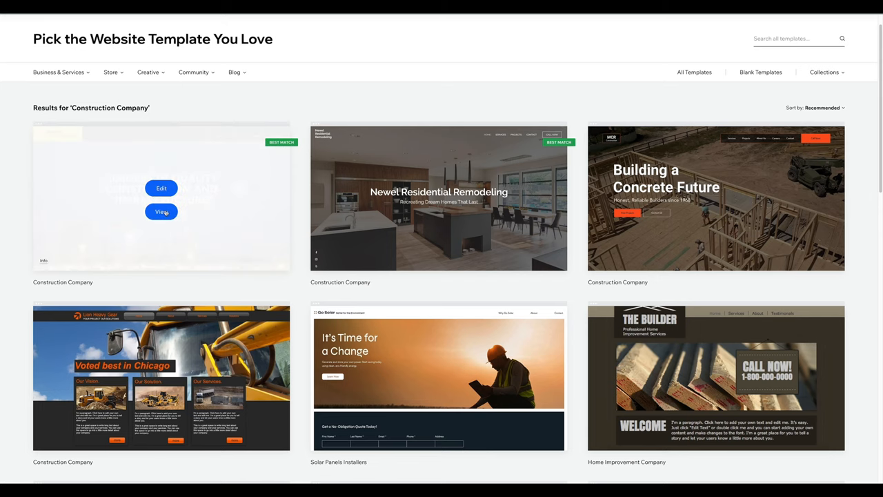
{"action": "left_click", "coordinate": [160, 213]}
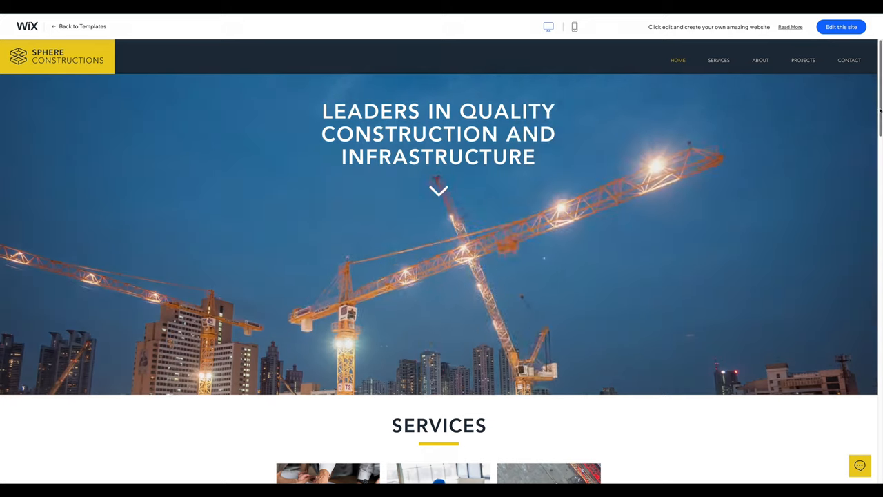
Step: Scroll through the construction template results down to the pagination
{"action": "scroll", "scroll_direction": "down", "scroll_amount": 3}
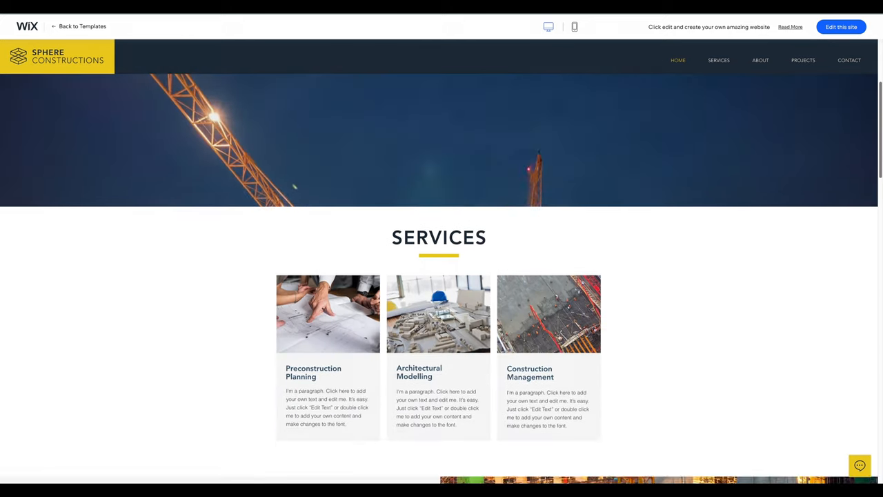
{"action": "scroll", "scroll_direction": "down", "scroll_amount": 3}
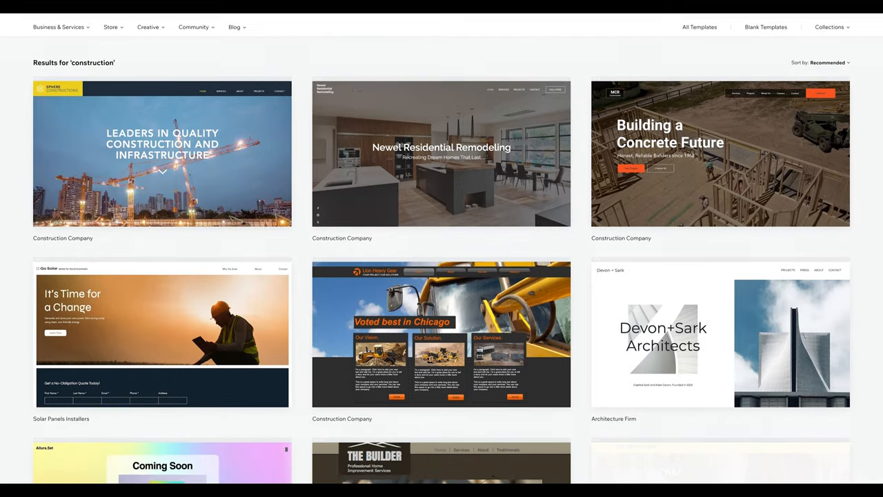
{"action": "scroll", "scroll_direction": "down", "scroll_amount": 3}
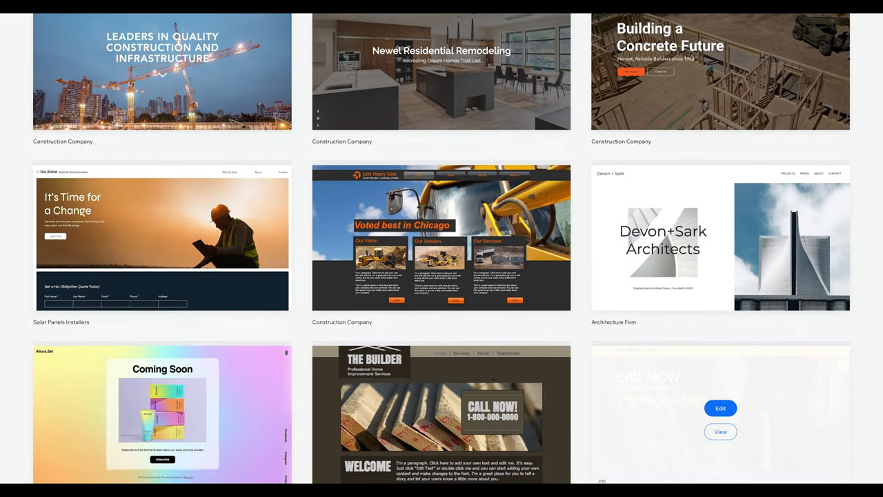
{"action": "scroll", "scroll_direction": "down", "scroll_amount": 3}
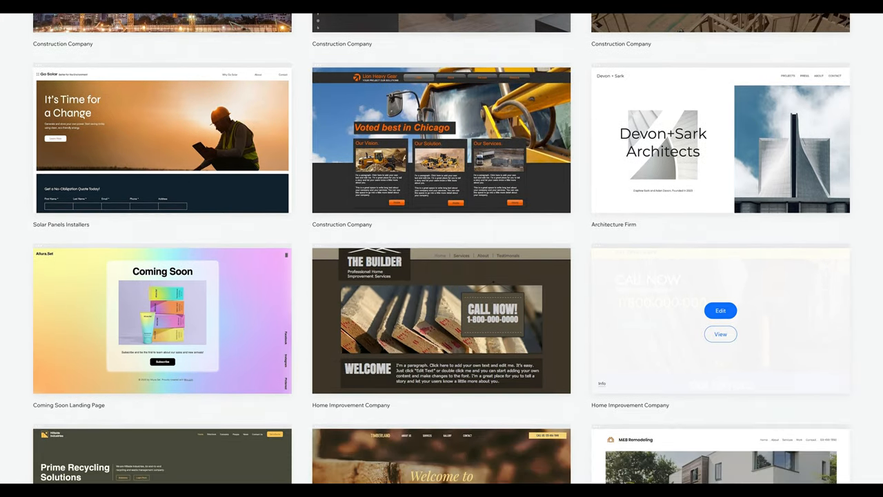
{"action": "scroll", "scroll_direction": "down", "scroll_amount": 3}
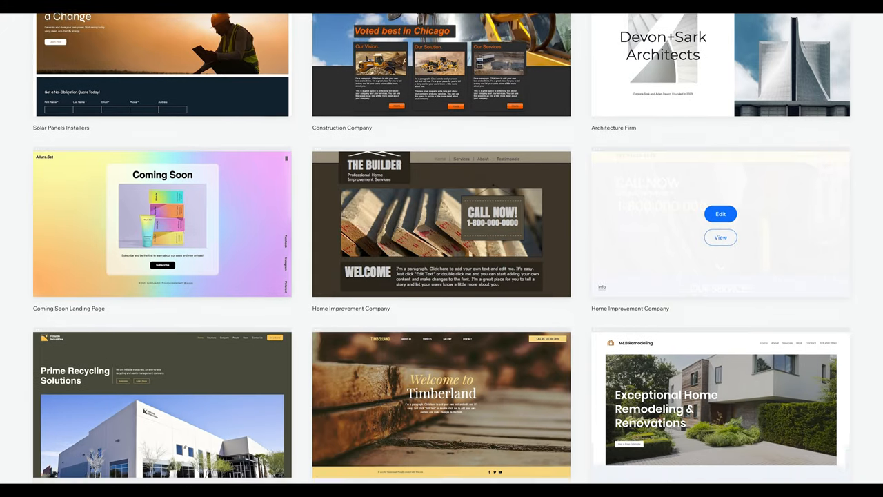
{"action": "scroll", "scroll_direction": "down", "scroll_amount": 3}
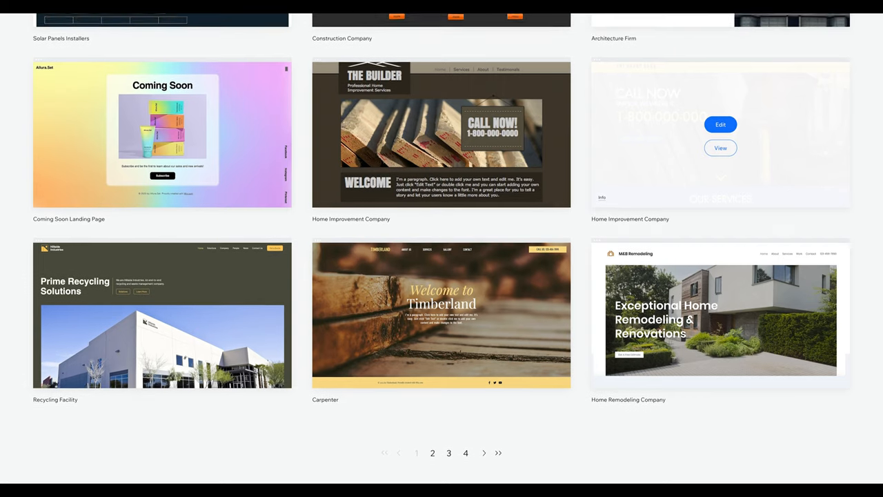
{"action": "scroll", "scroll_direction": "down", "scroll_amount": 3}
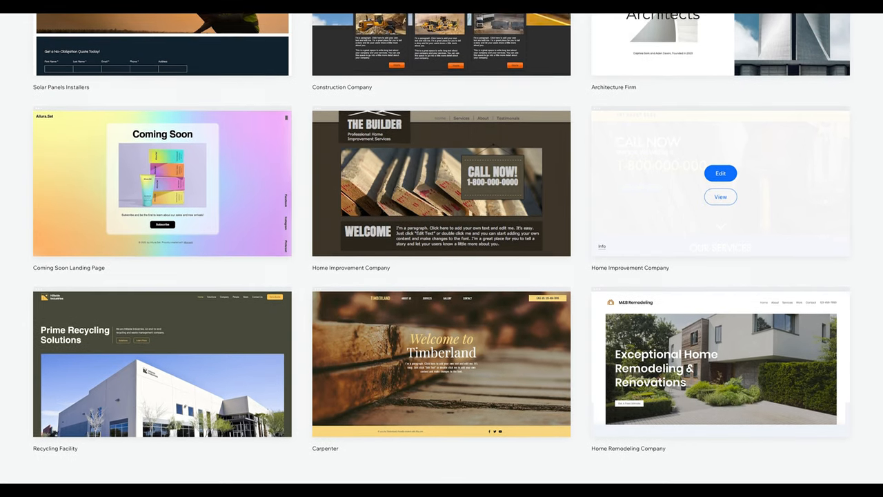
{"action": "scroll", "scroll_direction": "down", "scroll_amount": 3}
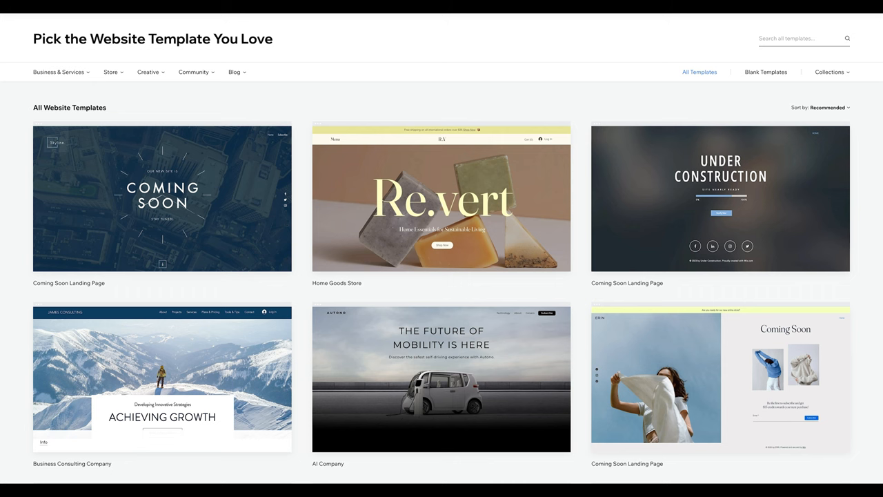
Step: Scroll the template gallery and preview the Sphere Constructions template again
{"action": "scroll", "scroll_direction": "down", "scroll_amount": 3}
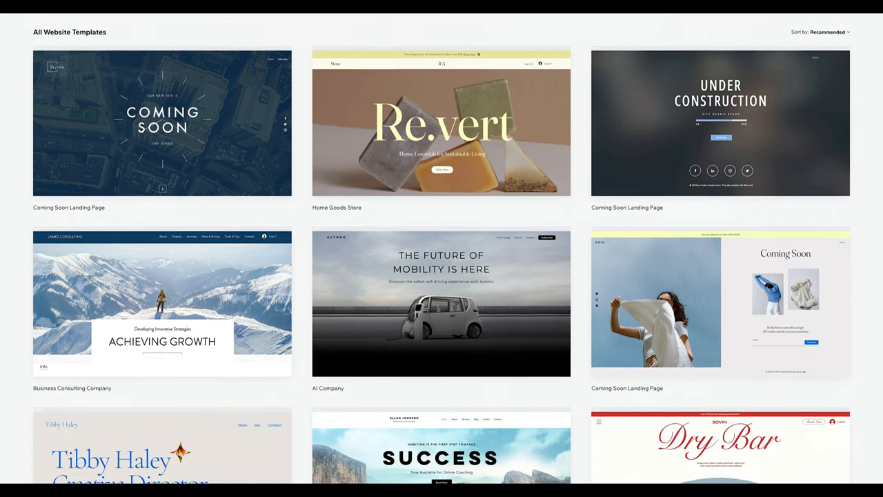
{"action": "scroll", "scroll_direction": "down", "scroll_amount": 3}
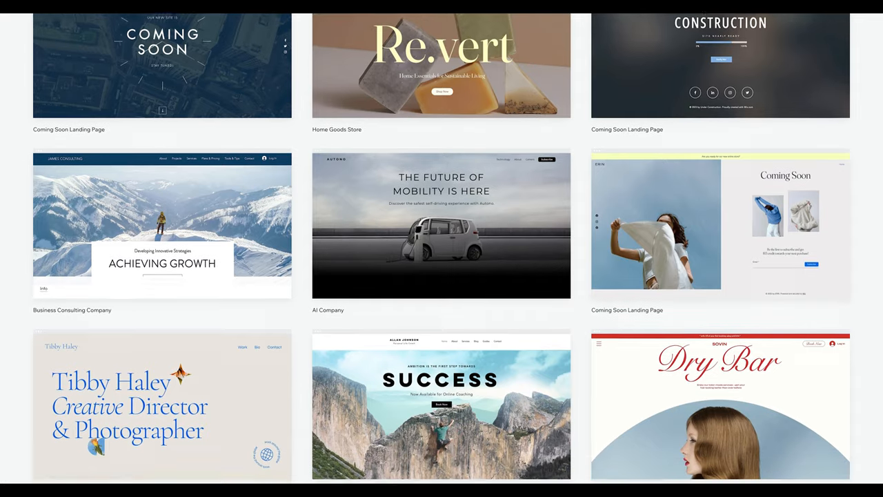
{"action": "scroll", "scroll_direction": "down", "scroll_amount": 3}
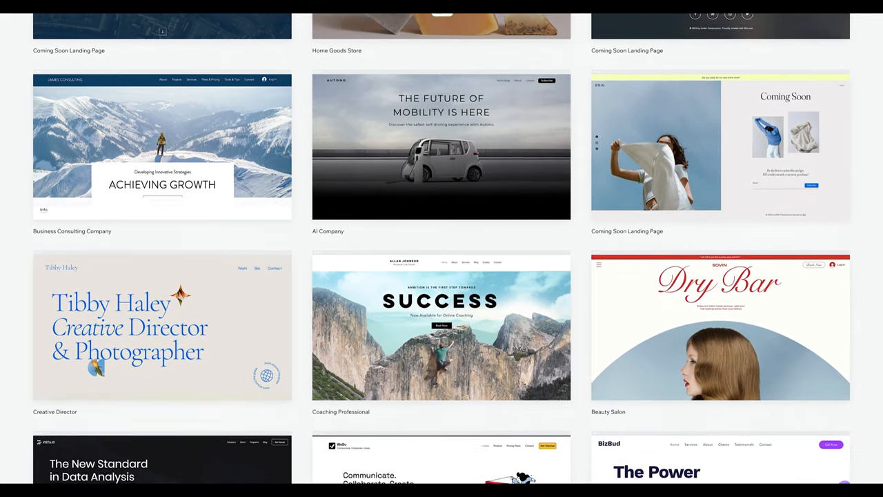
{"action": "scroll", "scroll_direction": "down", "scroll_amount": 3}
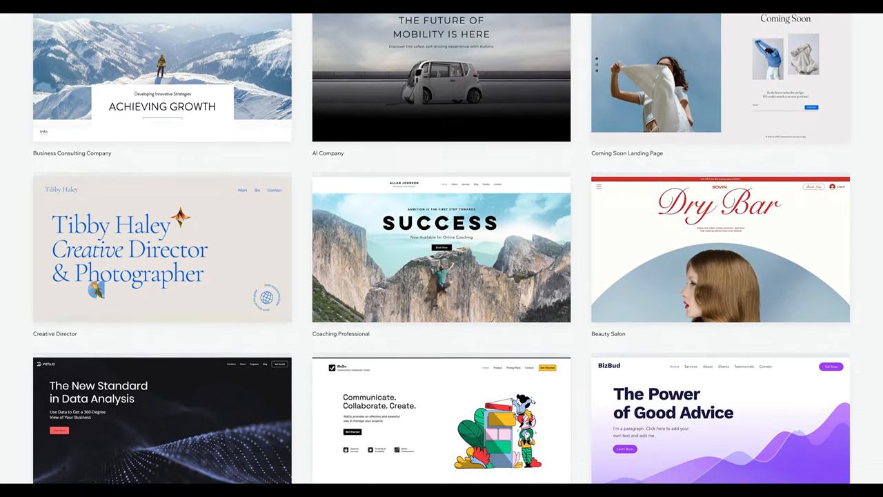
{"action": "scroll", "scroll_direction": "down", "scroll_amount": 3}
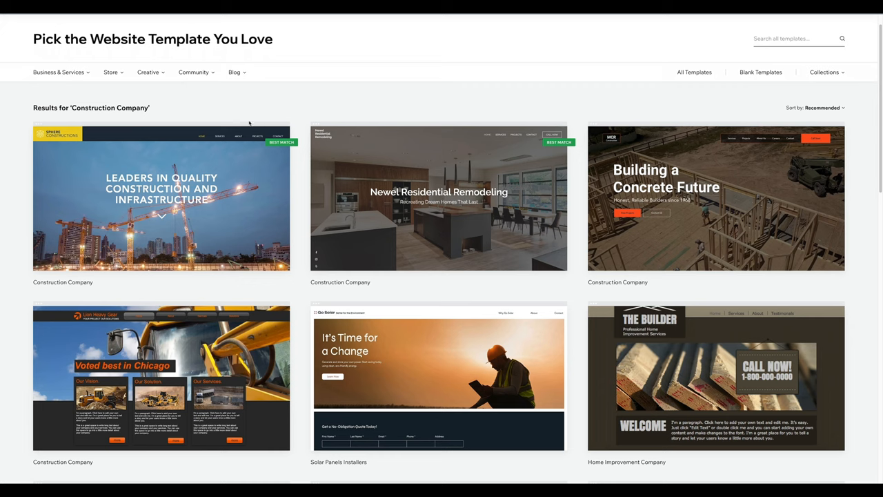
{"action": "left_click", "coordinate": [160, 196]}
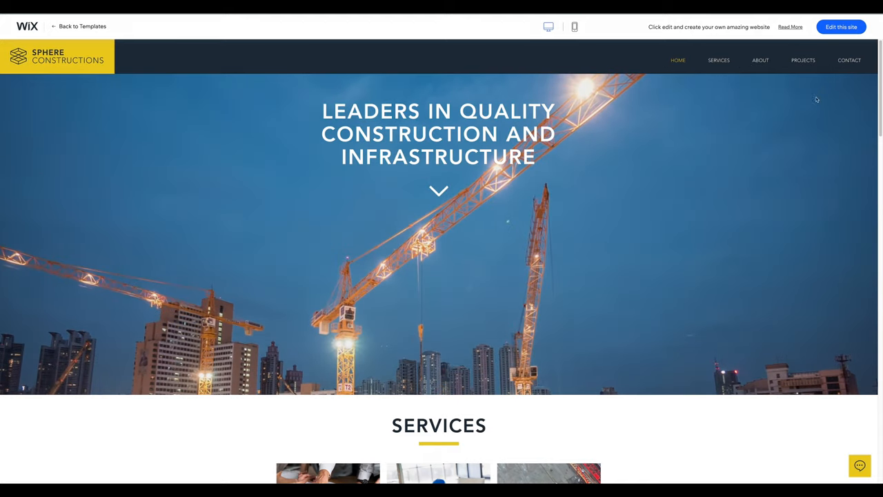
Step: Return to the template results and browse down toward the Home Remodeling Company template
{"action": "scroll", "scroll_direction": "down", "scroll_amount": 3}
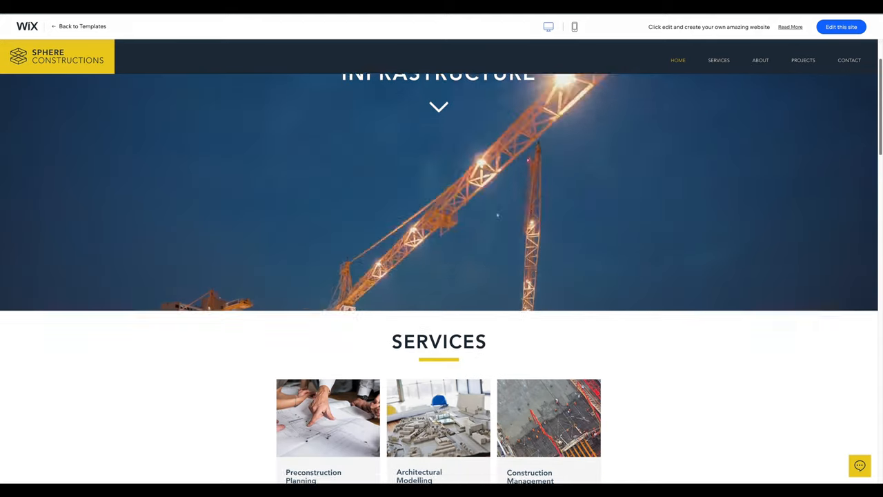
{"action": "scroll", "scroll_direction": "down", "scroll_amount": 3}
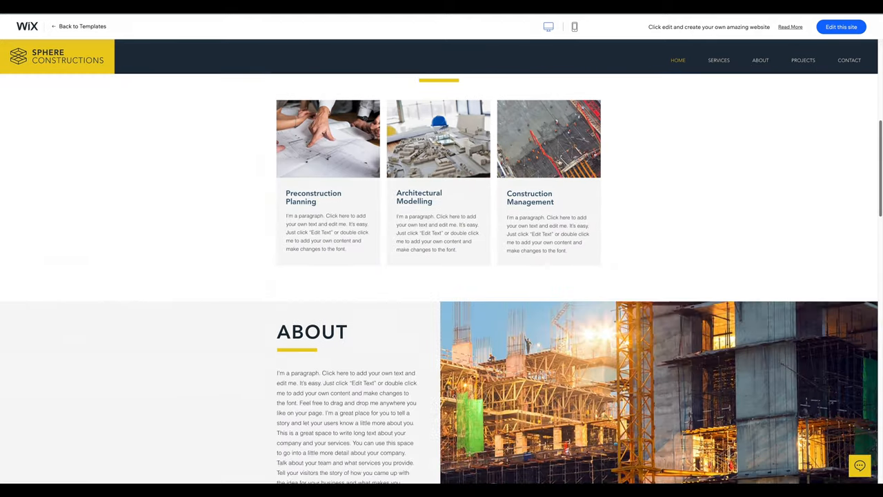
{"action": "left_click", "coordinate": [77, 26]}
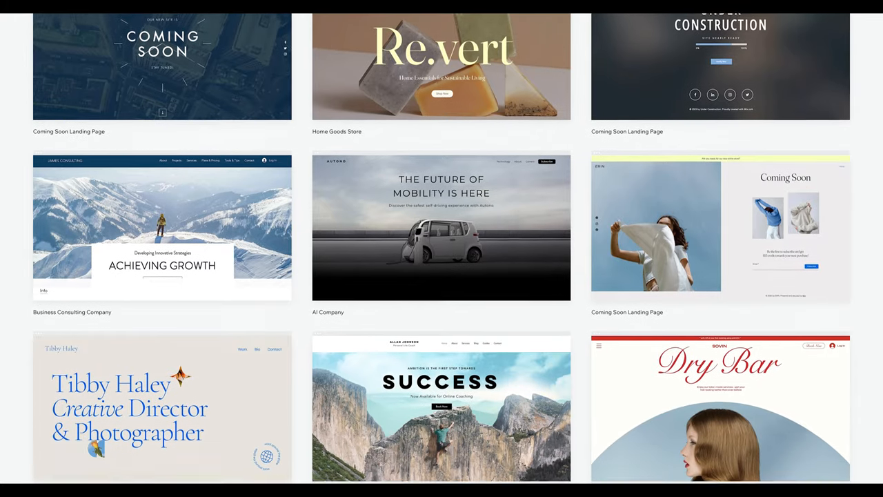
{"action": "scroll", "scroll_direction": "down", "scroll_amount": 3}
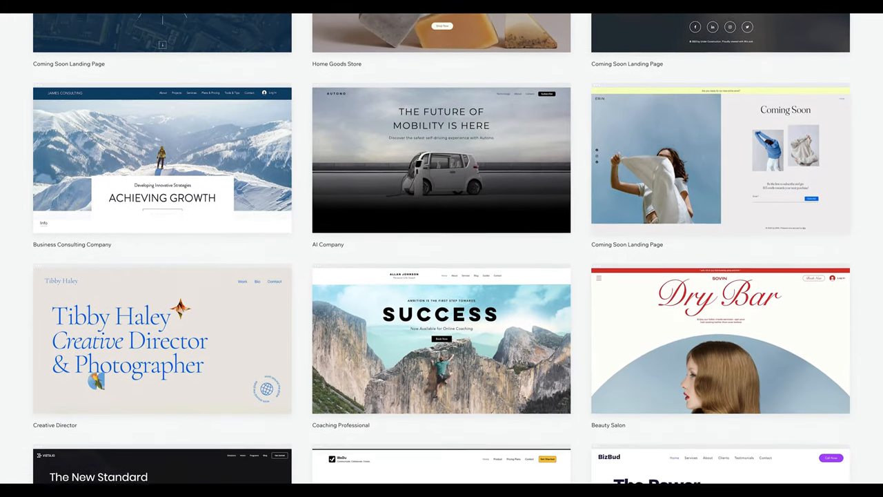
{"action": "scroll", "scroll_direction": "down", "scroll_amount": 3}
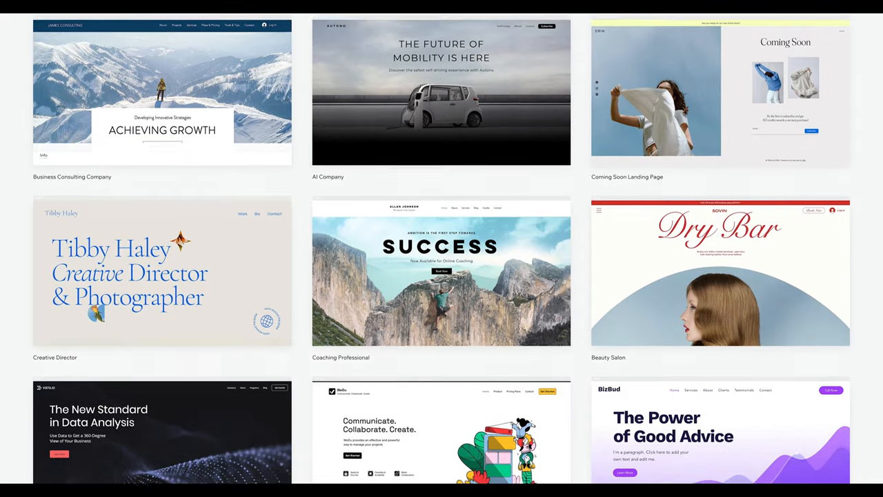
{"action": "scroll", "scroll_direction": "down", "scroll_amount": 3}
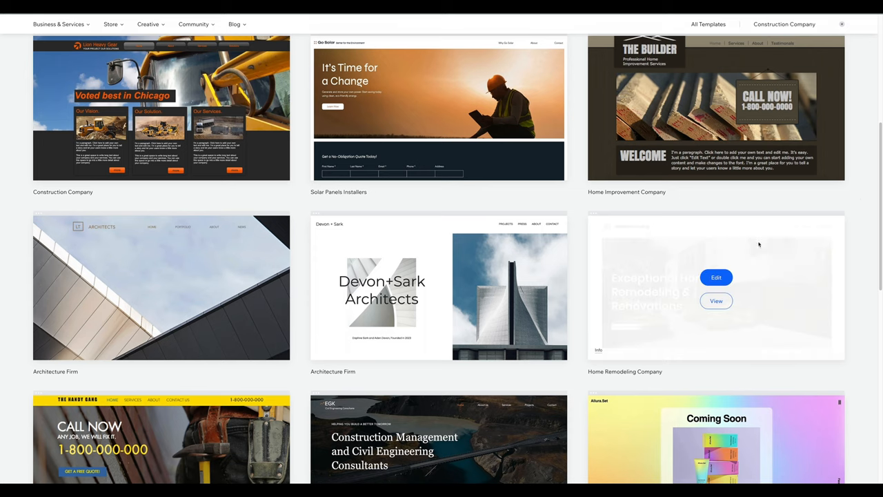
{"action": "left_click", "coordinate": [716, 278]}
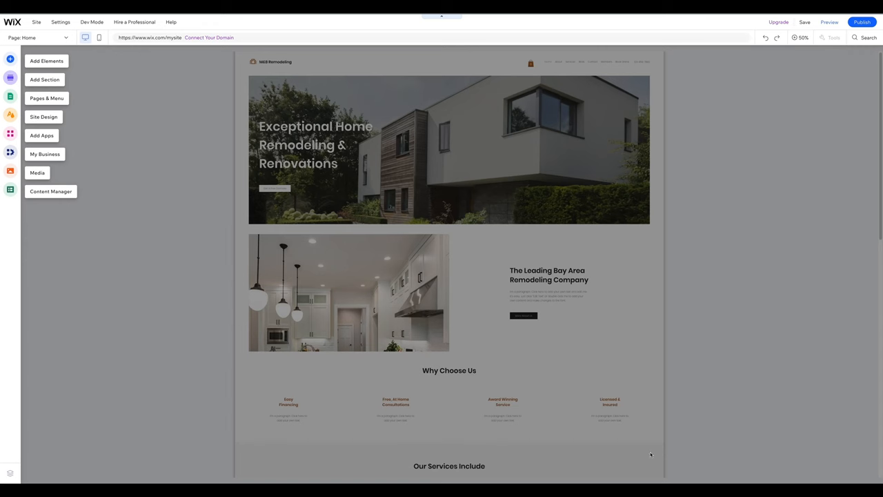
{"action": "mouse_move", "coordinate": [102, 56]}
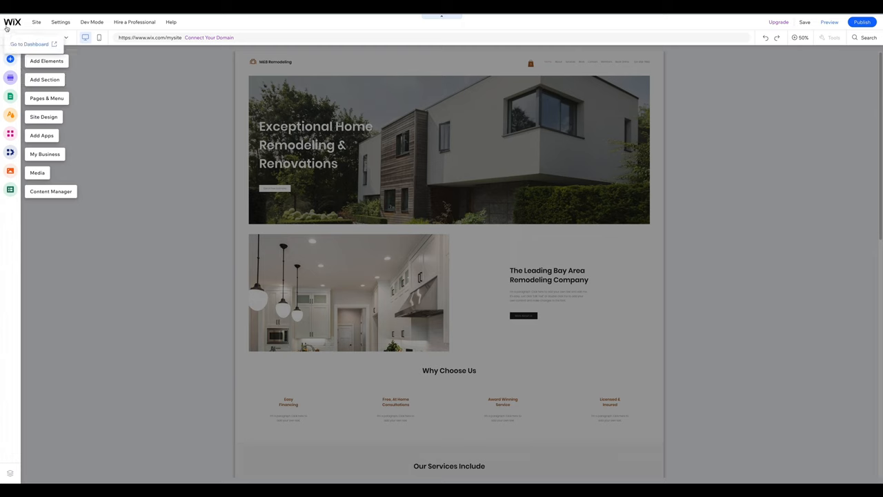
{"action": "left_click", "coordinate": [171, 23]}
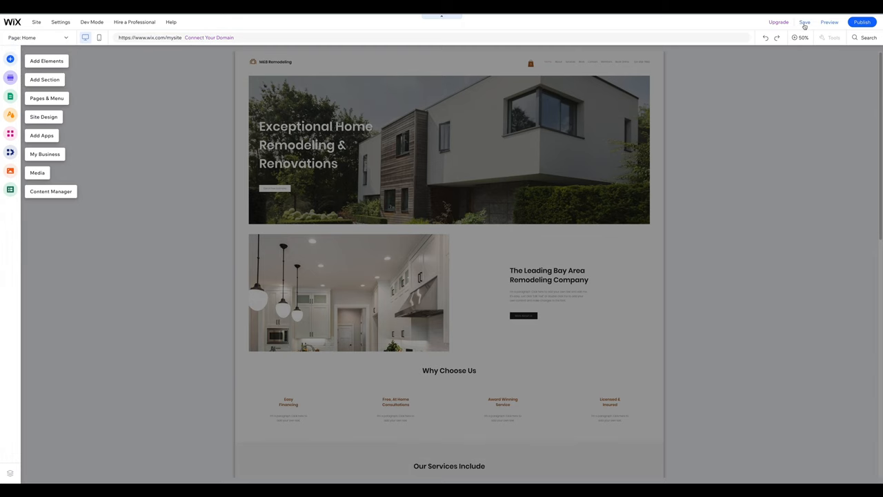
{"action": "mouse_move", "coordinate": [829, 22]}
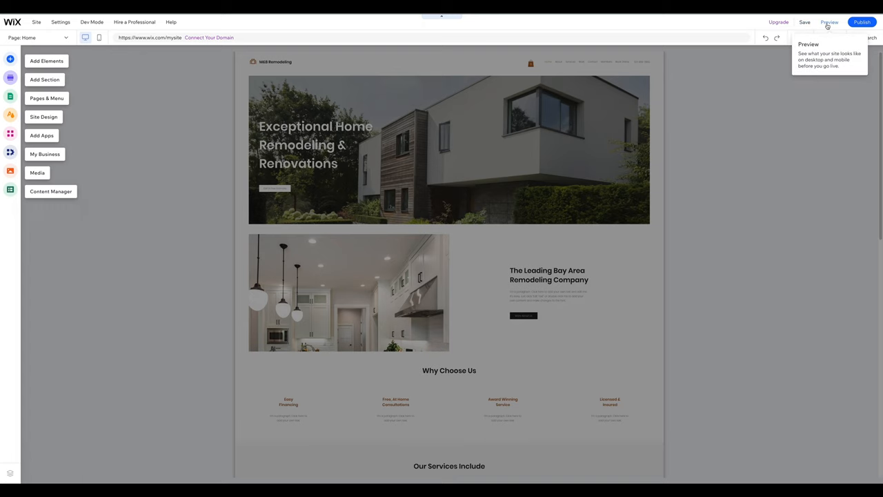
{"action": "mouse_move", "coordinate": [861, 22]}
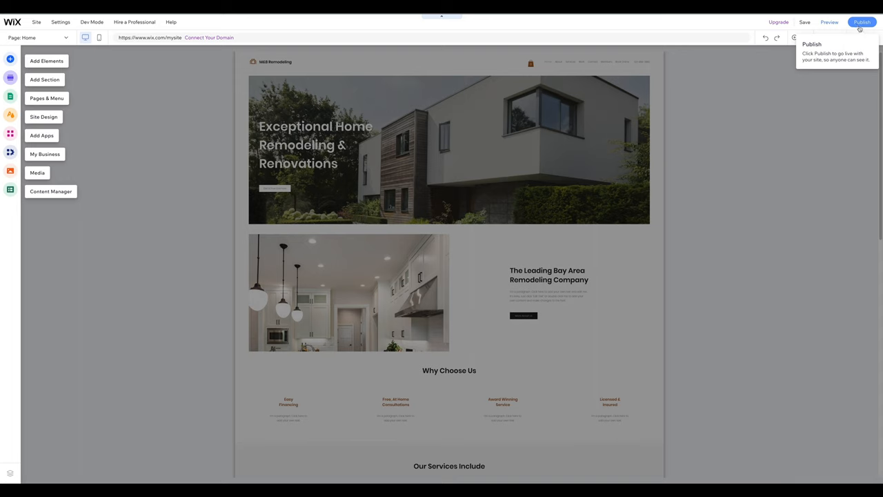
{"action": "mouse_move", "coordinate": [867, 37]}
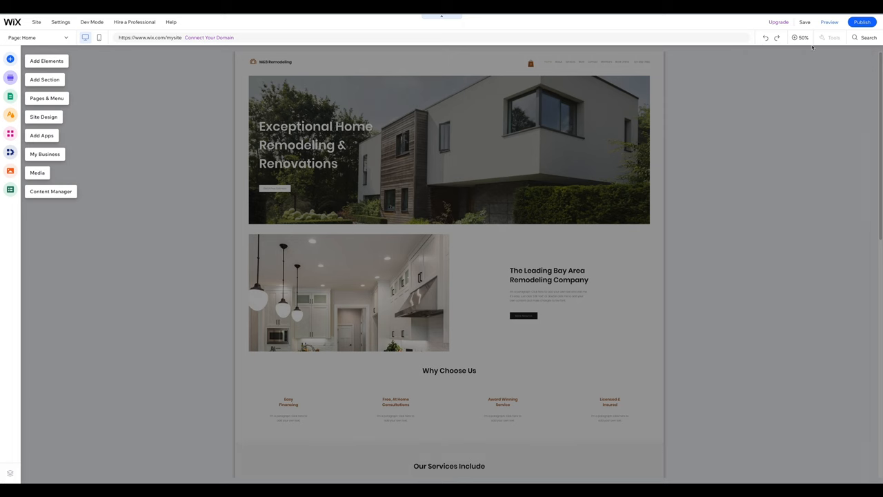
{"action": "left_click", "coordinate": [800, 37]}
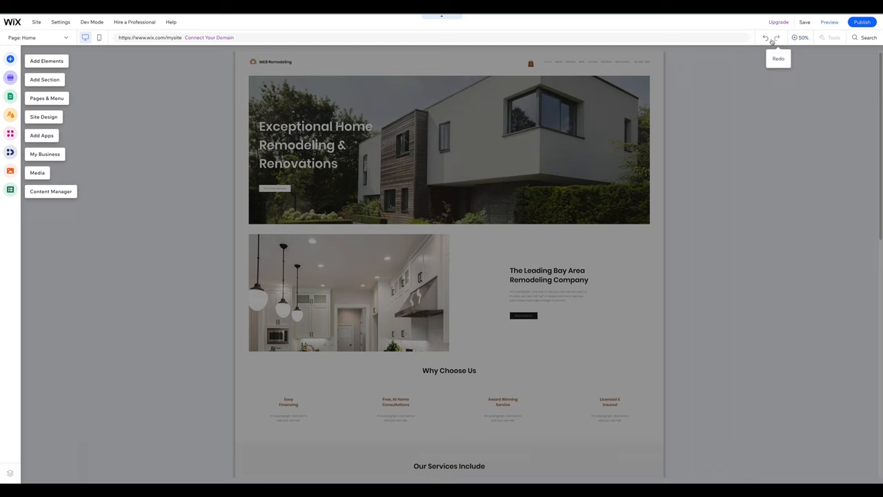
{"action": "mouse_move", "coordinate": [766, 39]}
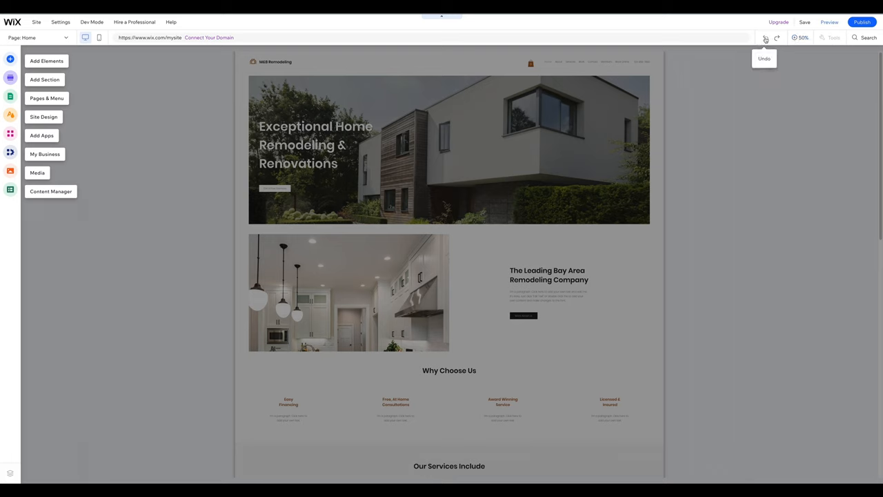
{"action": "mouse_move", "coordinate": [209, 38]}
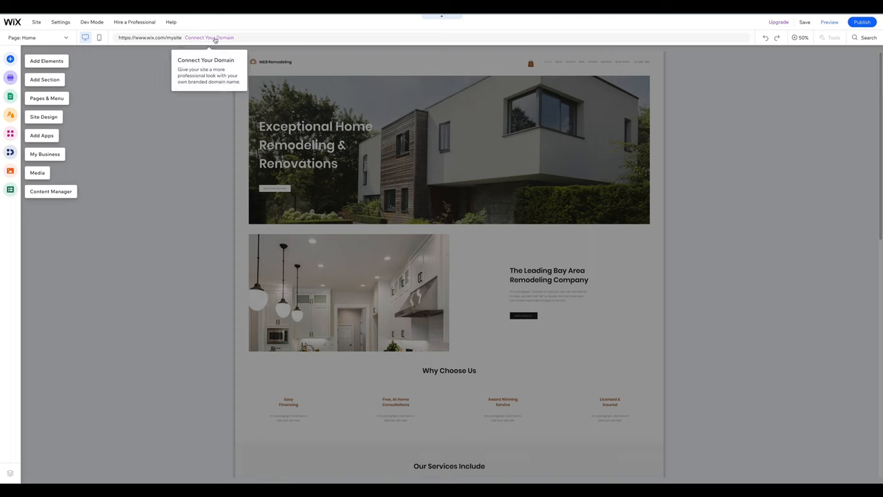
{"action": "mouse_move", "coordinate": [99, 38]}
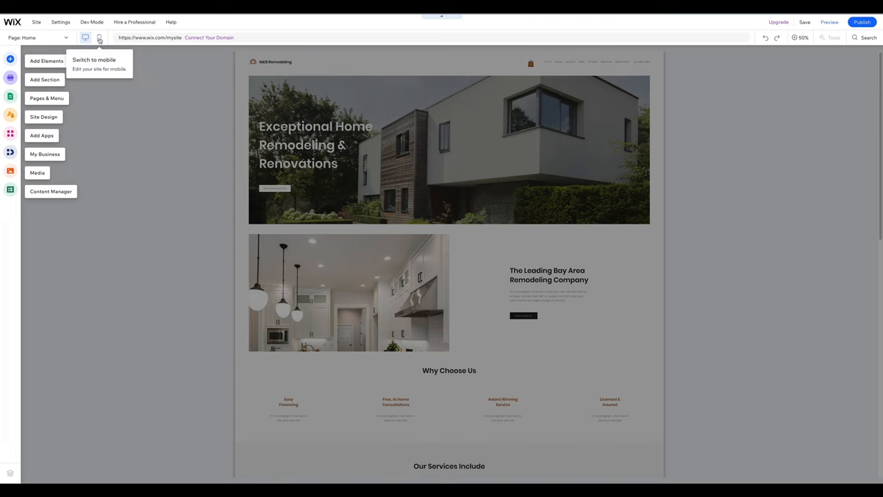
{"action": "left_click", "coordinate": [100, 37]}
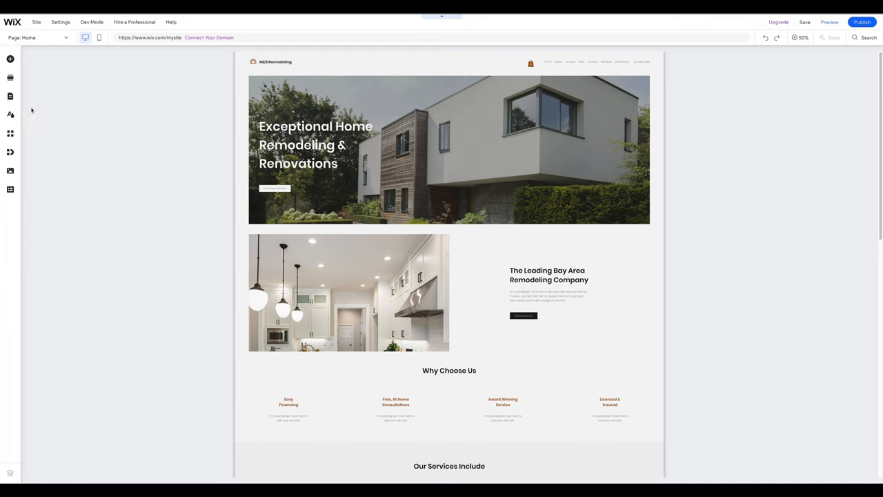
{"action": "mouse_move", "coordinate": [11, 114]}
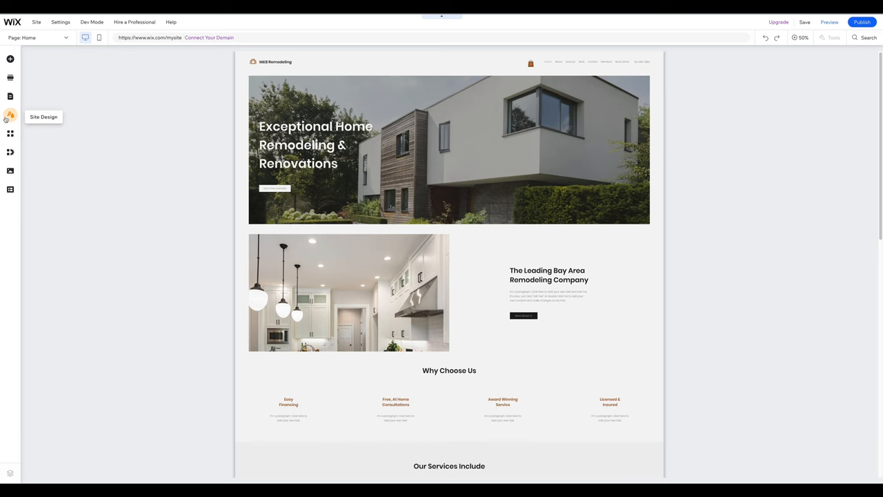
{"action": "mouse_move", "coordinate": [11, 77]}
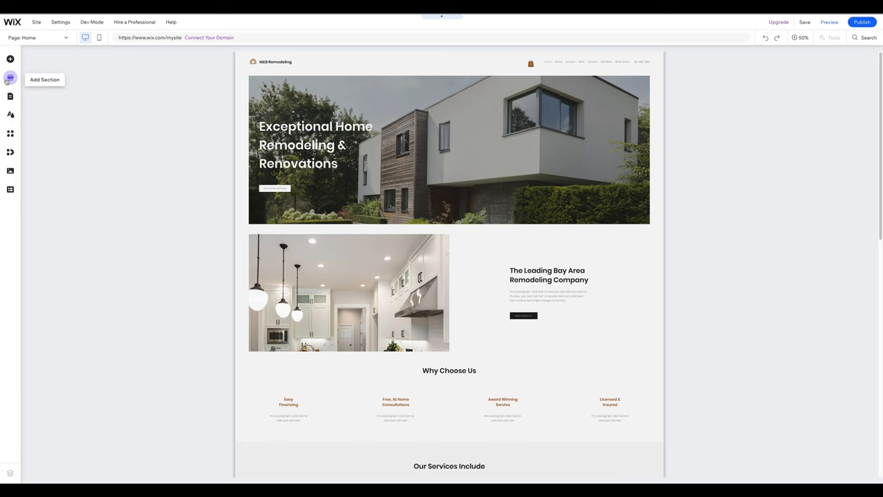
Step: Add a Welcome section atop the home page and change its heading to Hello!
{"action": "left_click", "coordinate": [10, 79]}
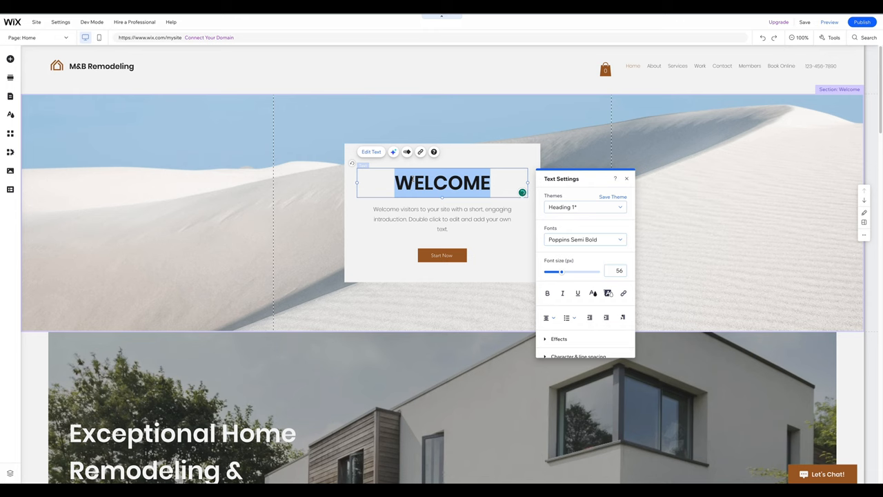
{"action": "type", "text": "Hello"}
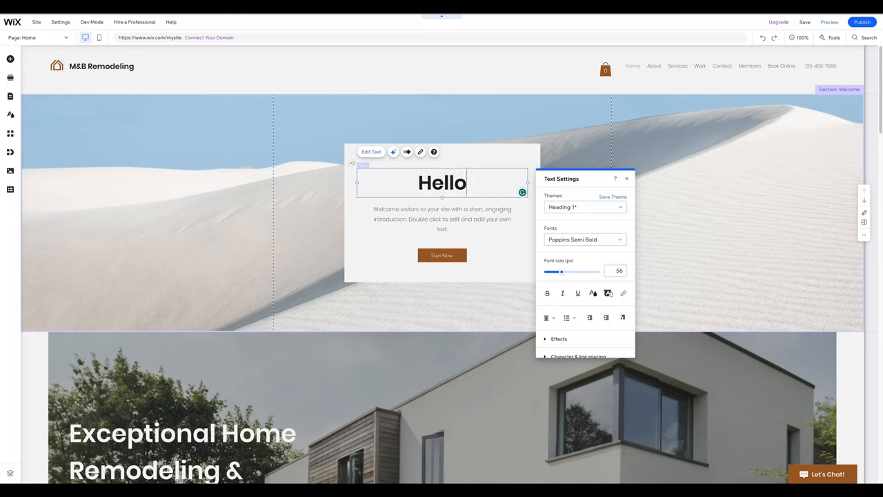
{"action": "type", "text": "!"}
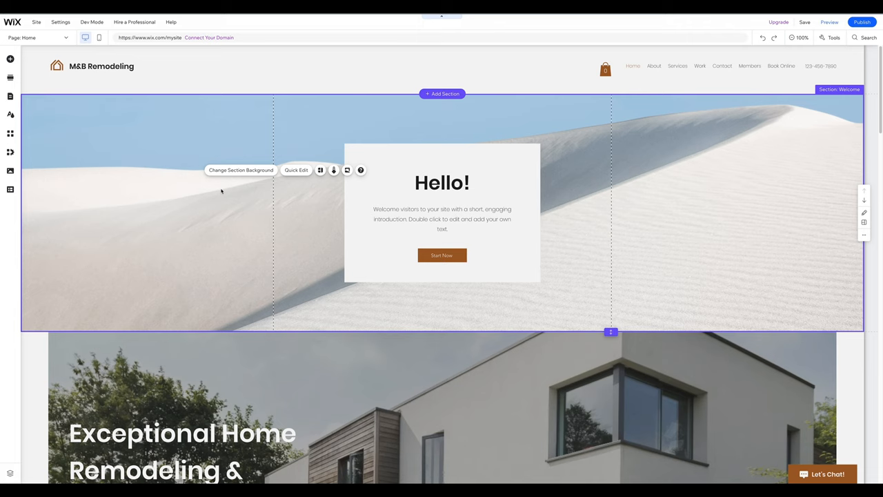
Step: Delete the Additions page from Pages & Menu
{"action": "left_click", "coordinate": [9, 97]}
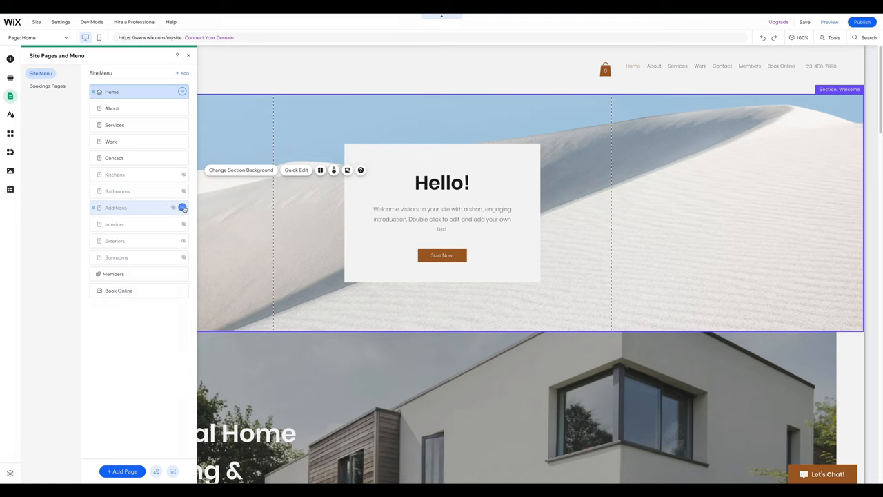
{"action": "left_click", "coordinate": [182, 207]}
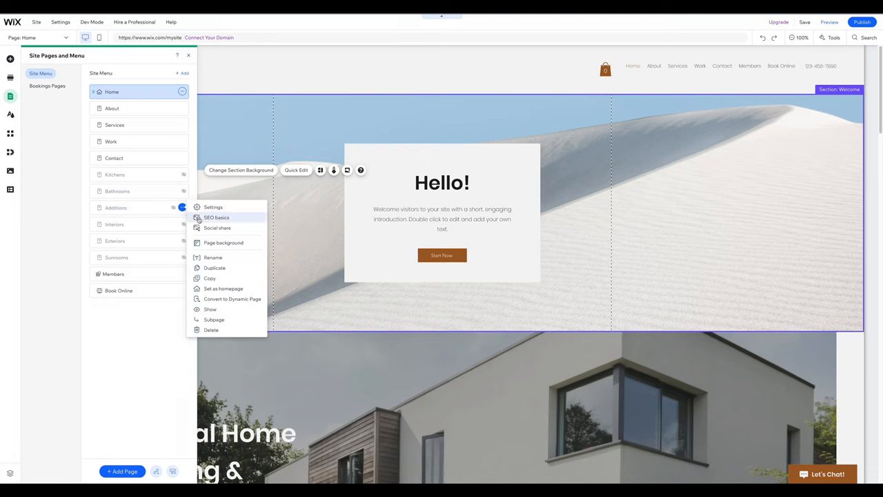
{"action": "left_click", "coordinate": [211, 330]}
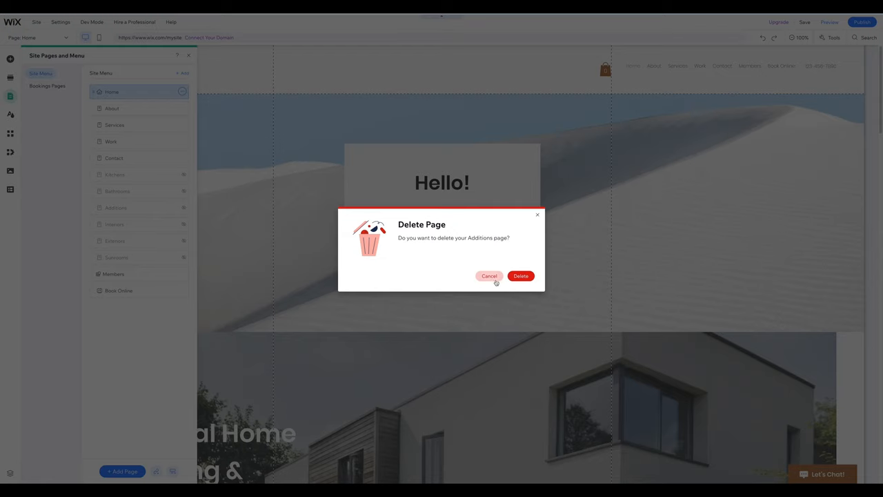
{"action": "left_click", "coordinate": [488, 276]}
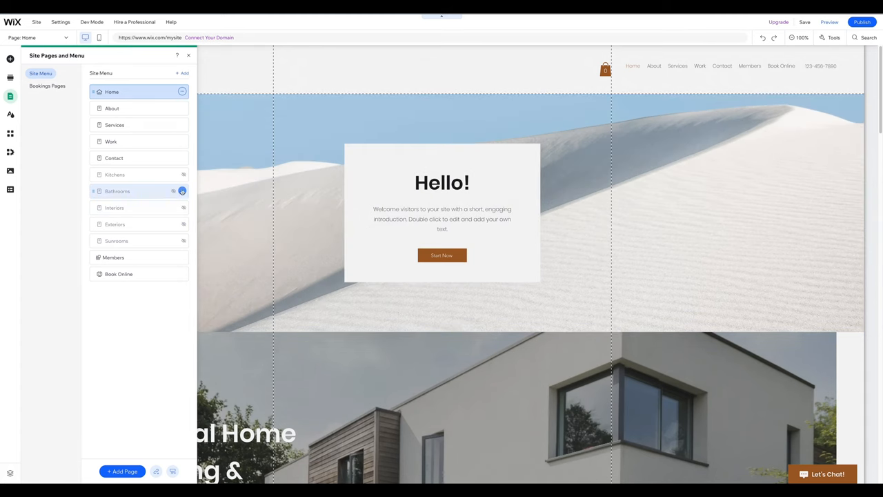
Step: Hide Contact from the site menu and browse the new-page templates
{"action": "left_click", "coordinate": [182, 190]}
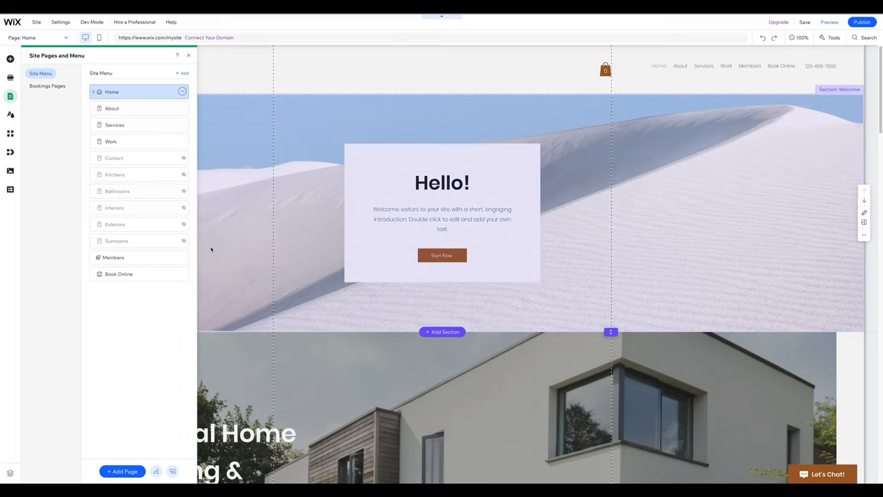
{"action": "left_click", "coordinate": [121, 472]}
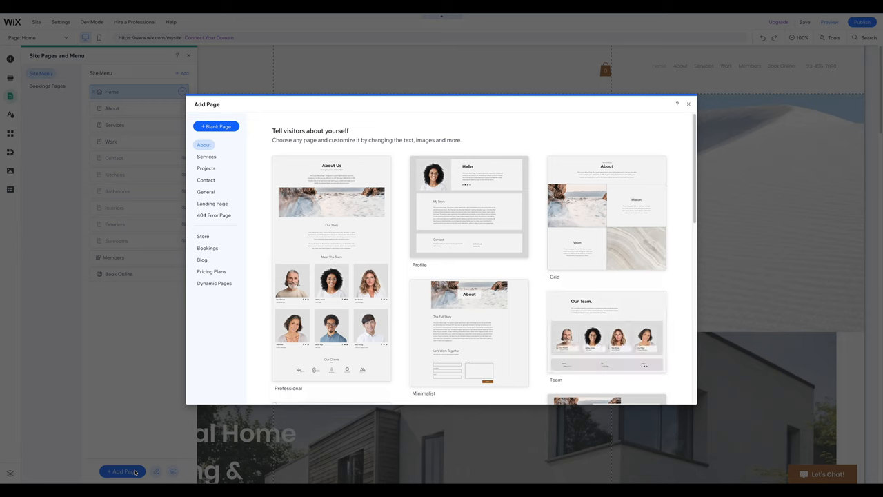
{"action": "mouse_move", "coordinate": [411, 401]}
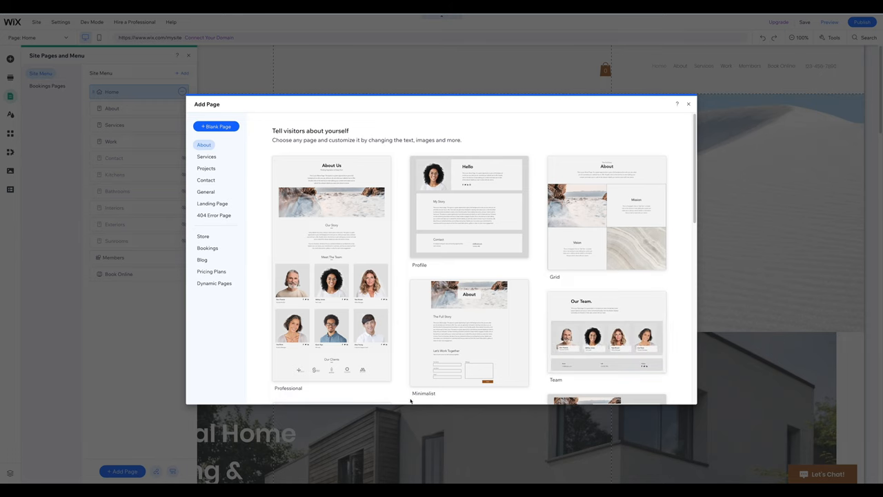
{"action": "mouse_move", "coordinate": [405, 397]}
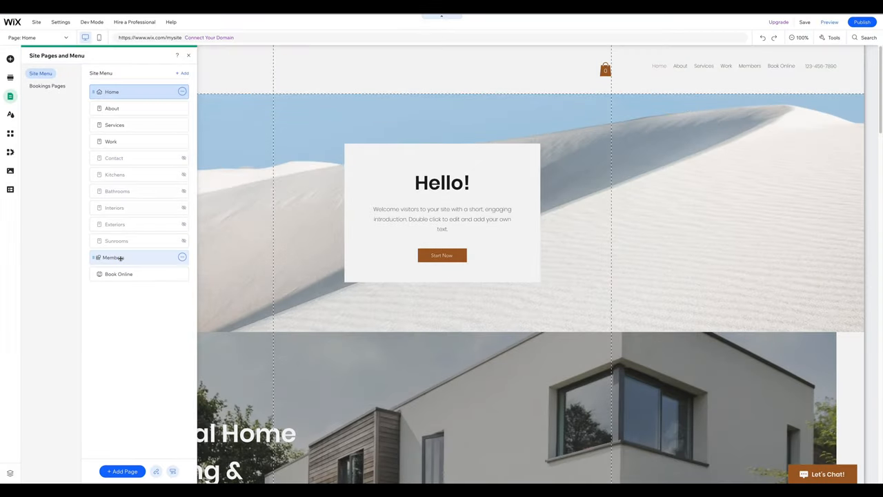
{"action": "mouse_move", "coordinate": [118, 258]}
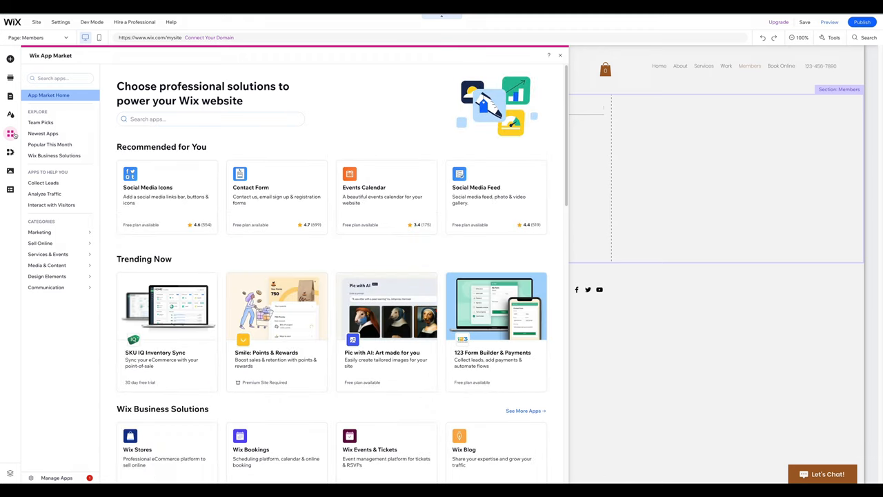
Step: Close the App Market and add a Grow Your Vision section below the Hello! section
{"action": "left_click", "coordinate": [560, 56]}
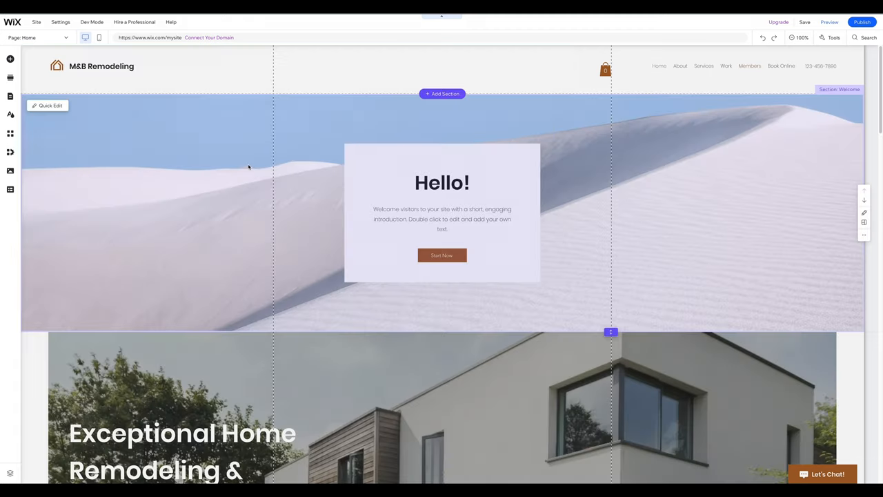
{"action": "mouse_move", "coordinate": [320, 173]}
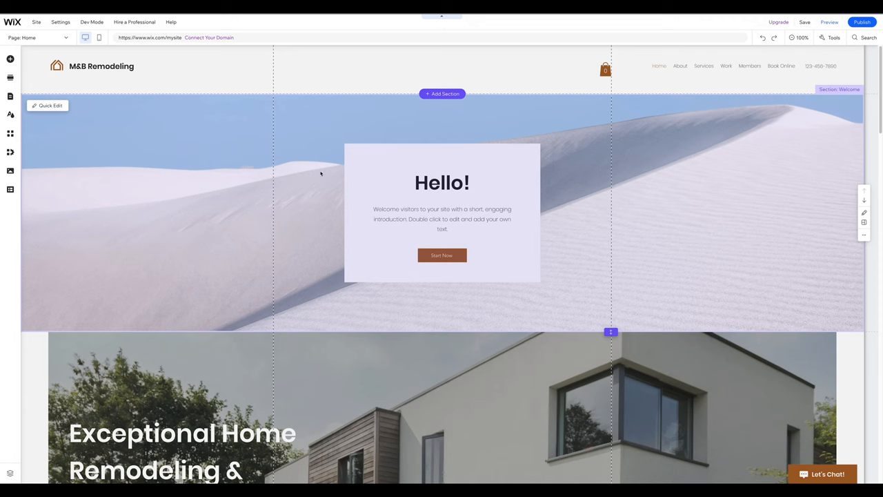
{"action": "mouse_move", "coordinate": [309, 171]}
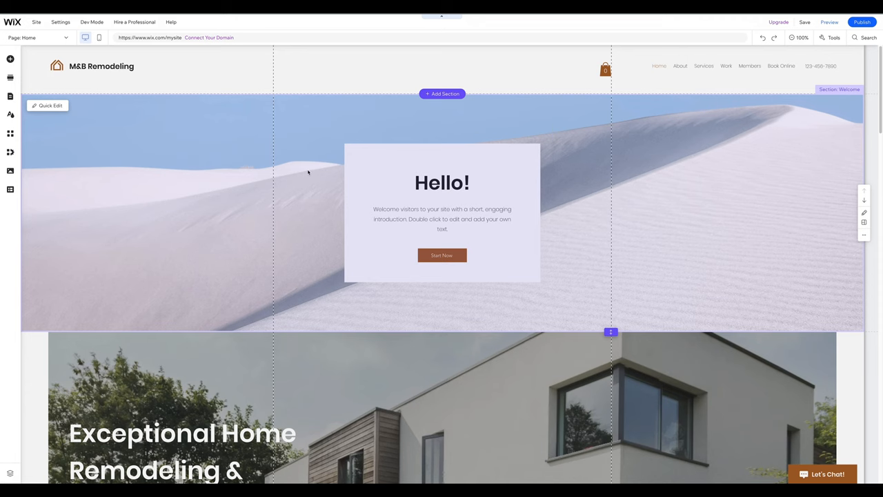
{"action": "right_click", "coordinate": [306, 172]}
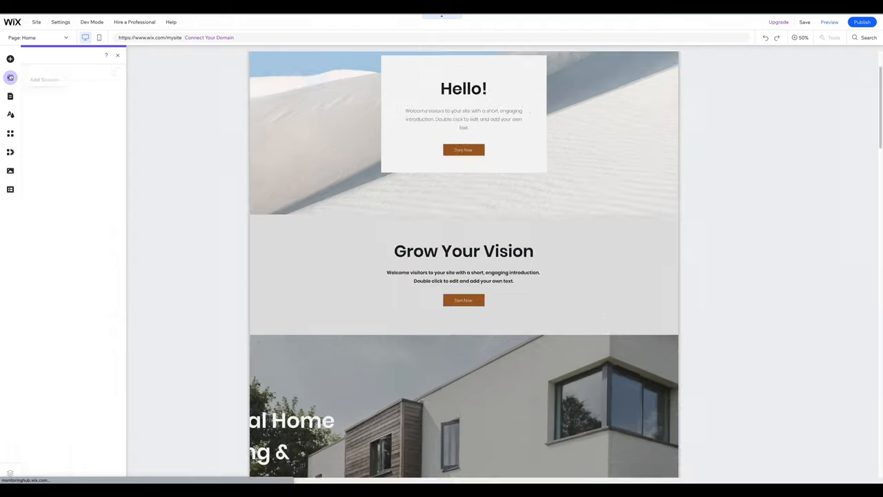
Step: Add a Get to Know Us about section at the top of the home page
{"action": "left_click", "coordinate": [11, 77]}
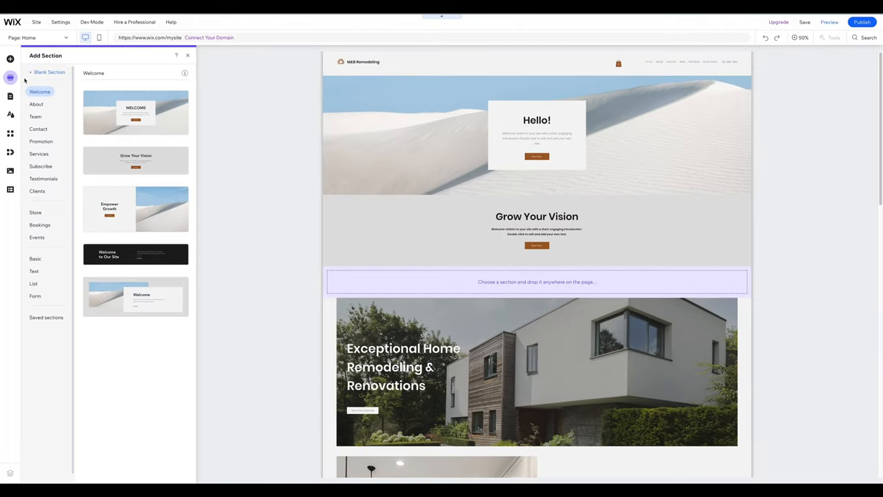
{"action": "left_click", "coordinate": [36, 105]}
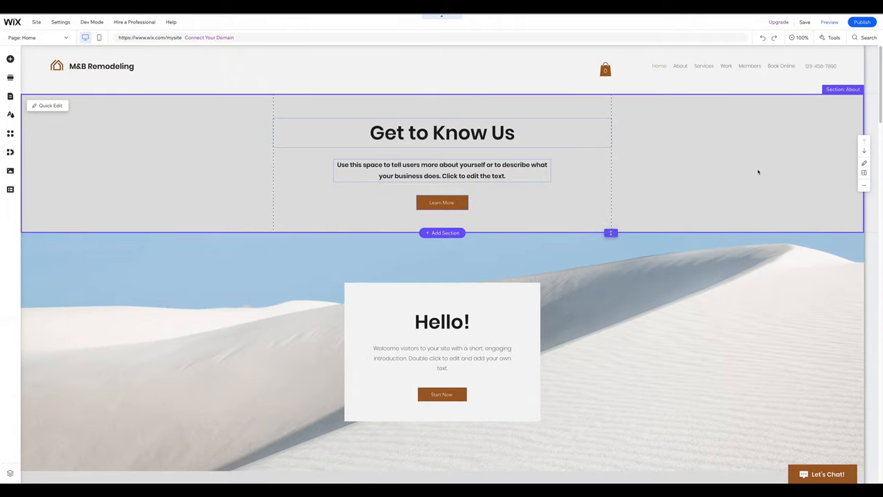
{"action": "mouse_move", "coordinate": [767, 171]}
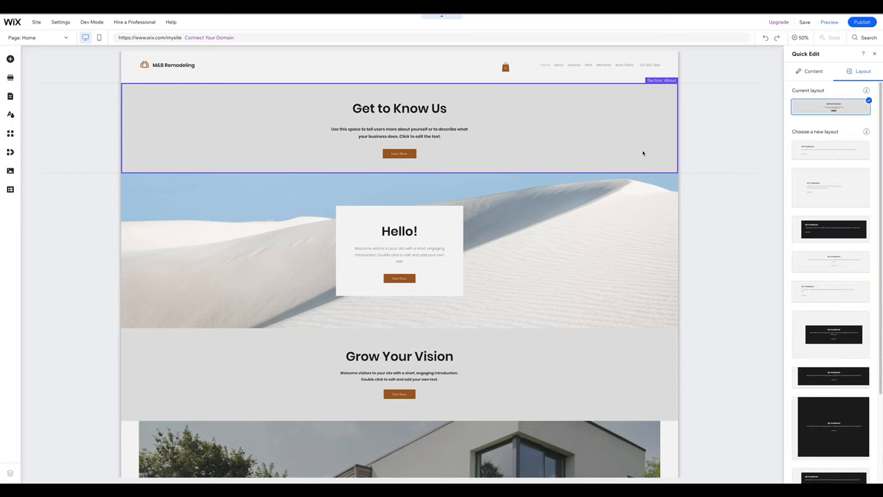
{"action": "left_click", "coordinate": [813, 71]}
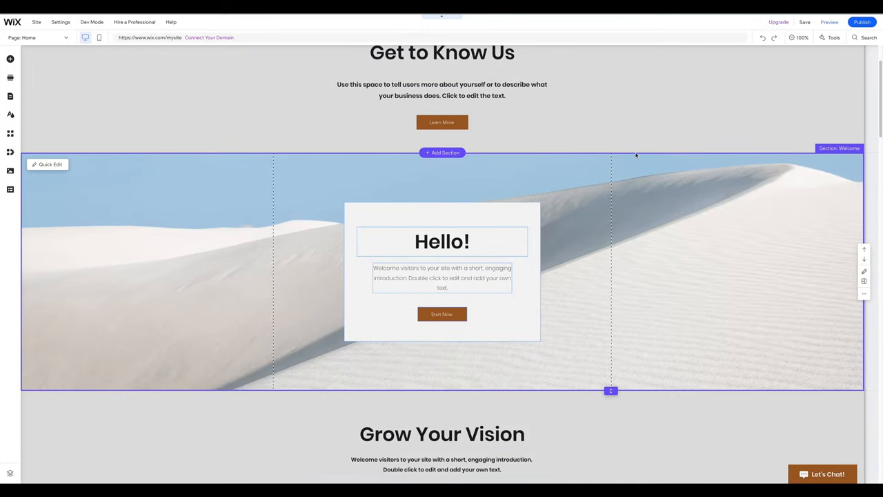
Step: Briefly view the background options for the Hello! welcome section, keeping the sand dune image
{"action": "left_click", "coordinate": [656, 135]}
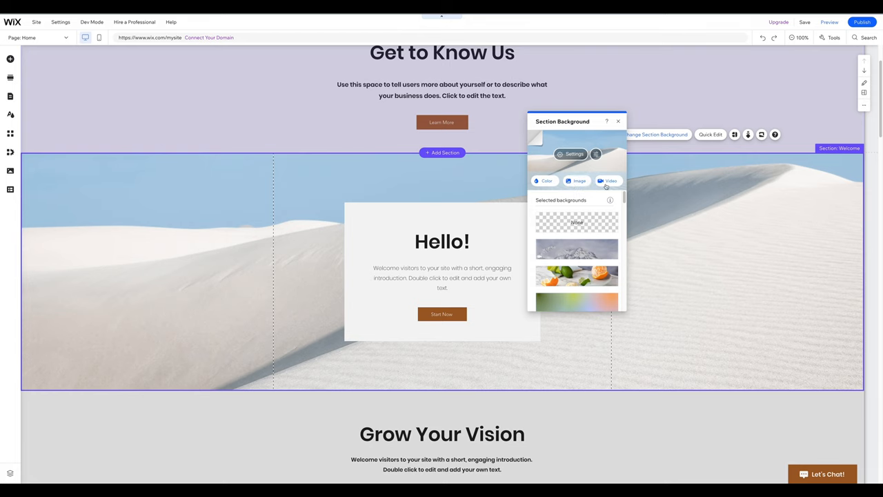
{"action": "left_click", "coordinate": [618, 122]}
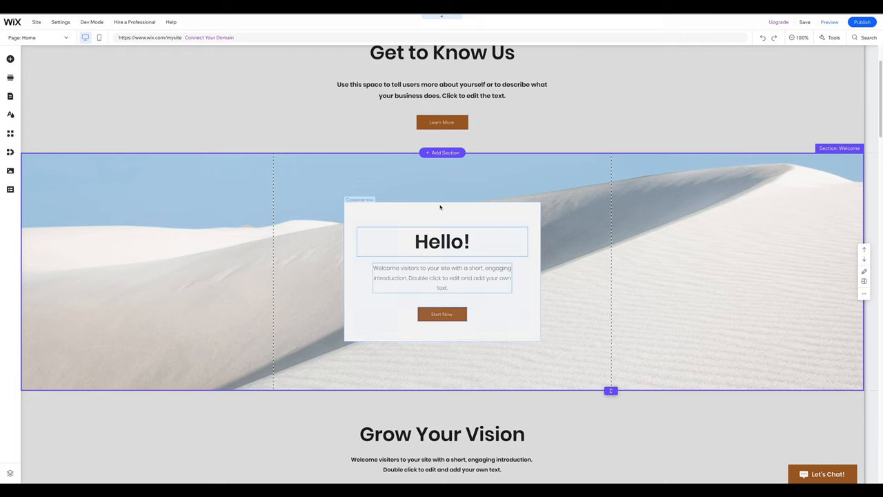
Step: Remove the introductory paragraph beneath the Hello! heading via its context options
{"action": "left_click", "coordinate": [441, 242]}
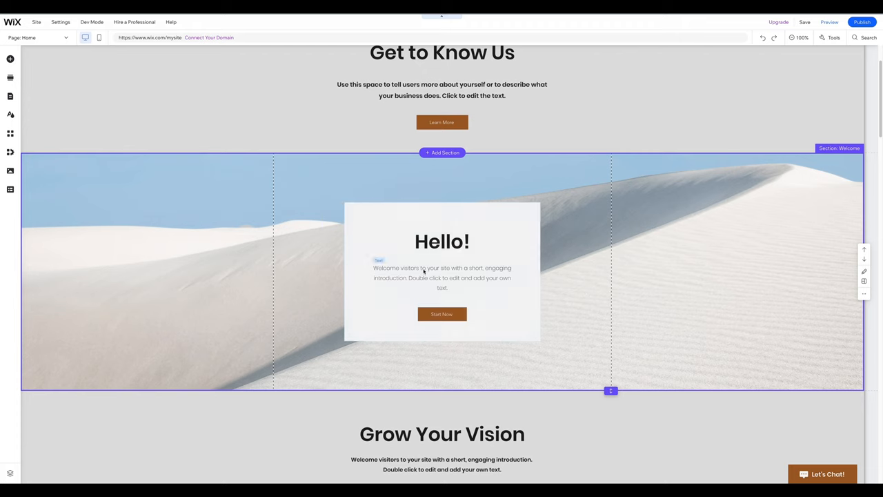
{"action": "right_click", "coordinate": [422, 273]}
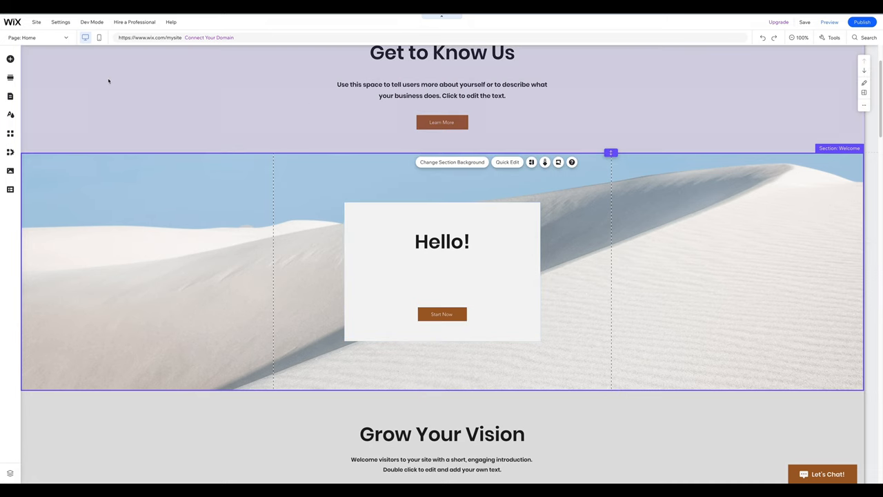
Step: Add a free Wix 'construction' site photo into the Hello! box
{"action": "left_click", "coordinate": [11, 58]}
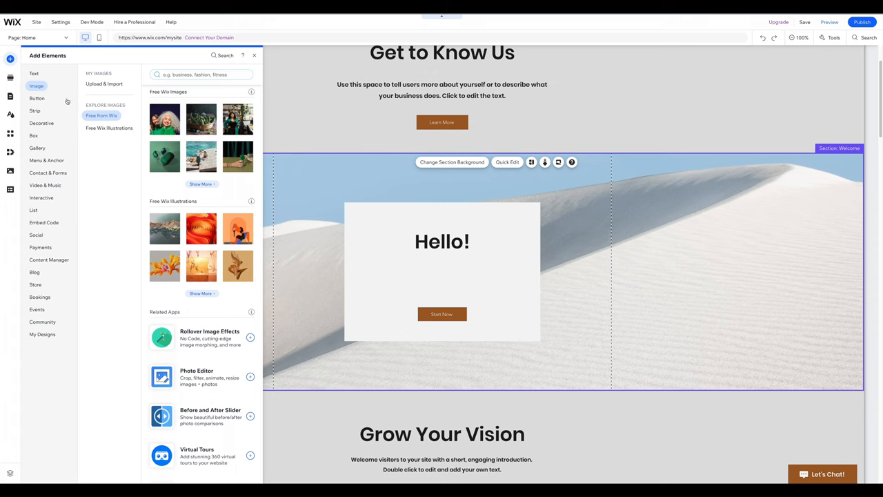
{"action": "scroll", "scroll_direction": "down", "scroll_amount": 3}
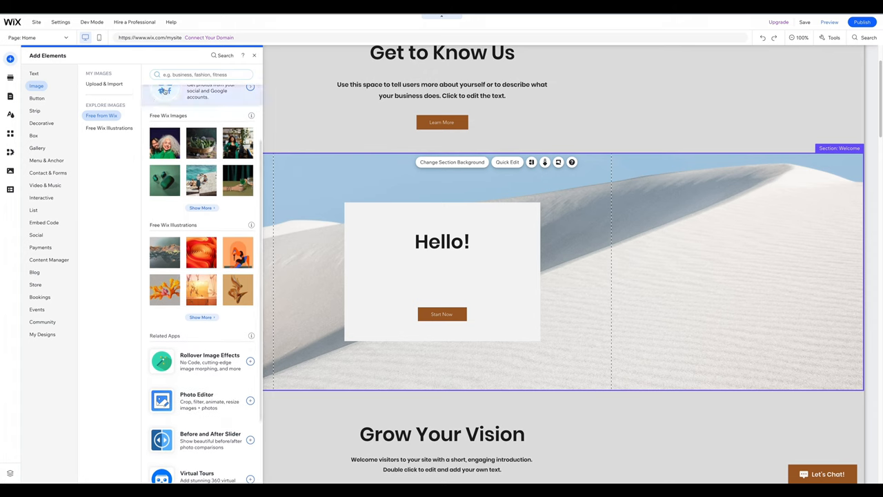
{"action": "type", "text": "cont"}
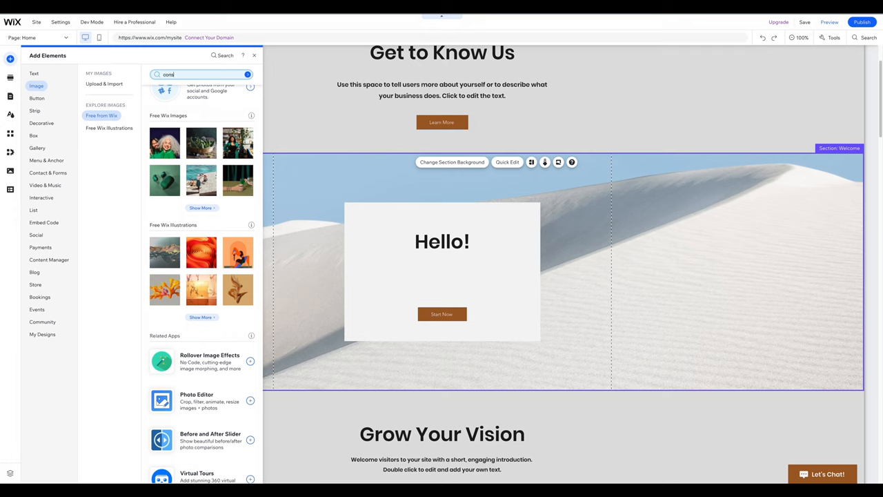
{"action": "type", "text": "construction"}
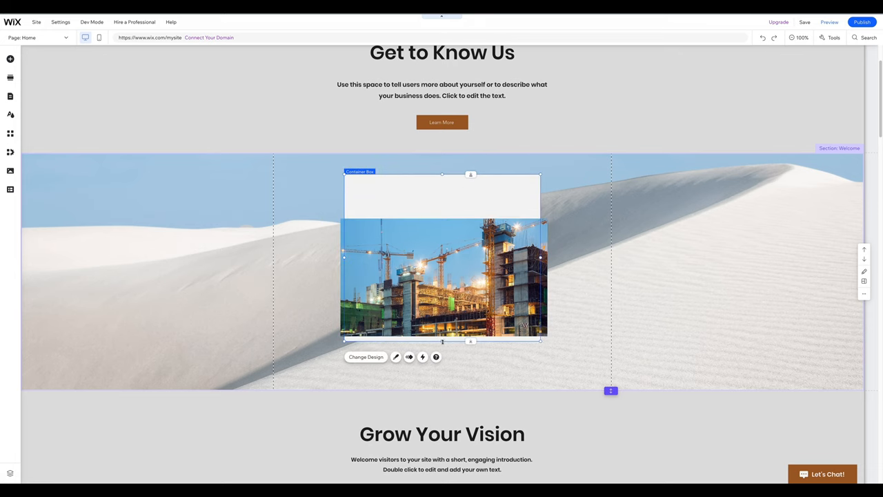
Step: Resize the construction photo in a wider Hello! box and bring up Change Image
{"action": "left_click", "coordinate": [444, 276]}
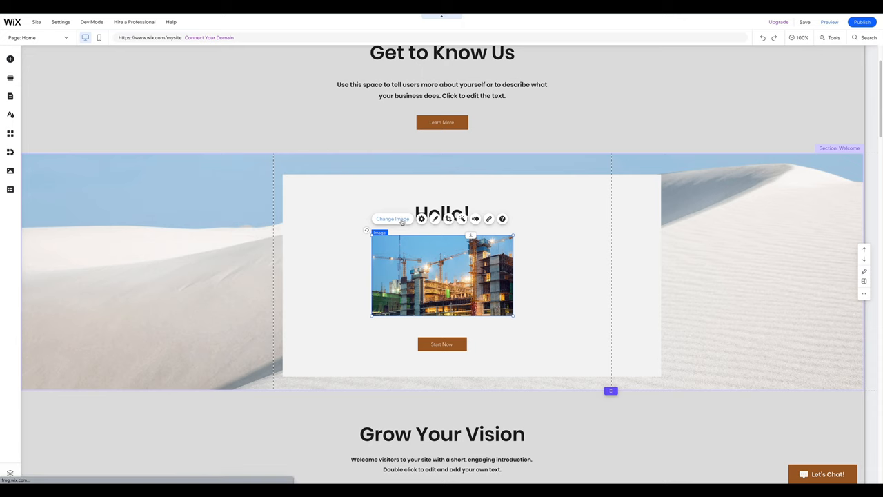
{"action": "left_click", "coordinate": [392, 218]}
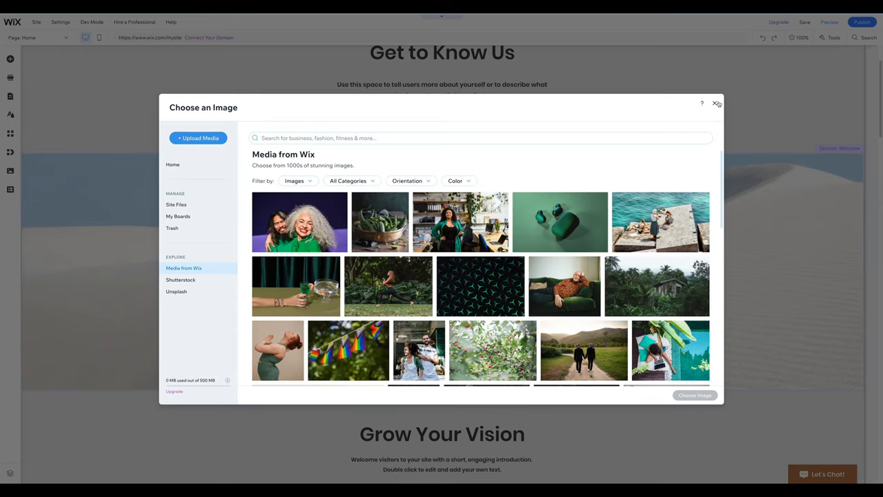
Step: Close the Choose an Image dialog without swapping the construction photo
{"action": "left_click", "coordinate": [714, 102]}
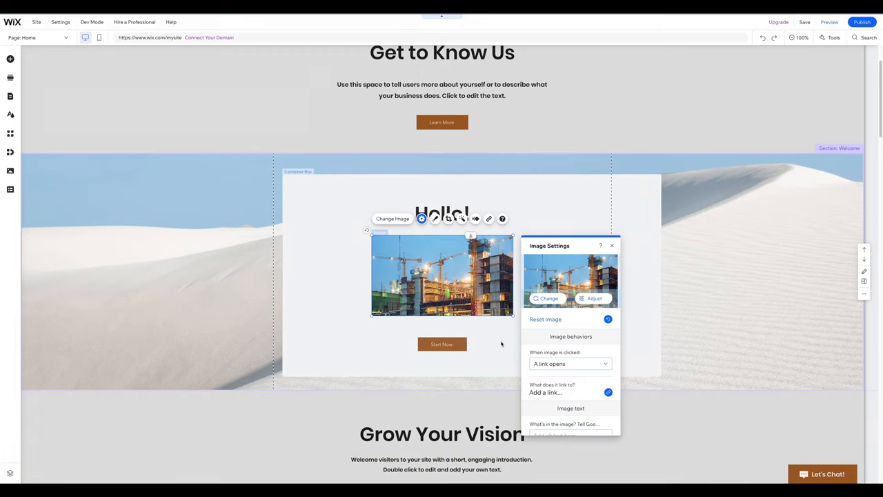
{"action": "mouse_move", "coordinate": [496, 342]}
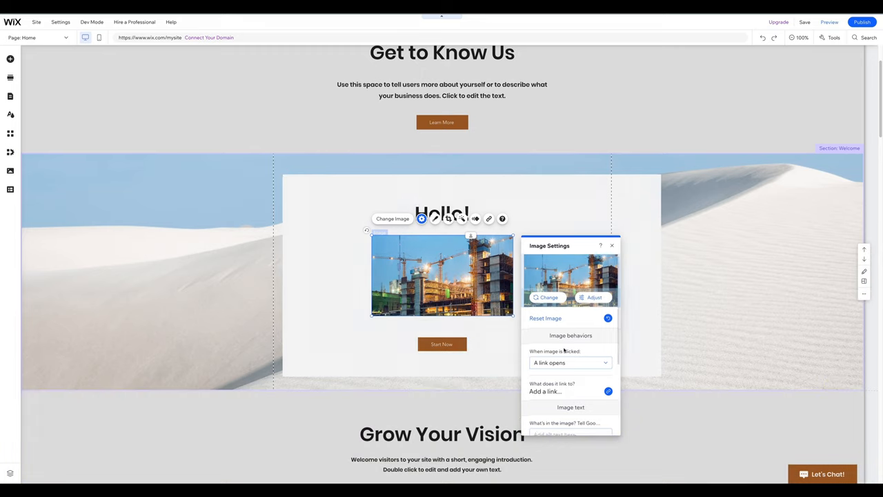
Step: Scroll the remodeling template home page with its Exceptional Home Remodeling hero
{"action": "scroll", "scroll_direction": "down", "scroll_amount": 3}
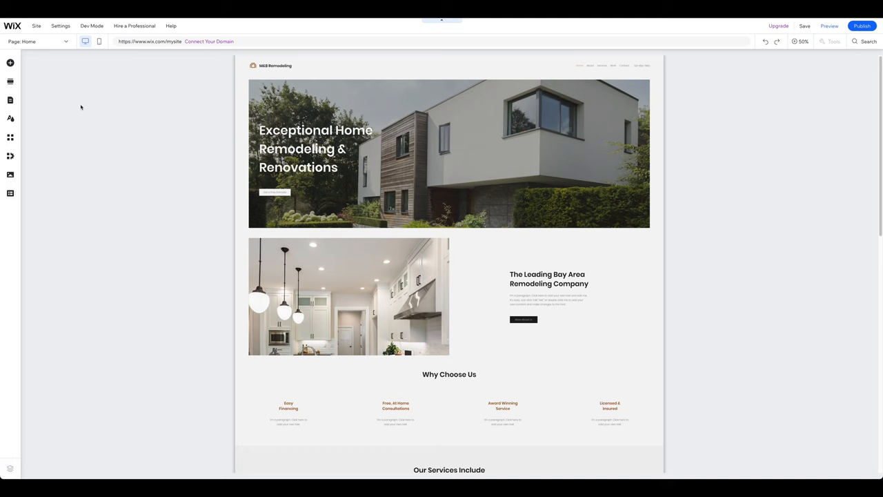
{"action": "mouse_move", "coordinate": [52, 55]}
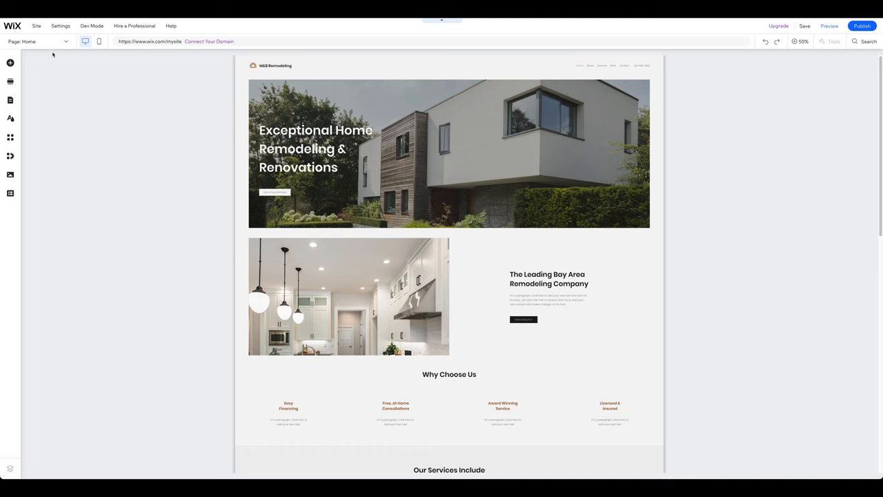
Step: Show the Site Pages list with Home, About, Services, Work, Contact and hidden service pages
{"action": "left_click", "coordinate": [39, 41]}
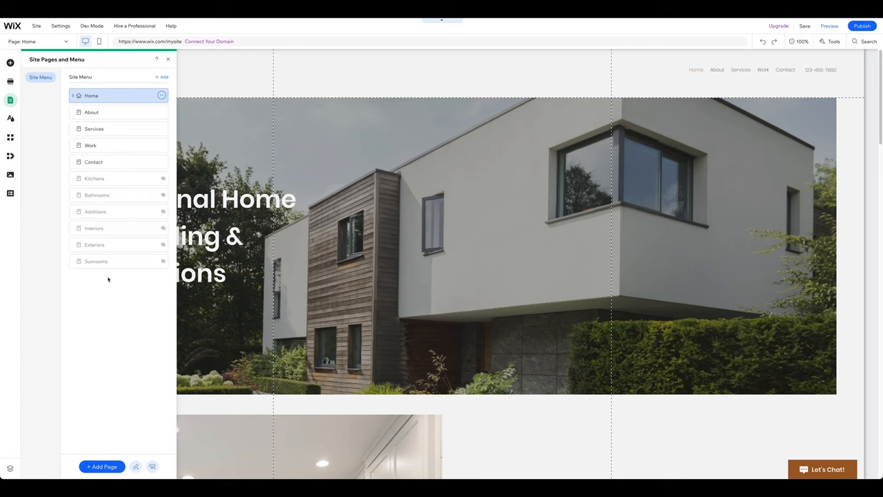
{"action": "mouse_move", "coordinate": [107, 289]}
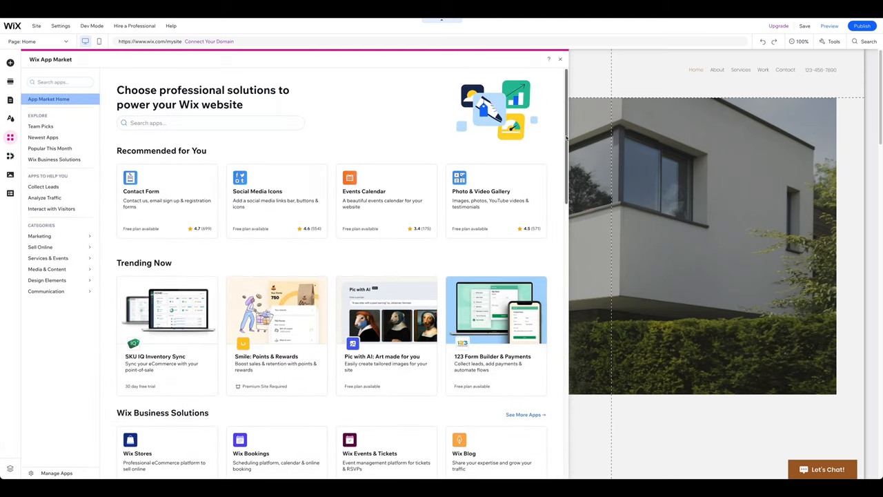
{"action": "scroll", "scroll_direction": "down", "scroll_amount": 3}
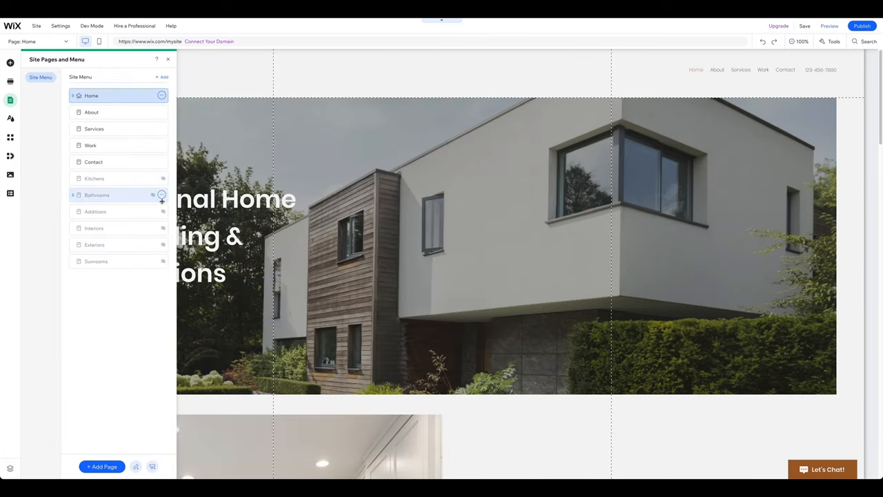
Step: Delete the Additions page from Site Pages and confirm
{"action": "left_click", "coordinate": [163, 212]}
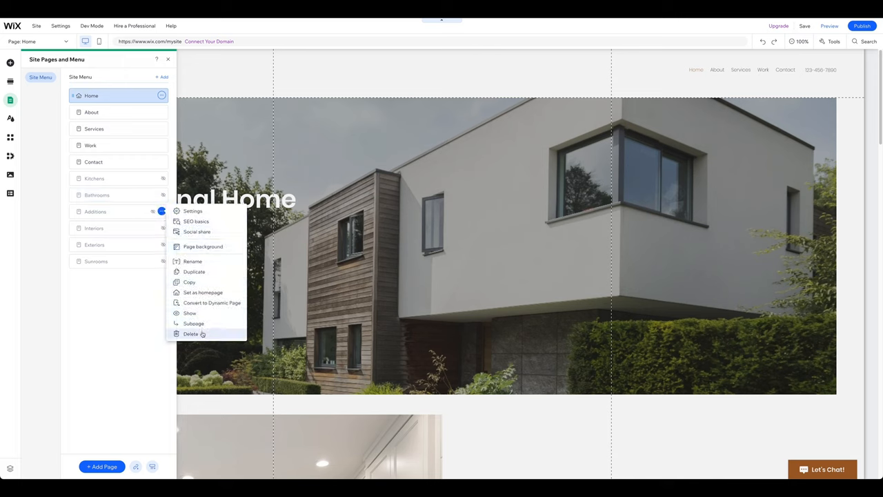
{"action": "left_click", "coordinate": [190, 333]}
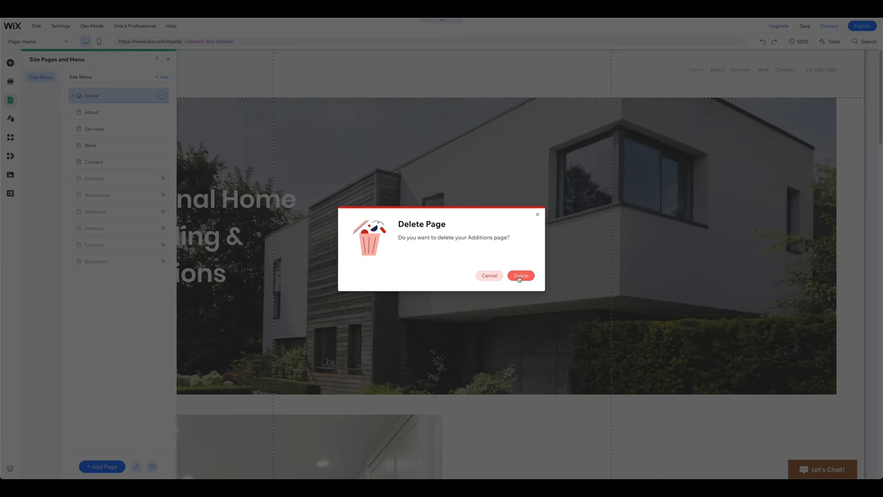
{"action": "left_click", "coordinate": [521, 275]}
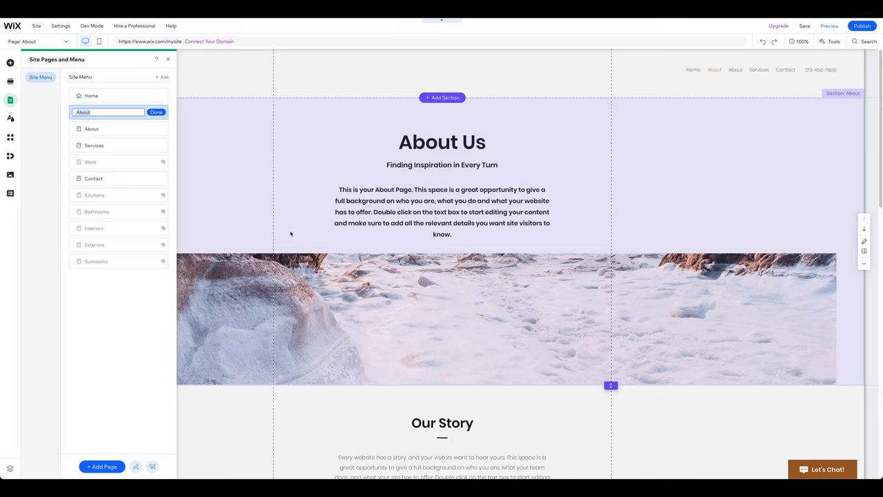
{"action": "mouse_move", "coordinate": [232, 227]}
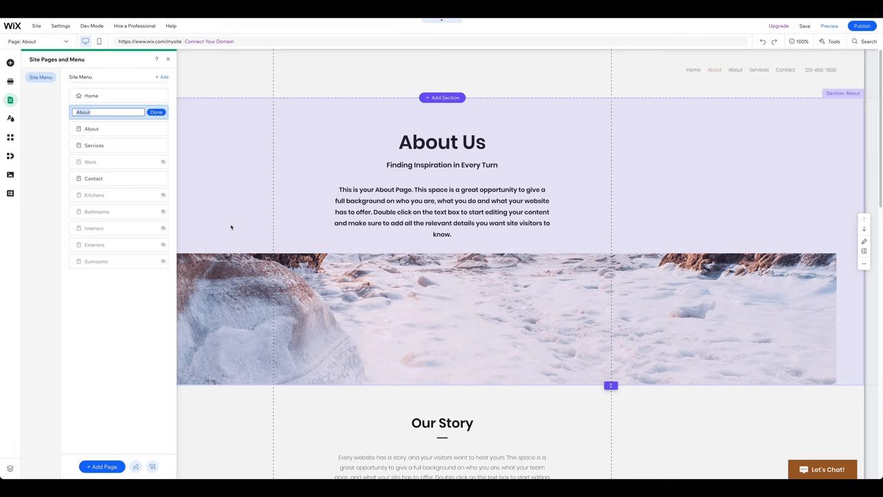
{"action": "mouse_move", "coordinate": [178, 190]}
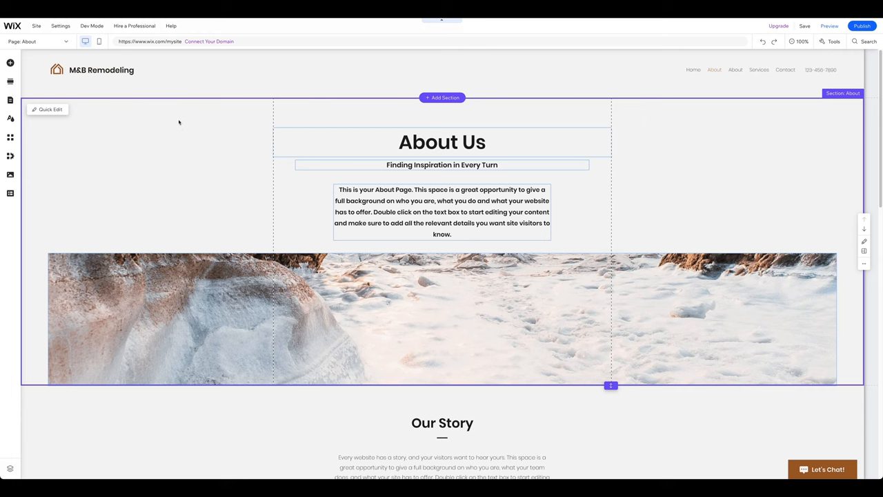
Step: Place a 'construction' site photo beneath the About Us heading, replacing the snowy landscape
{"action": "left_click", "coordinate": [9, 64]}
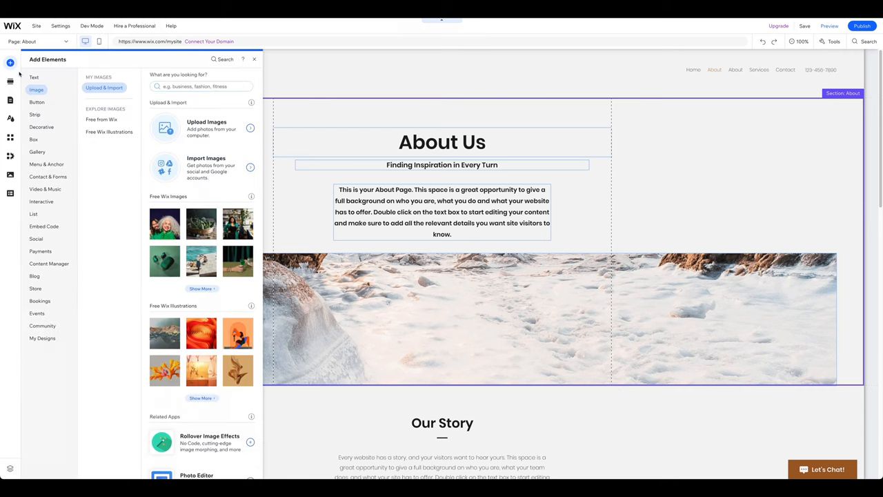
{"action": "mouse_move", "coordinate": [125, 98]}
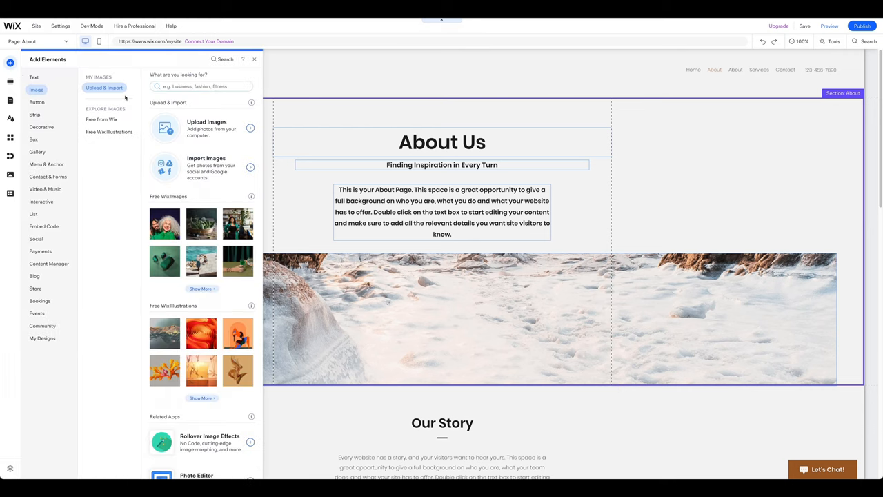
{"action": "left_click", "coordinate": [201, 86]}
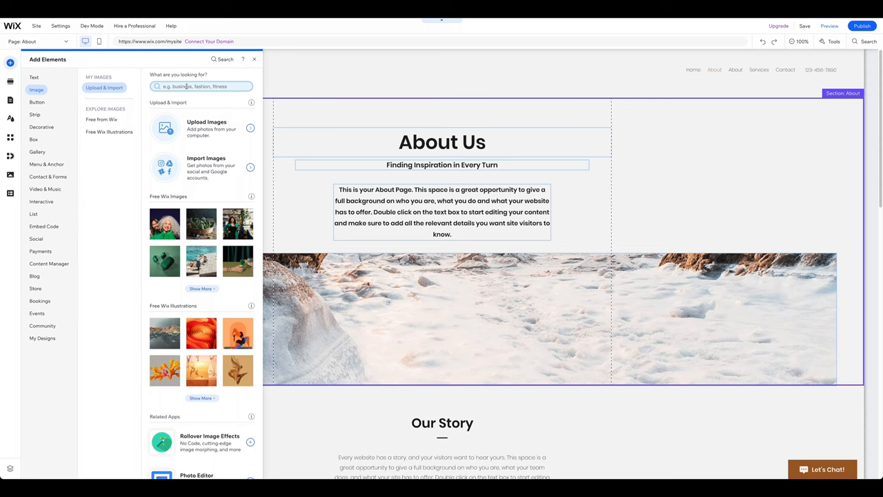
{"action": "type", "text": "construction"}
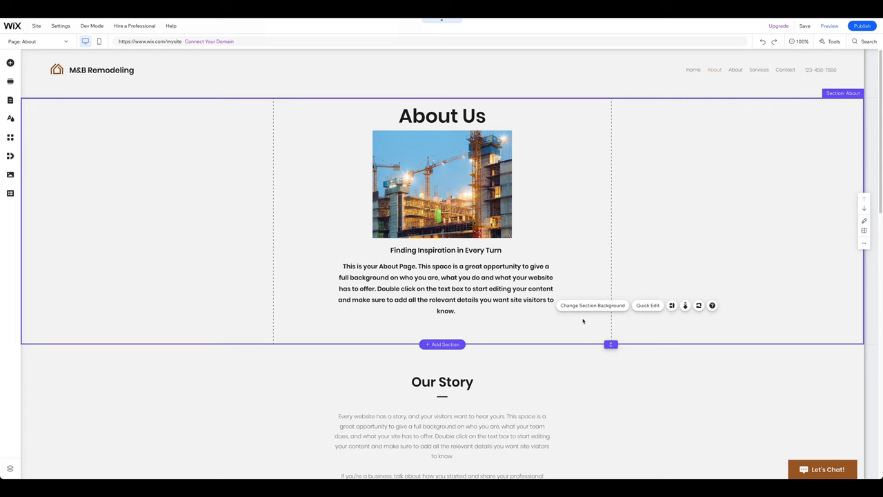
Step: Generate an AI paragraph describing Lion Construction as a full-service company and apply it
{"action": "left_click", "coordinate": [445, 288]}
{"action": "type", "text": "Cons"}
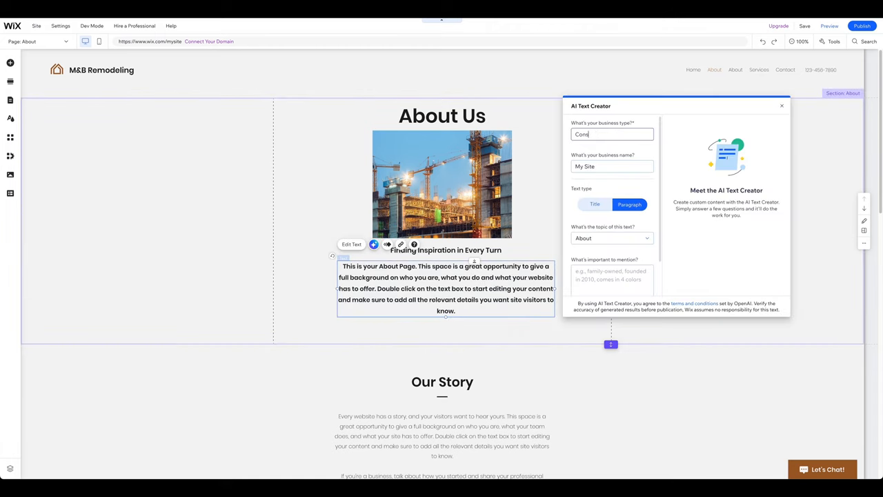
{"action": "type", "text": "Lion Constru"}
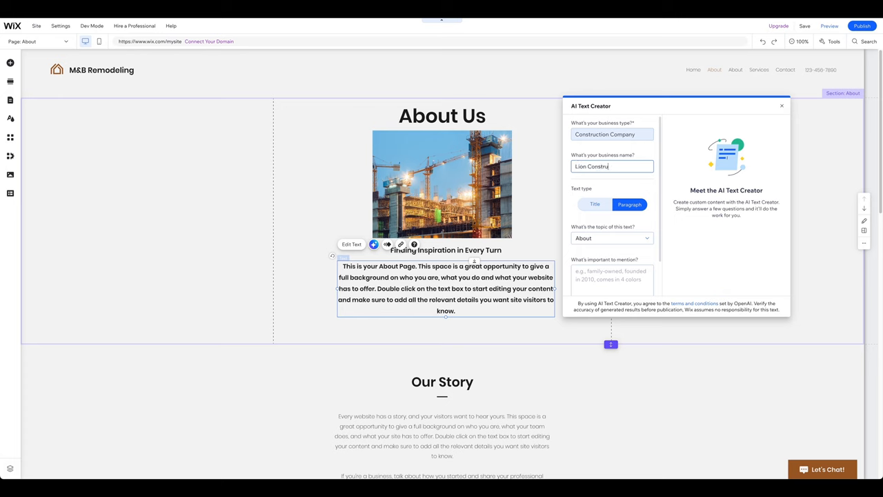
{"action": "type", "text": "Construction"}
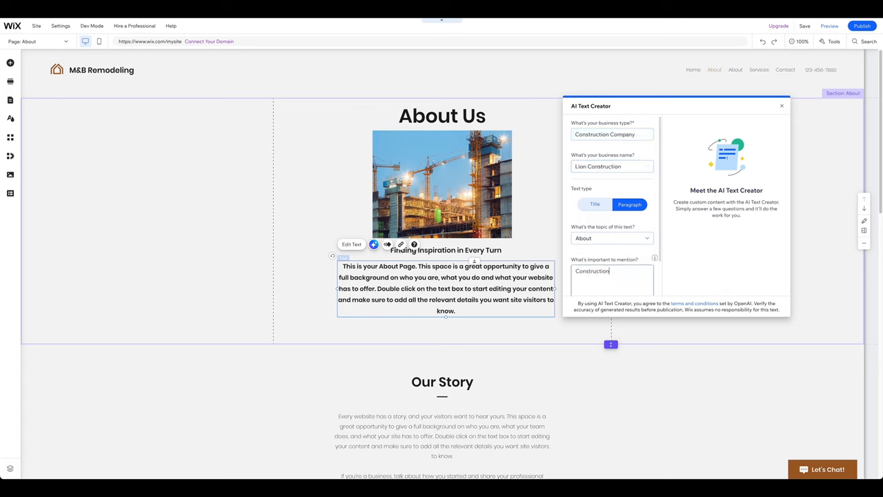
{"action": "scroll", "scroll_direction": "down", "scroll_amount": 3}
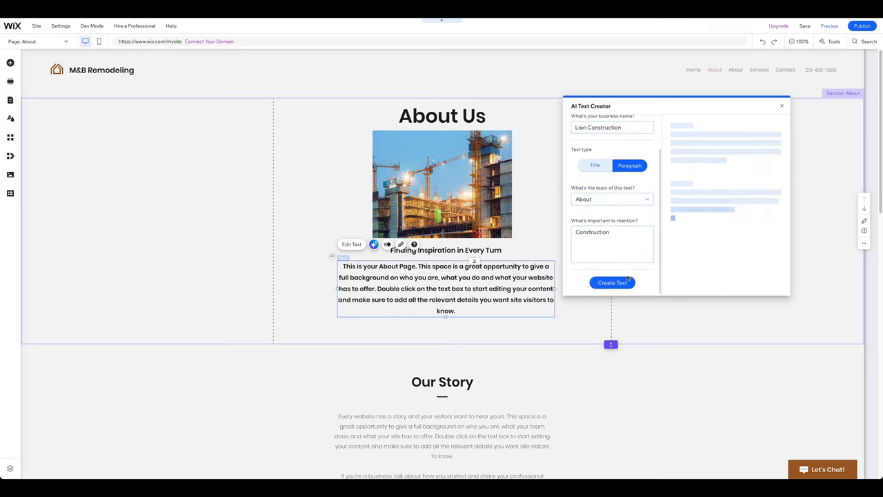
{"action": "left_click", "coordinate": [612, 281]}
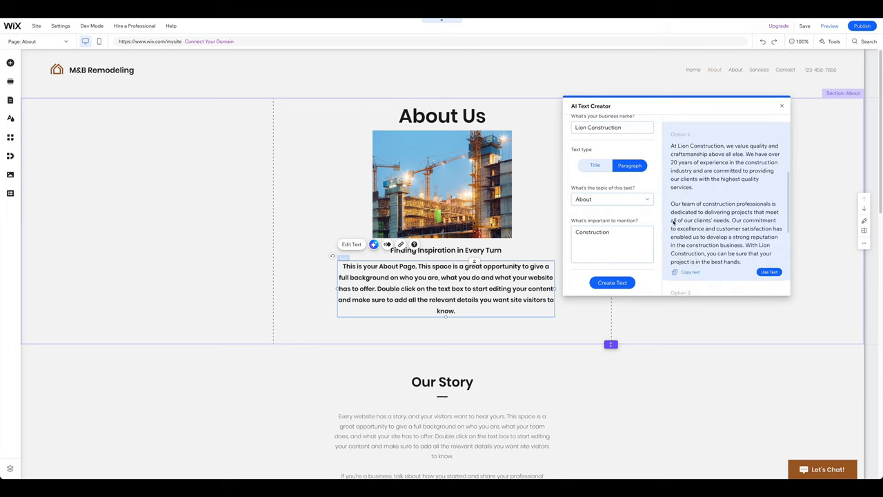
{"action": "scroll", "scroll_direction": "down", "scroll_amount": 3}
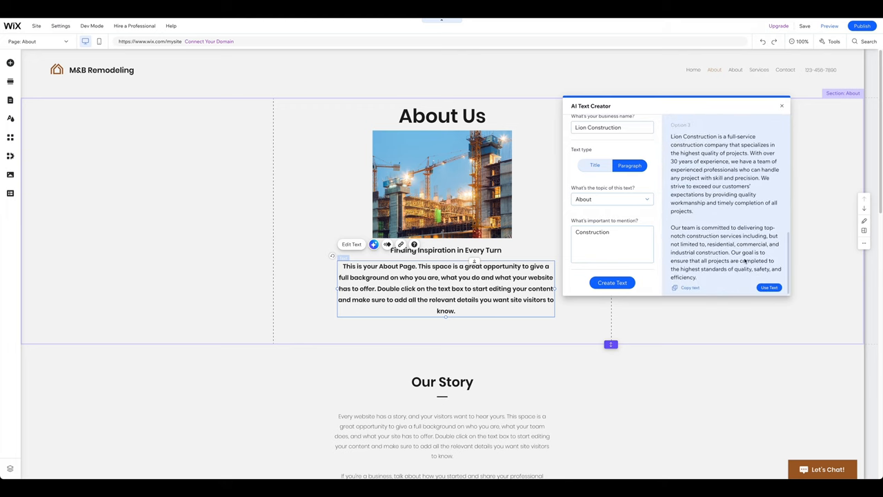
{"action": "left_click", "coordinate": [770, 287]}
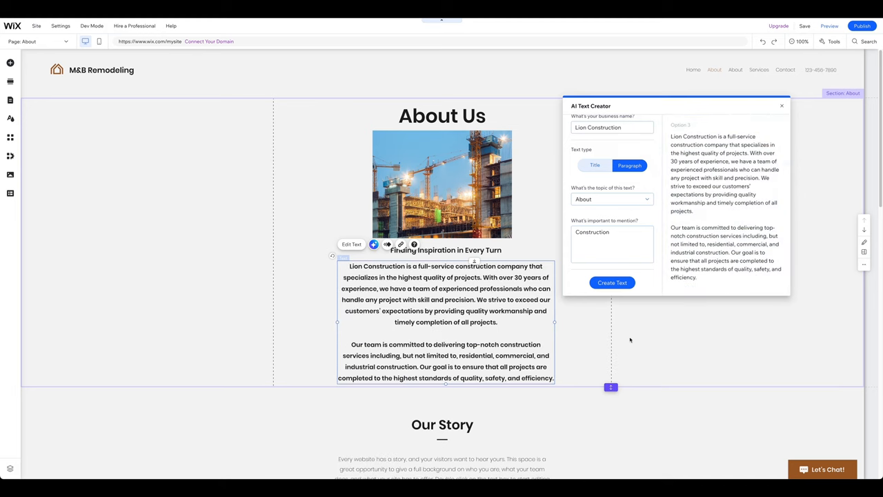
{"action": "left_click", "coordinate": [781, 105]}
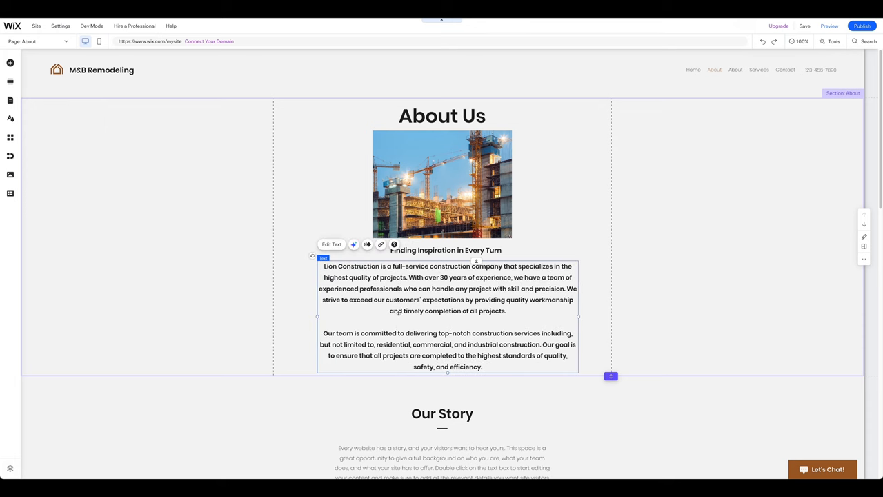
Step: Widen the About Us paragraph text box
{"action": "left_click_drag", "start_coordinate": [317, 316], "coordinate": [306, 316]}
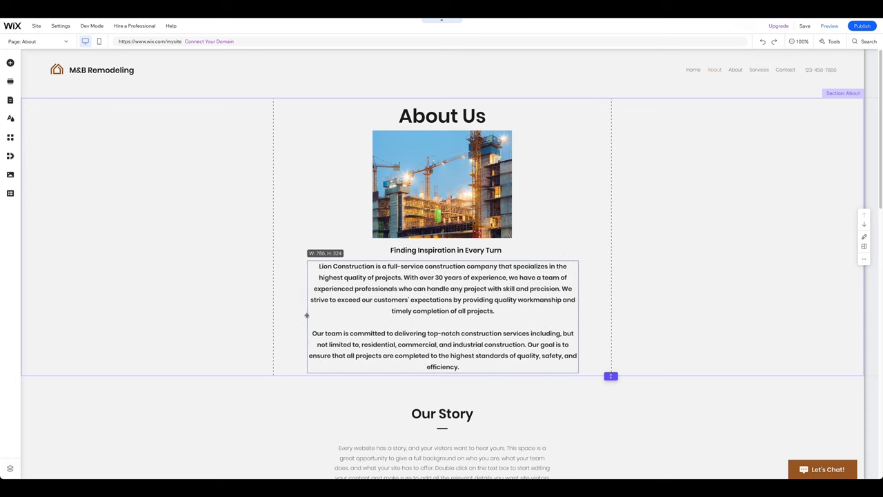
Step: Switch the editor to the Contact page with its details, form and map
{"action": "left_click", "coordinate": [767, 69]}
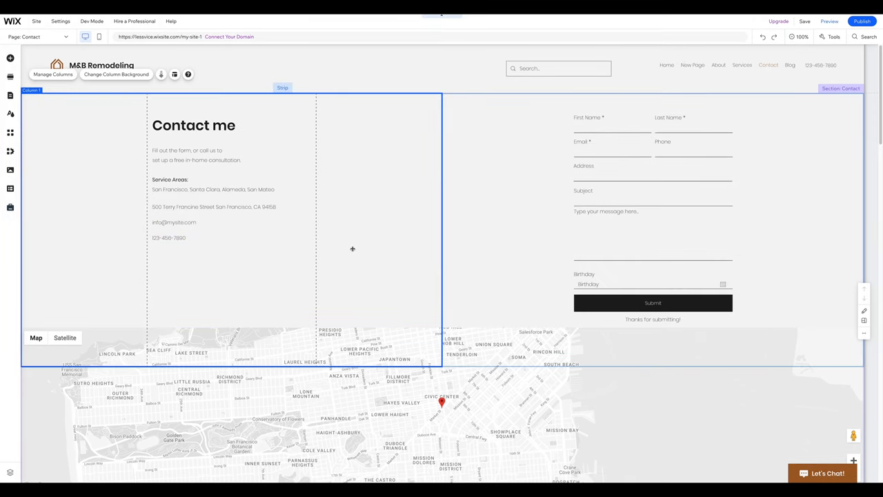
{"action": "mouse_move", "coordinate": [334, 350]}
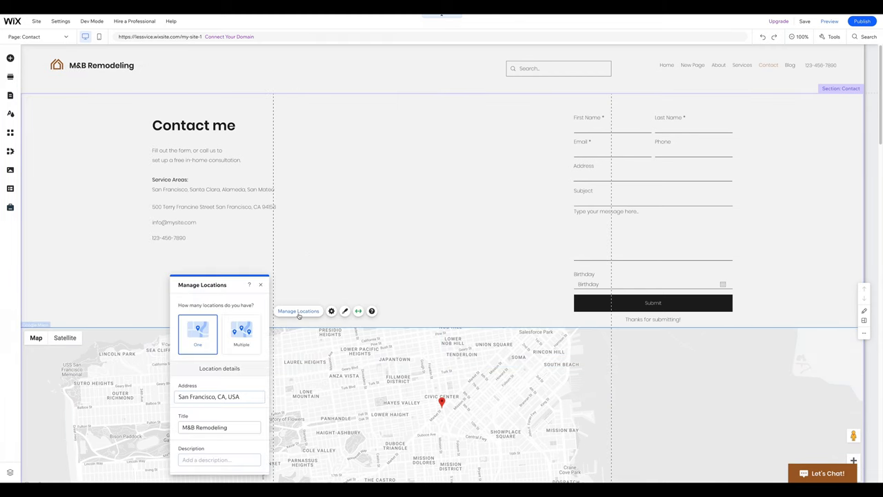
{"action": "mouse_move", "coordinate": [267, 361]}
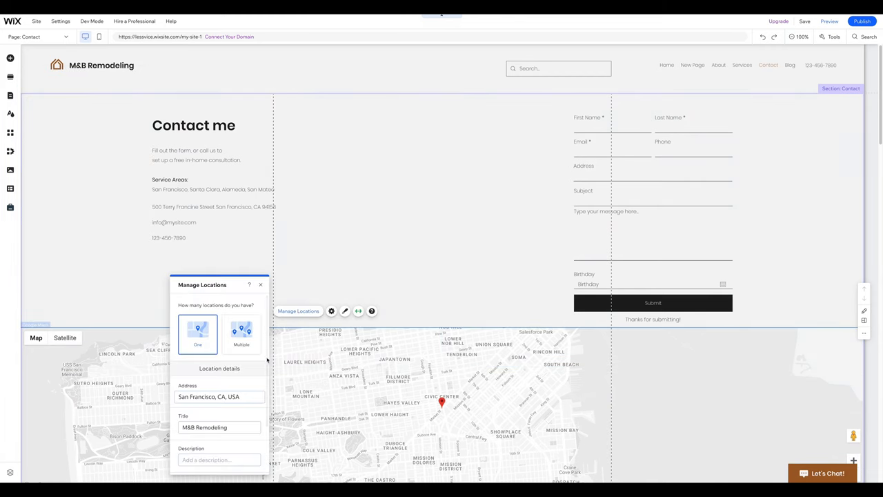
{"action": "mouse_move", "coordinate": [260, 383]}
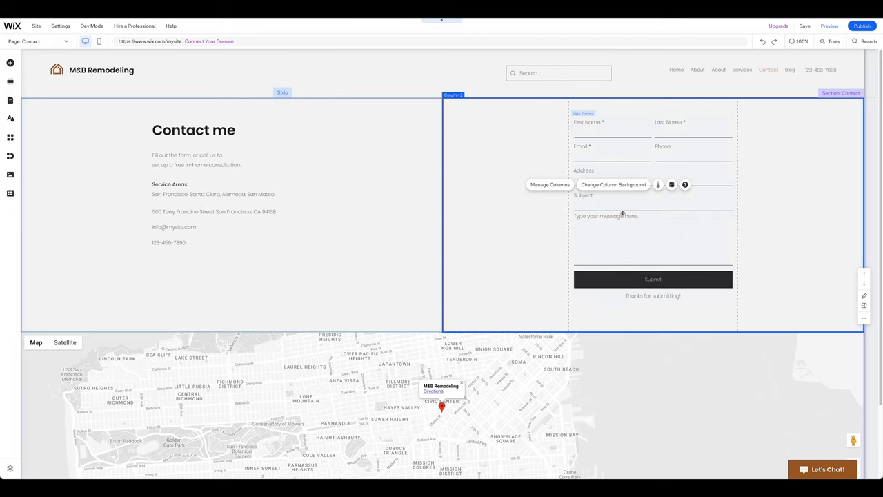
Step: Add a Birthday field to the contact form and check its Email Notifications settings
{"action": "left_click", "coordinate": [653, 215]}
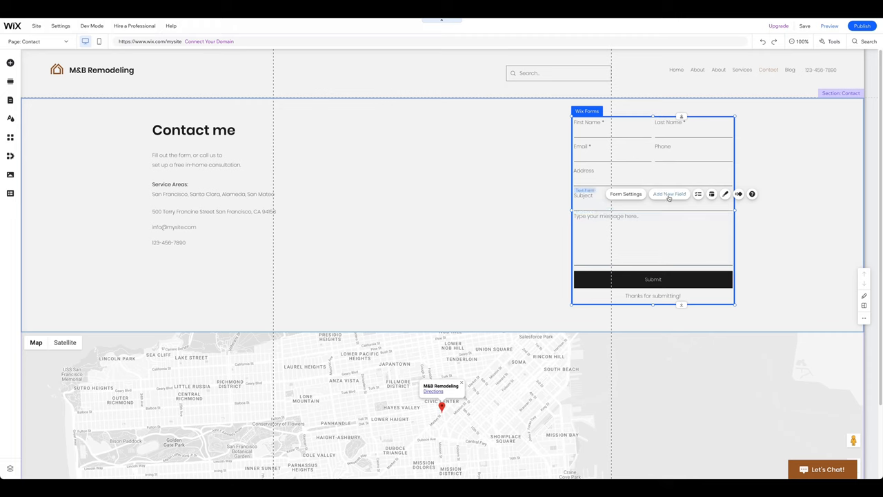
{"action": "left_click", "coordinate": [668, 193]}
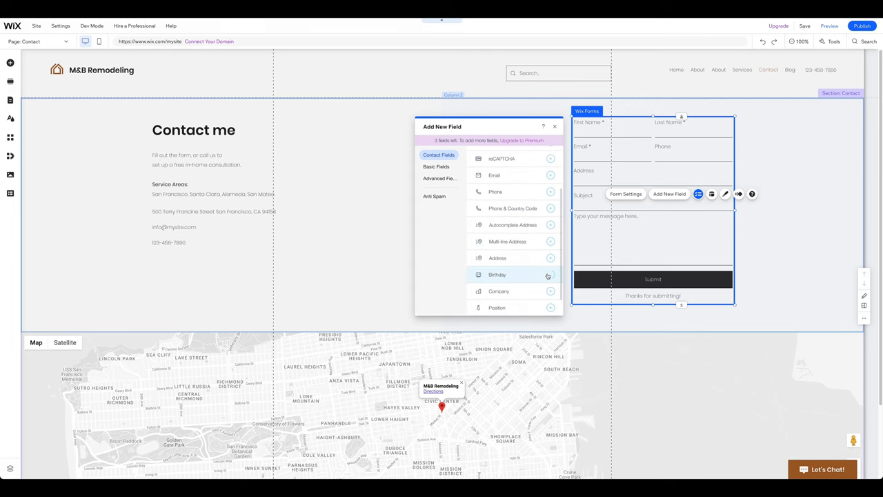
{"action": "left_click", "coordinate": [549, 274]}
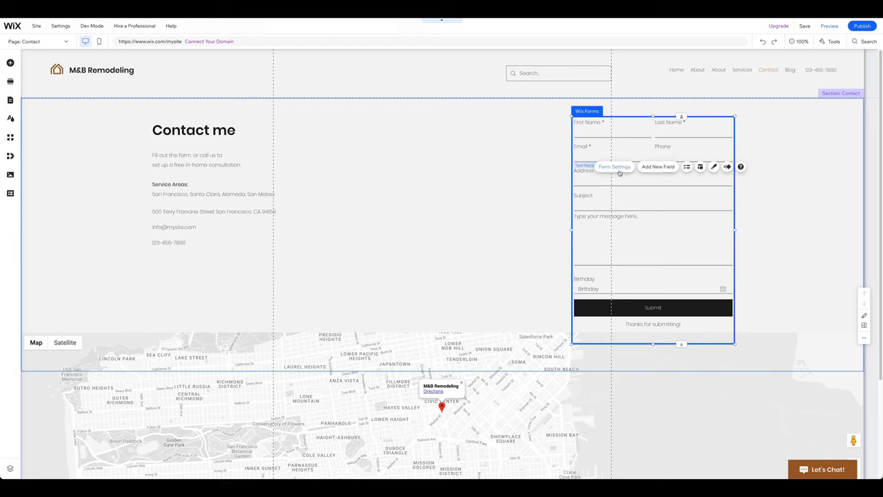
{"action": "left_click", "coordinate": [612, 166]}
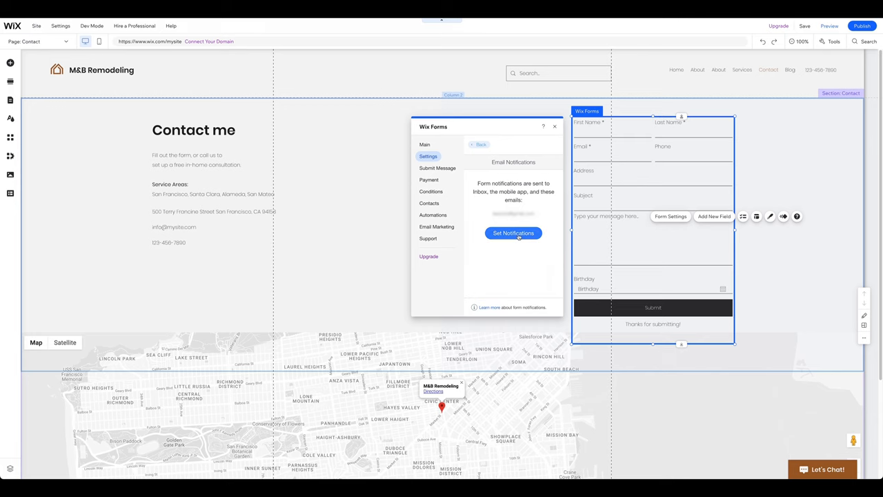
{"action": "left_click", "coordinate": [555, 127]}
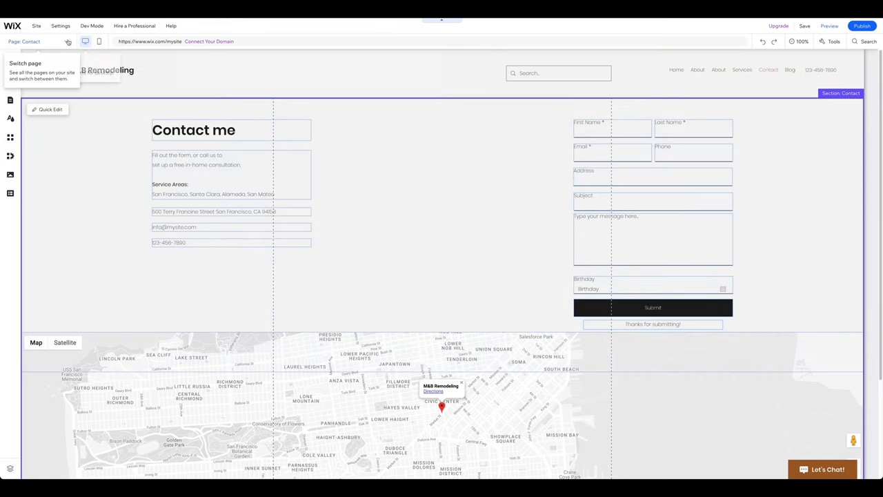
Step: Add a living room image from Media from Wix as the gallery's Living Room item and review the gallery
{"action": "left_click", "coordinate": [394, 234]}
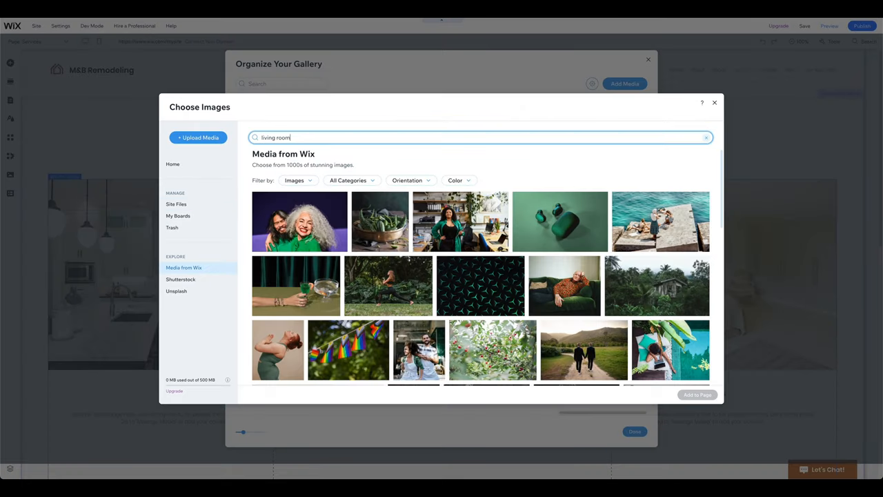
{"action": "left_click", "coordinate": [715, 102]}
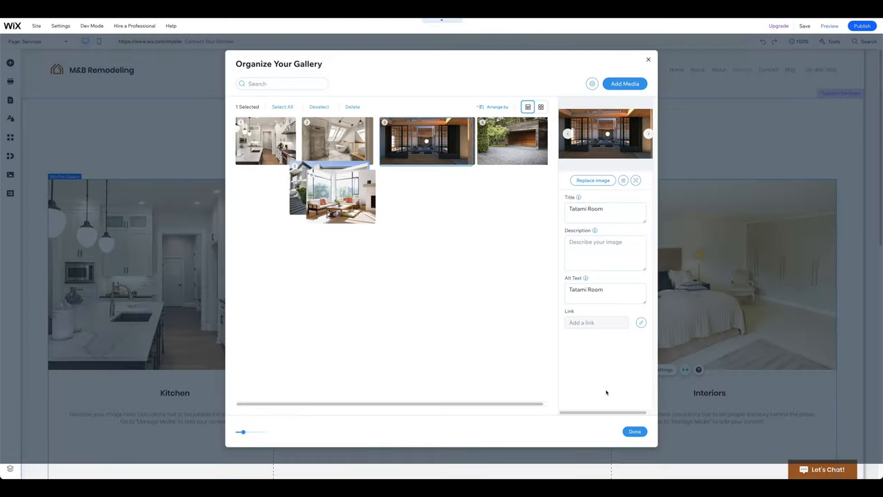
{"action": "left_click", "coordinate": [635, 431]}
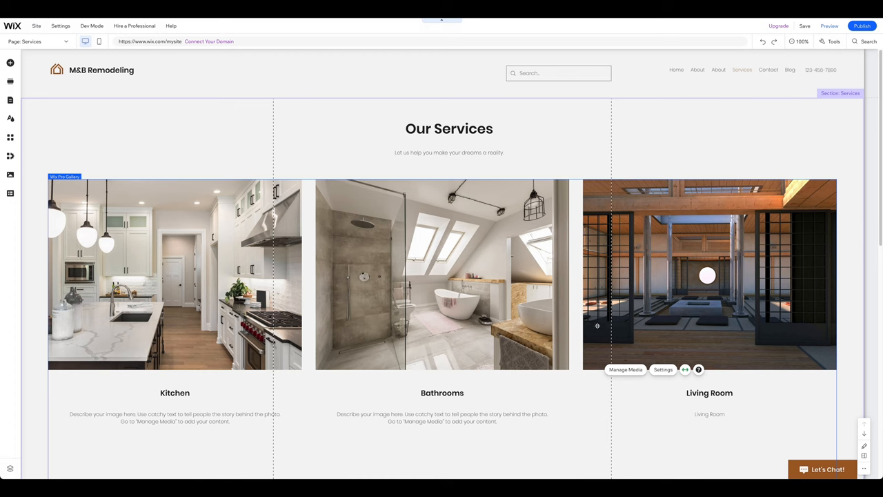
{"action": "scroll", "scroll_direction": "down", "scroll_amount": 3}
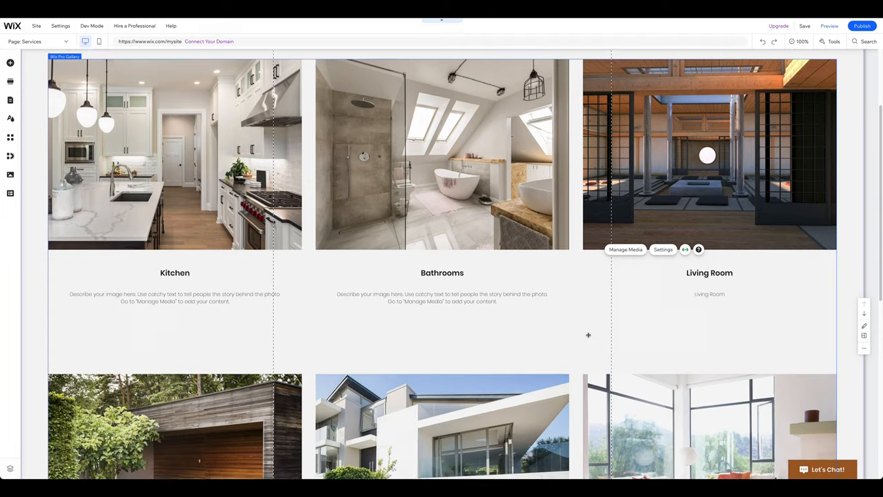
{"action": "scroll", "scroll_direction": "down", "scroll_amount": 3}
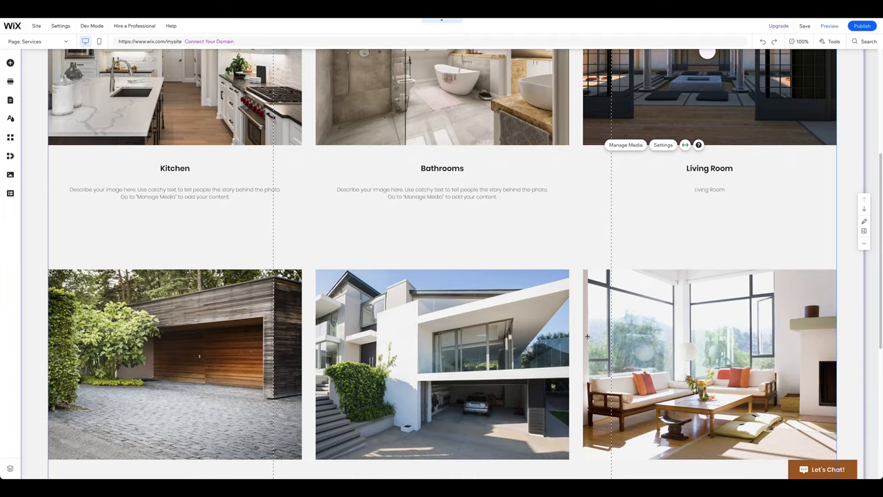
{"action": "scroll", "scroll_direction": "down", "scroll_amount": 3}
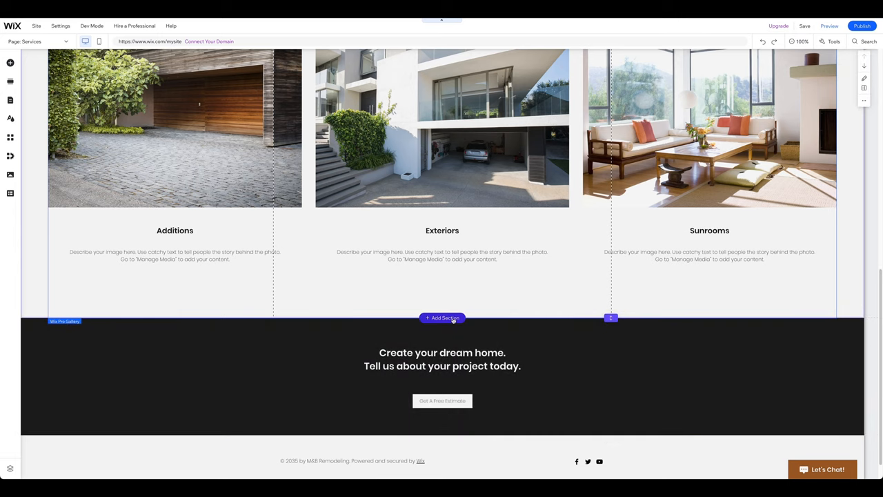
Step: Start adding a section below the gallery, then return to the Services page top
{"action": "left_click", "coordinate": [441, 317]}
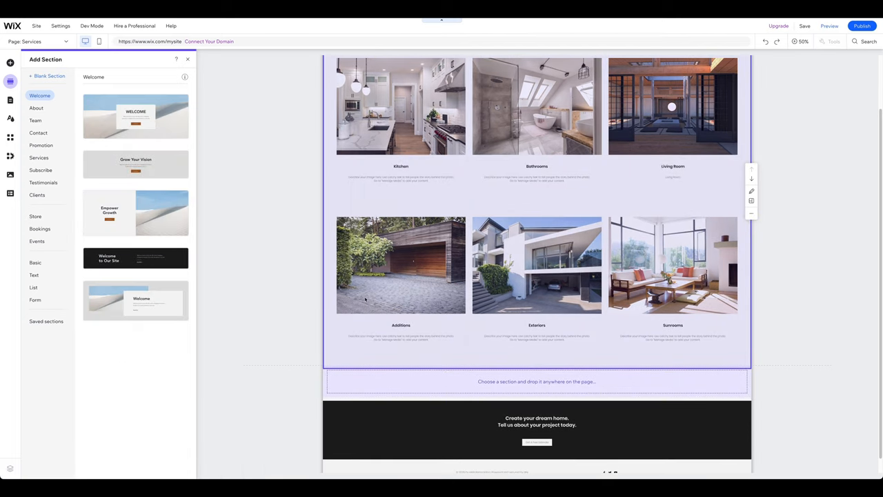
{"action": "left_click", "coordinate": [42, 182]}
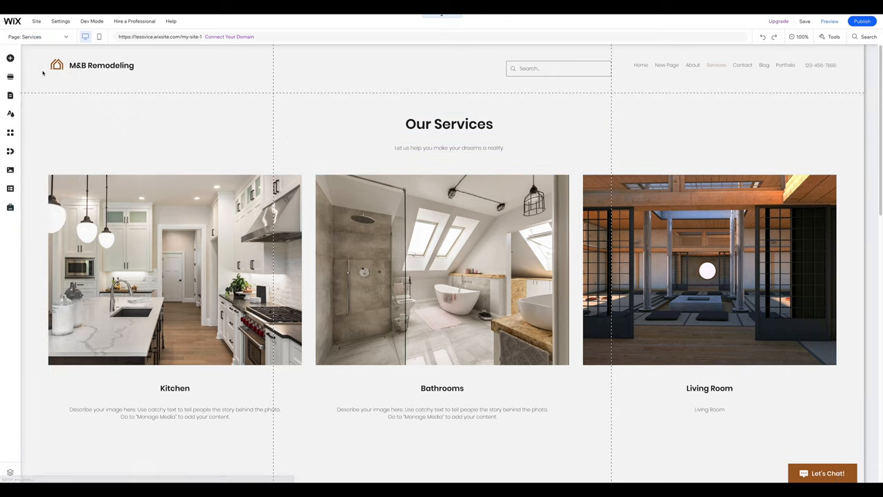
Step: View the Portfolio page's six projects in Manage Projects, then return to the Home page
{"action": "left_click", "coordinate": [785, 65]}
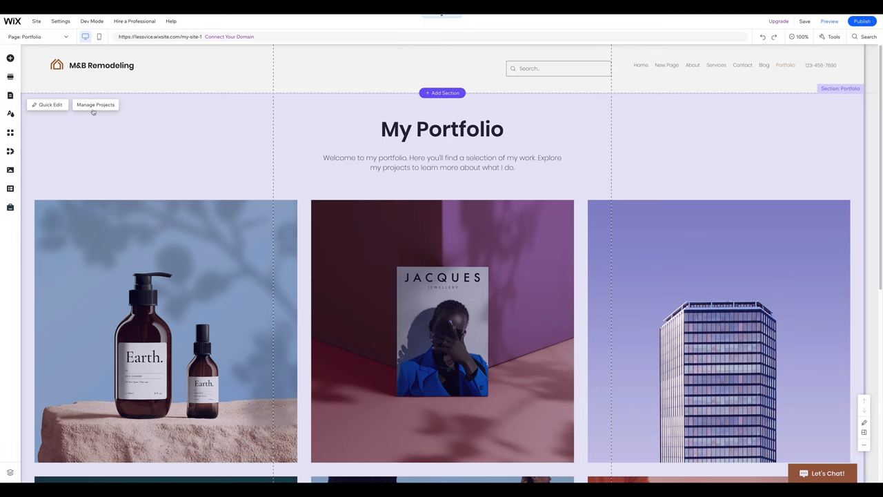
{"action": "left_click", "coordinate": [95, 105]}
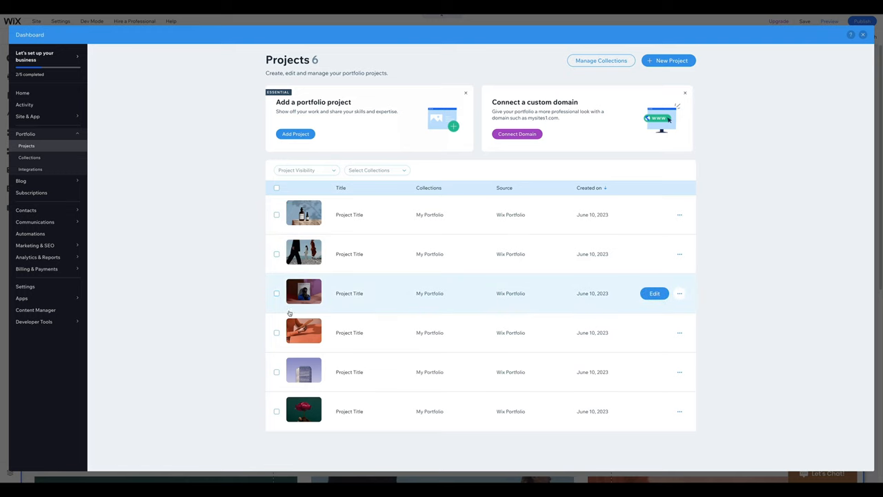
{"action": "mouse_move", "coordinate": [303, 373]}
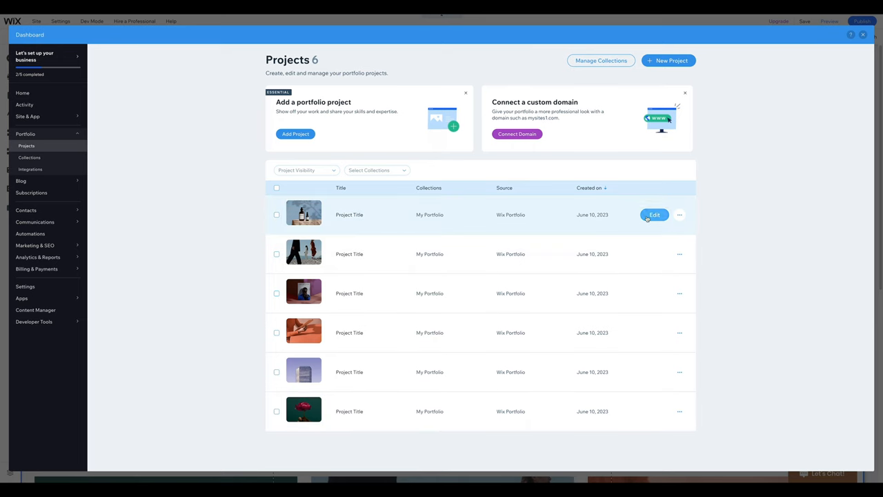
{"action": "left_click", "coordinate": [654, 215]}
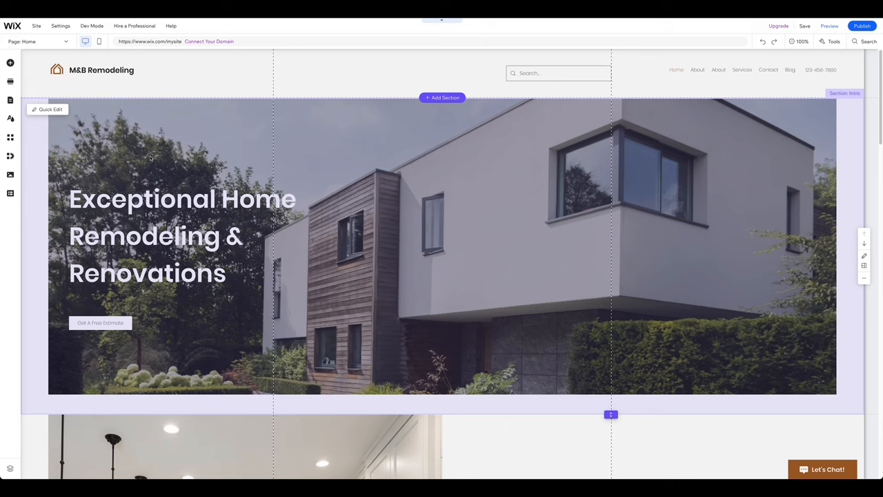
{"action": "mouse_move", "coordinate": [204, 143]}
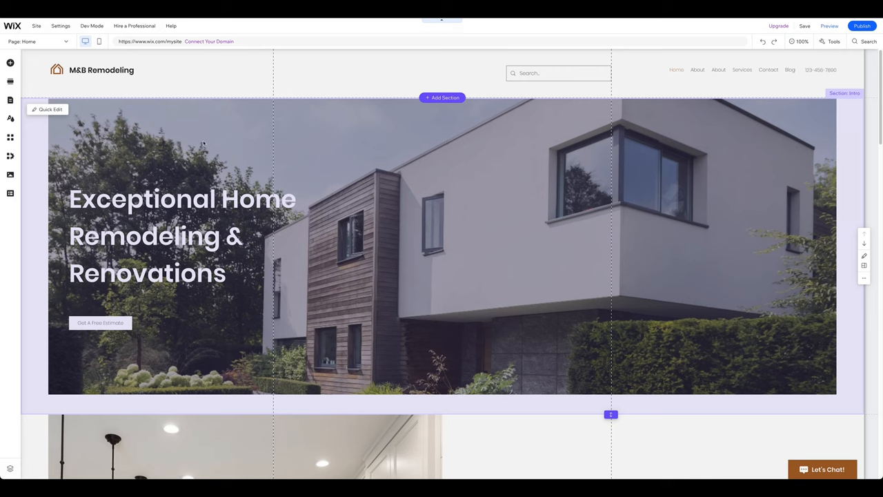
Step: Go to the Blog page and view its Blog Overview in the dashboard
{"action": "left_click", "coordinate": [39, 41]}
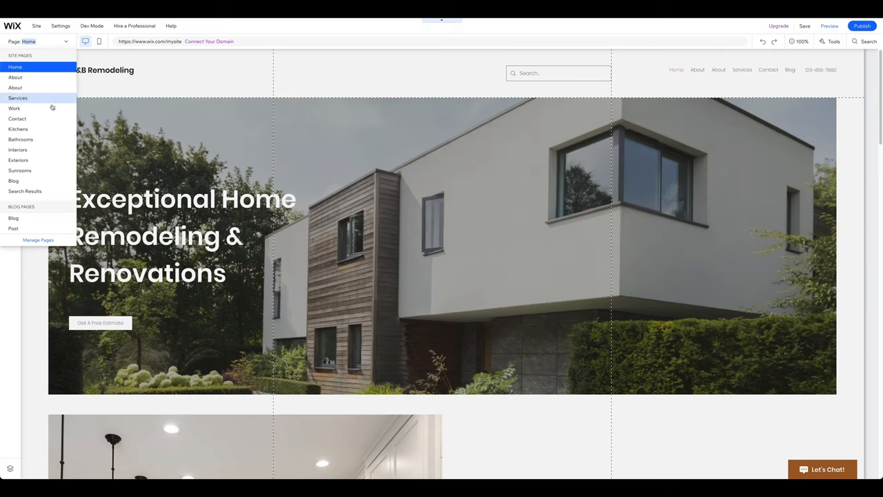
{"action": "left_click", "coordinate": [14, 218]}
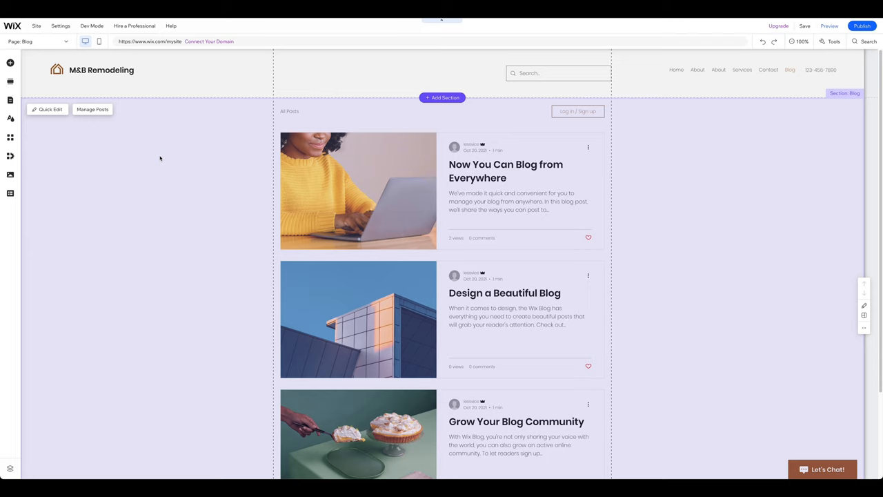
{"action": "left_click", "coordinate": [92, 109]}
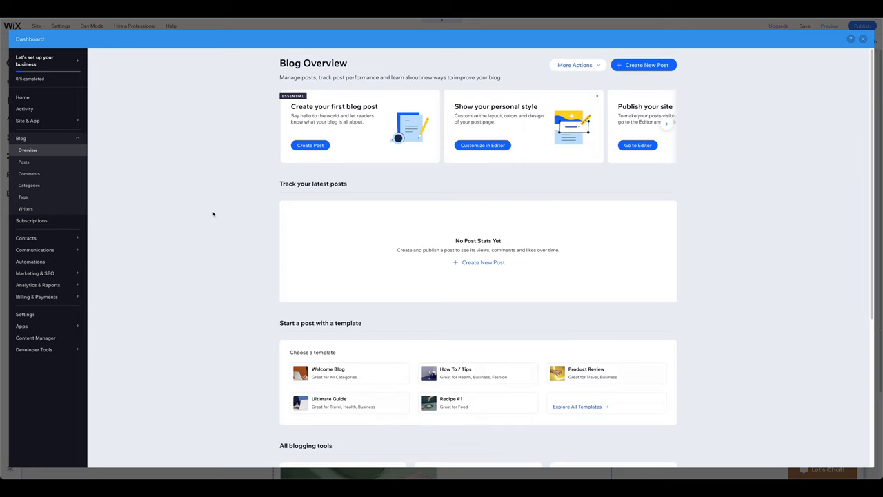
{"action": "mouse_move", "coordinate": [109, 185]}
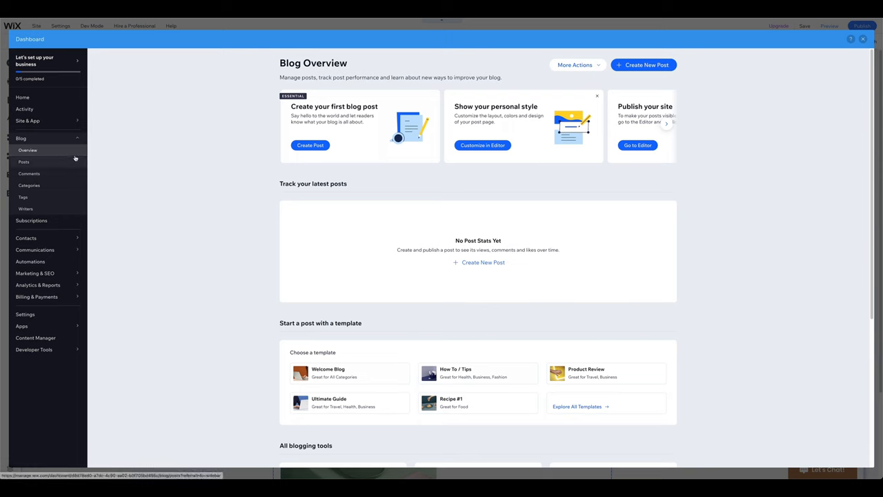
{"action": "mouse_move", "coordinate": [173, 153]}
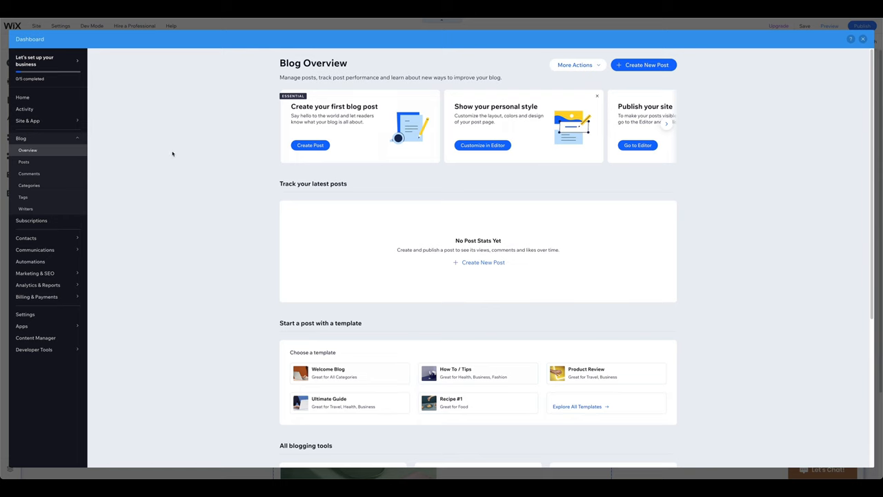
Step: Create a post titled 'Your first blog' with body 'your first blog post' and publish it
{"action": "left_click", "coordinate": [643, 65]}
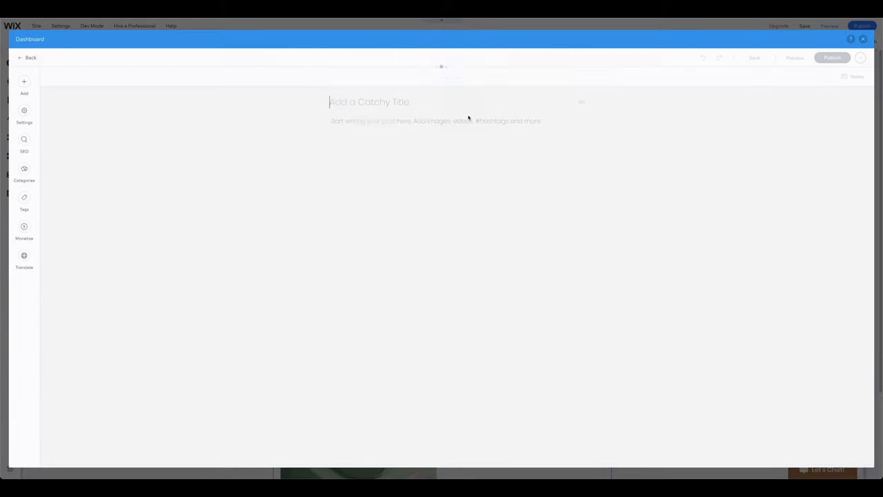
{"action": "type", "text": "Your first blog"}
{"action": "left_click", "coordinate": [455, 120]}
{"action": "type", "text": "Text for"}
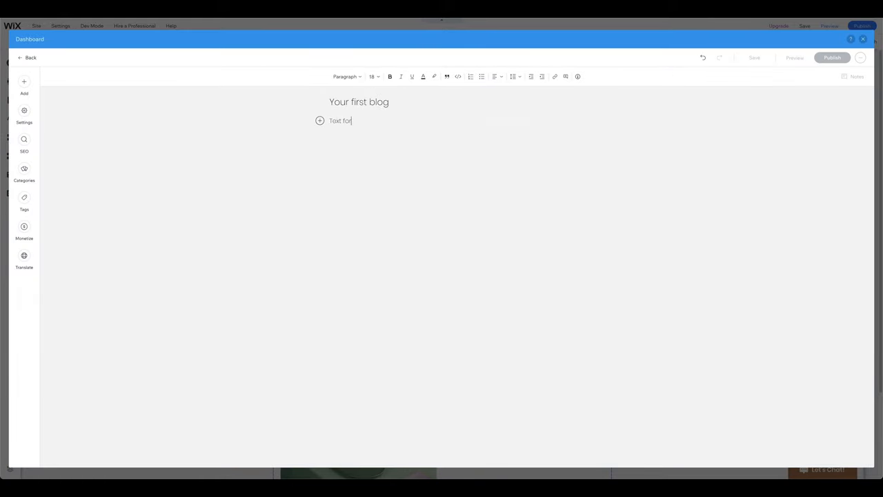
{"action": "type", "text": "your fir"}
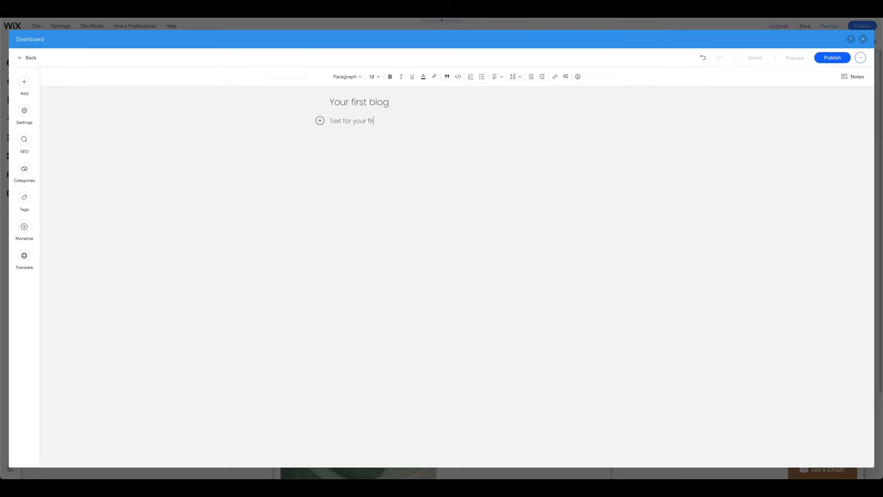
{"action": "type", "text": "st blog post"}
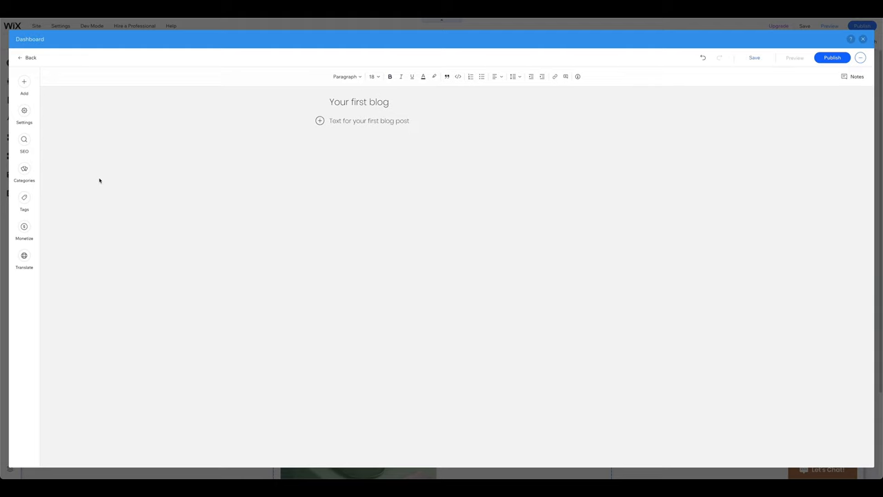
{"action": "left_click", "coordinate": [25, 201]}
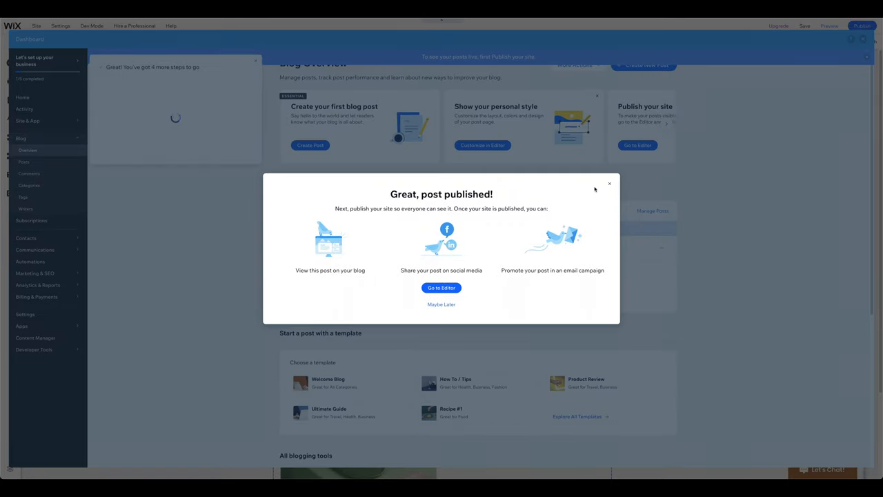
{"action": "left_click", "coordinate": [610, 183]}
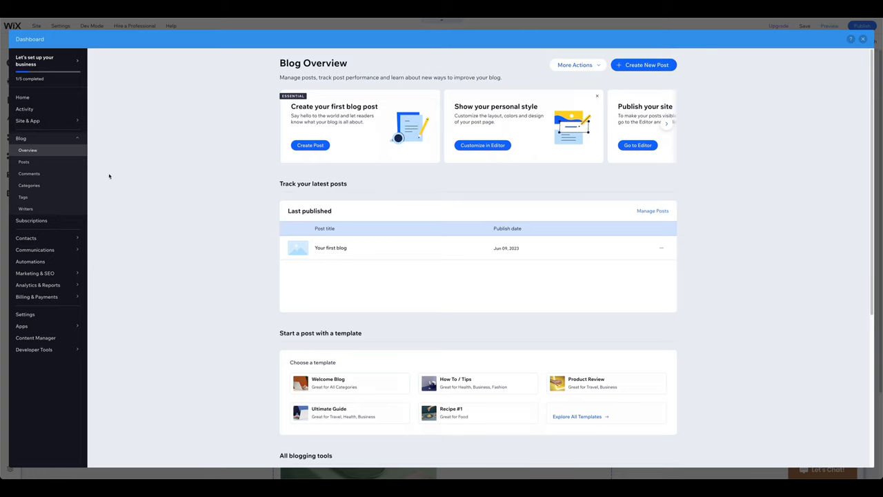
Step: View the blog Comments page in the dashboard, showing no comments yet
{"action": "left_click", "coordinate": [29, 174]}
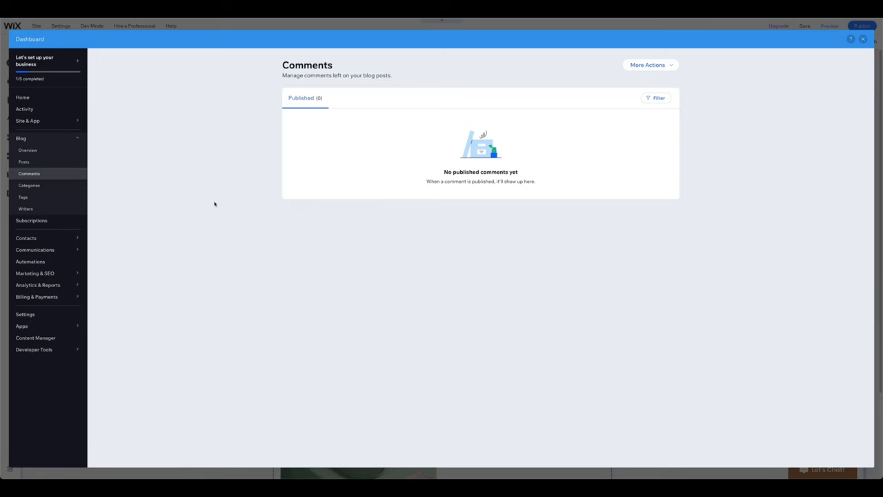
{"action": "mouse_move", "coordinate": [100, 182]}
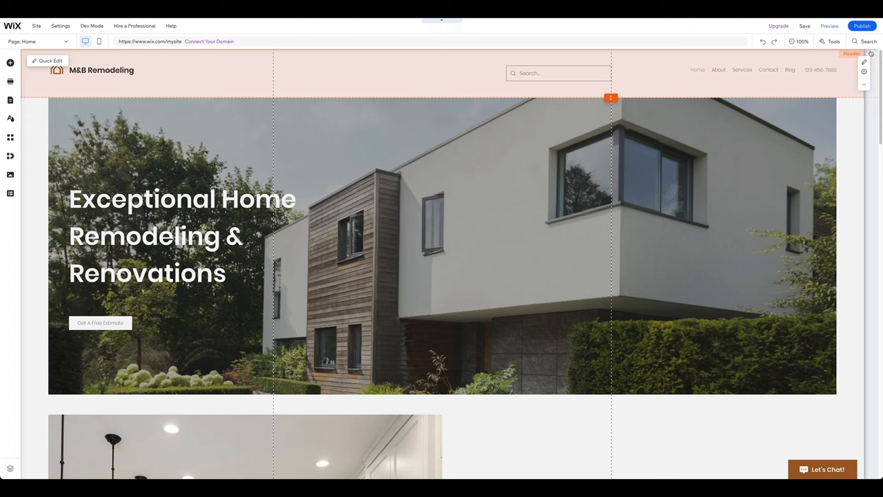
{"action": "left_click", "coordinate": [829, 25]}
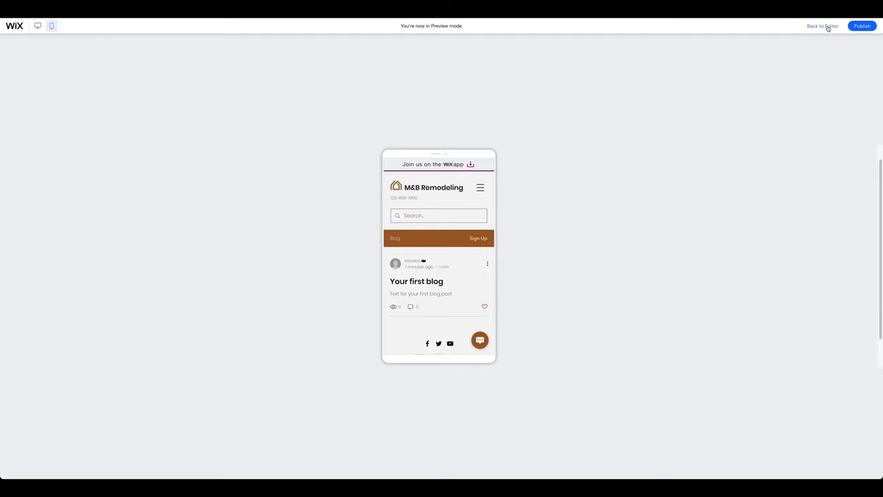
{"action": "left_click", "coordinate": [819, 26]}
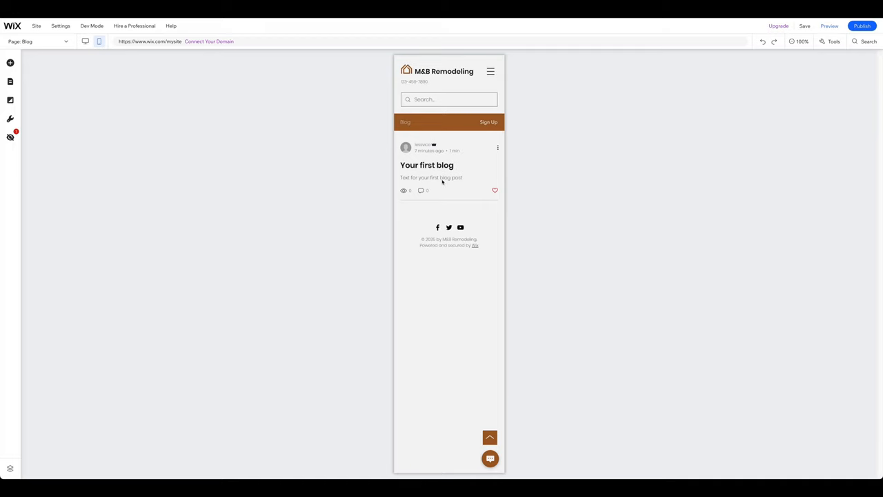
{"action": "mouse_move", "coordinate": [720, 85]}
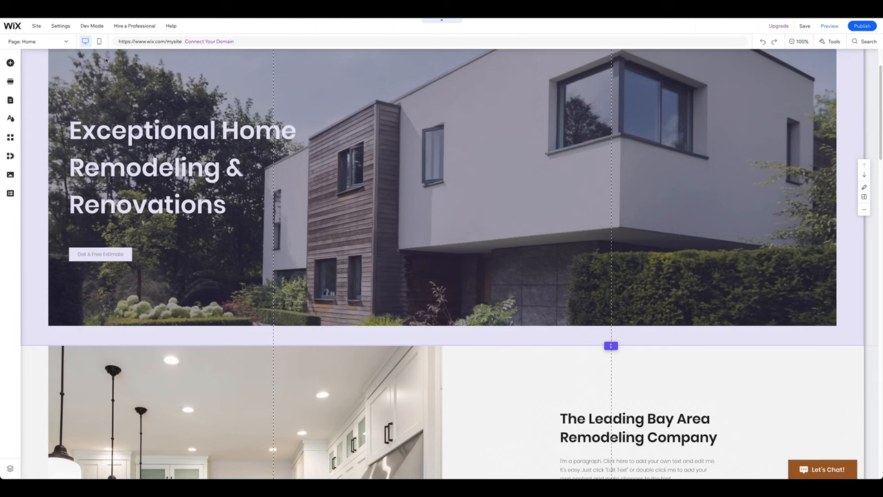
{"action": "mouse_move", "coordinate": [154, 94]}
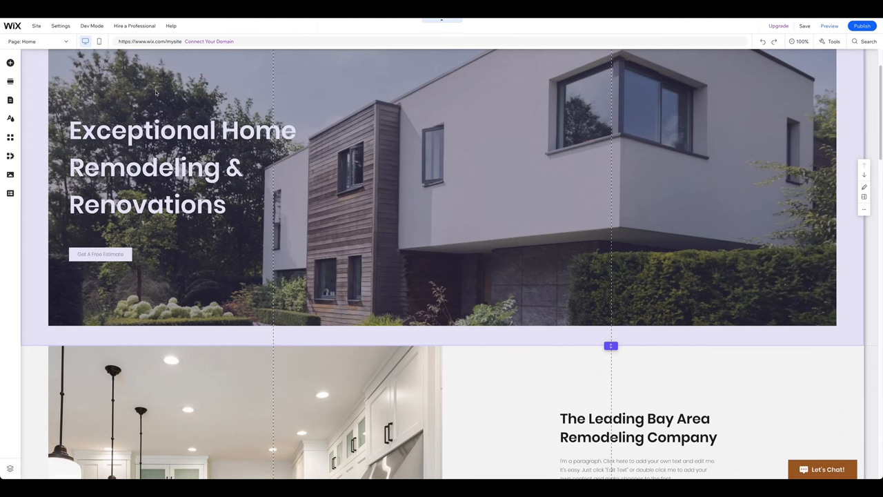
{"action": "mouse_move", "coordinate": [175, 106]}
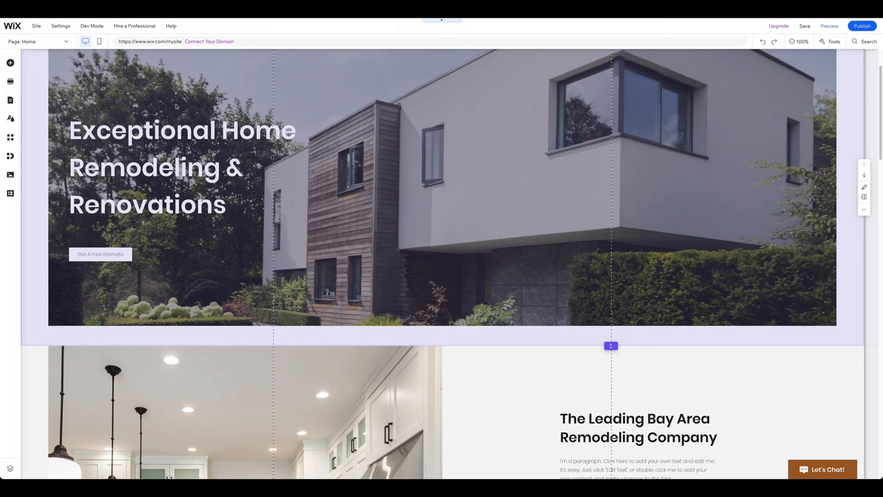
{"action": "mouse_move", "coordinate": [210, 42]}
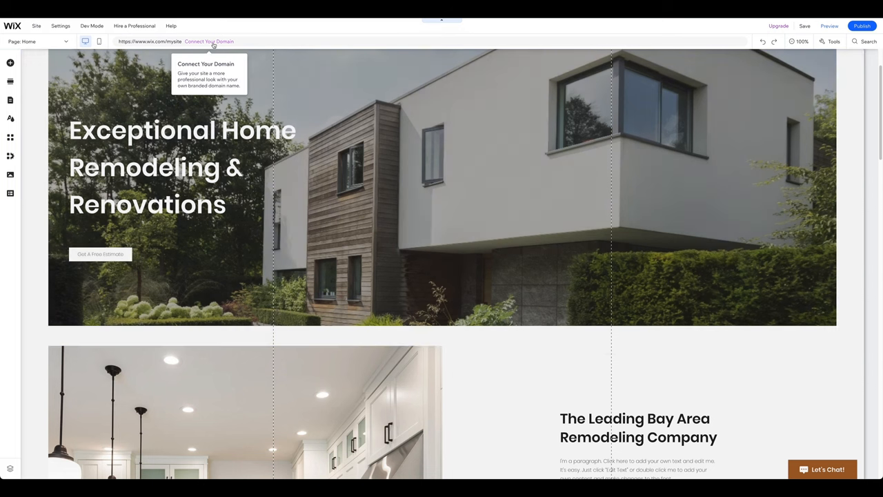
{"action": "mouse_move", "coordinate": [275, 51]}
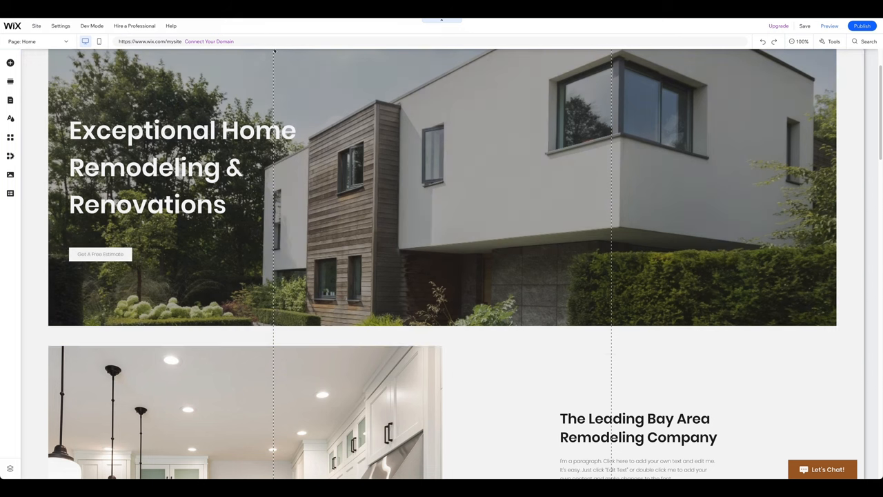
{"action": "mouse_move", "coordinate": [863, 24]}
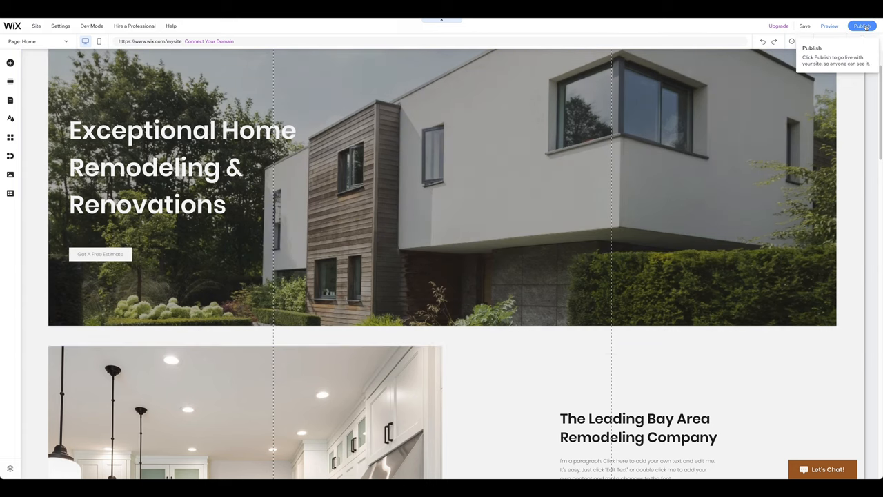
Step: Publish the site live at its free wixsite address and view the Connect Your Domain options
{"action": "left_click", "coordinate": [861, 25]}
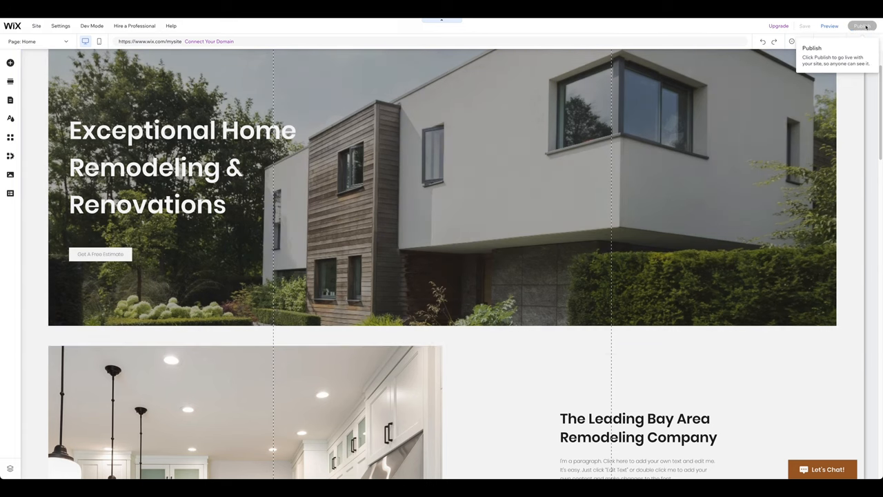
{"action": "left_click", "coordinate": [861, 24]}
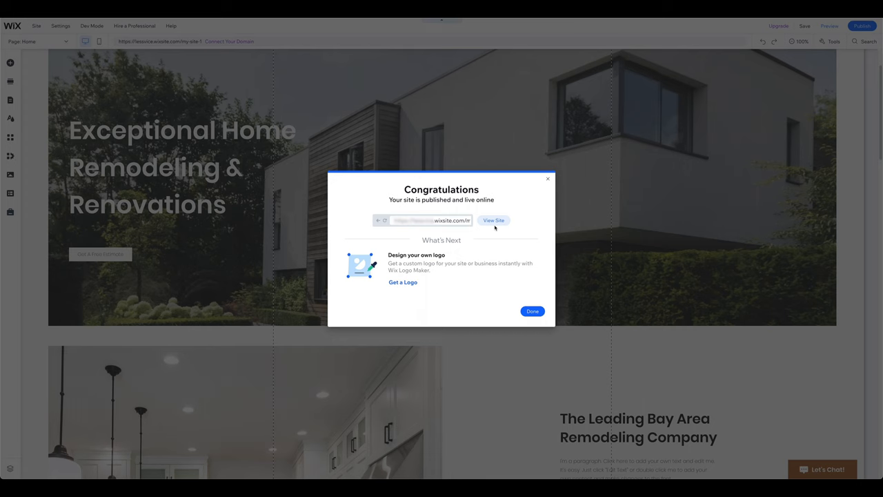
{"action": "left_click", "coordinate": [532, 312]}
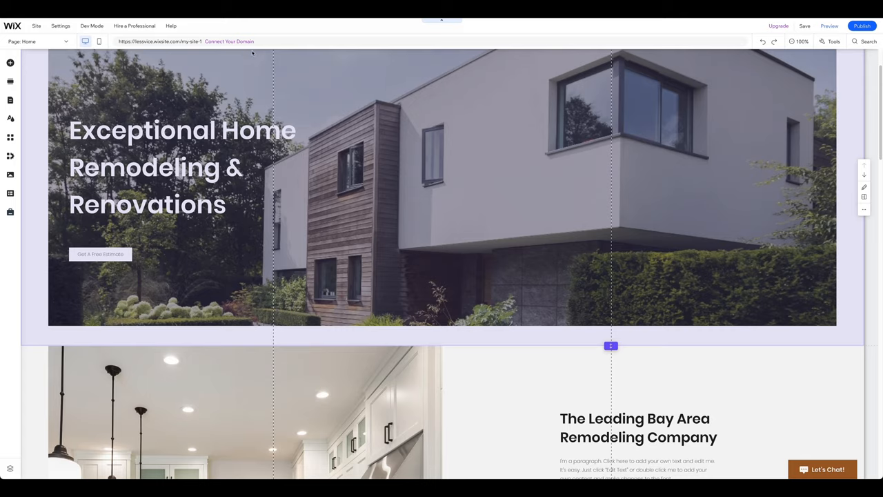
{"action": "left_click", "coordinate": [228, 42]}
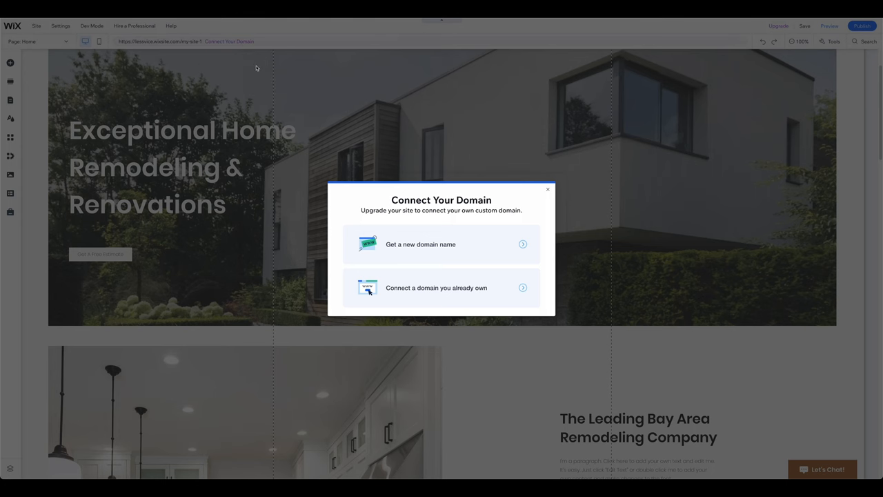